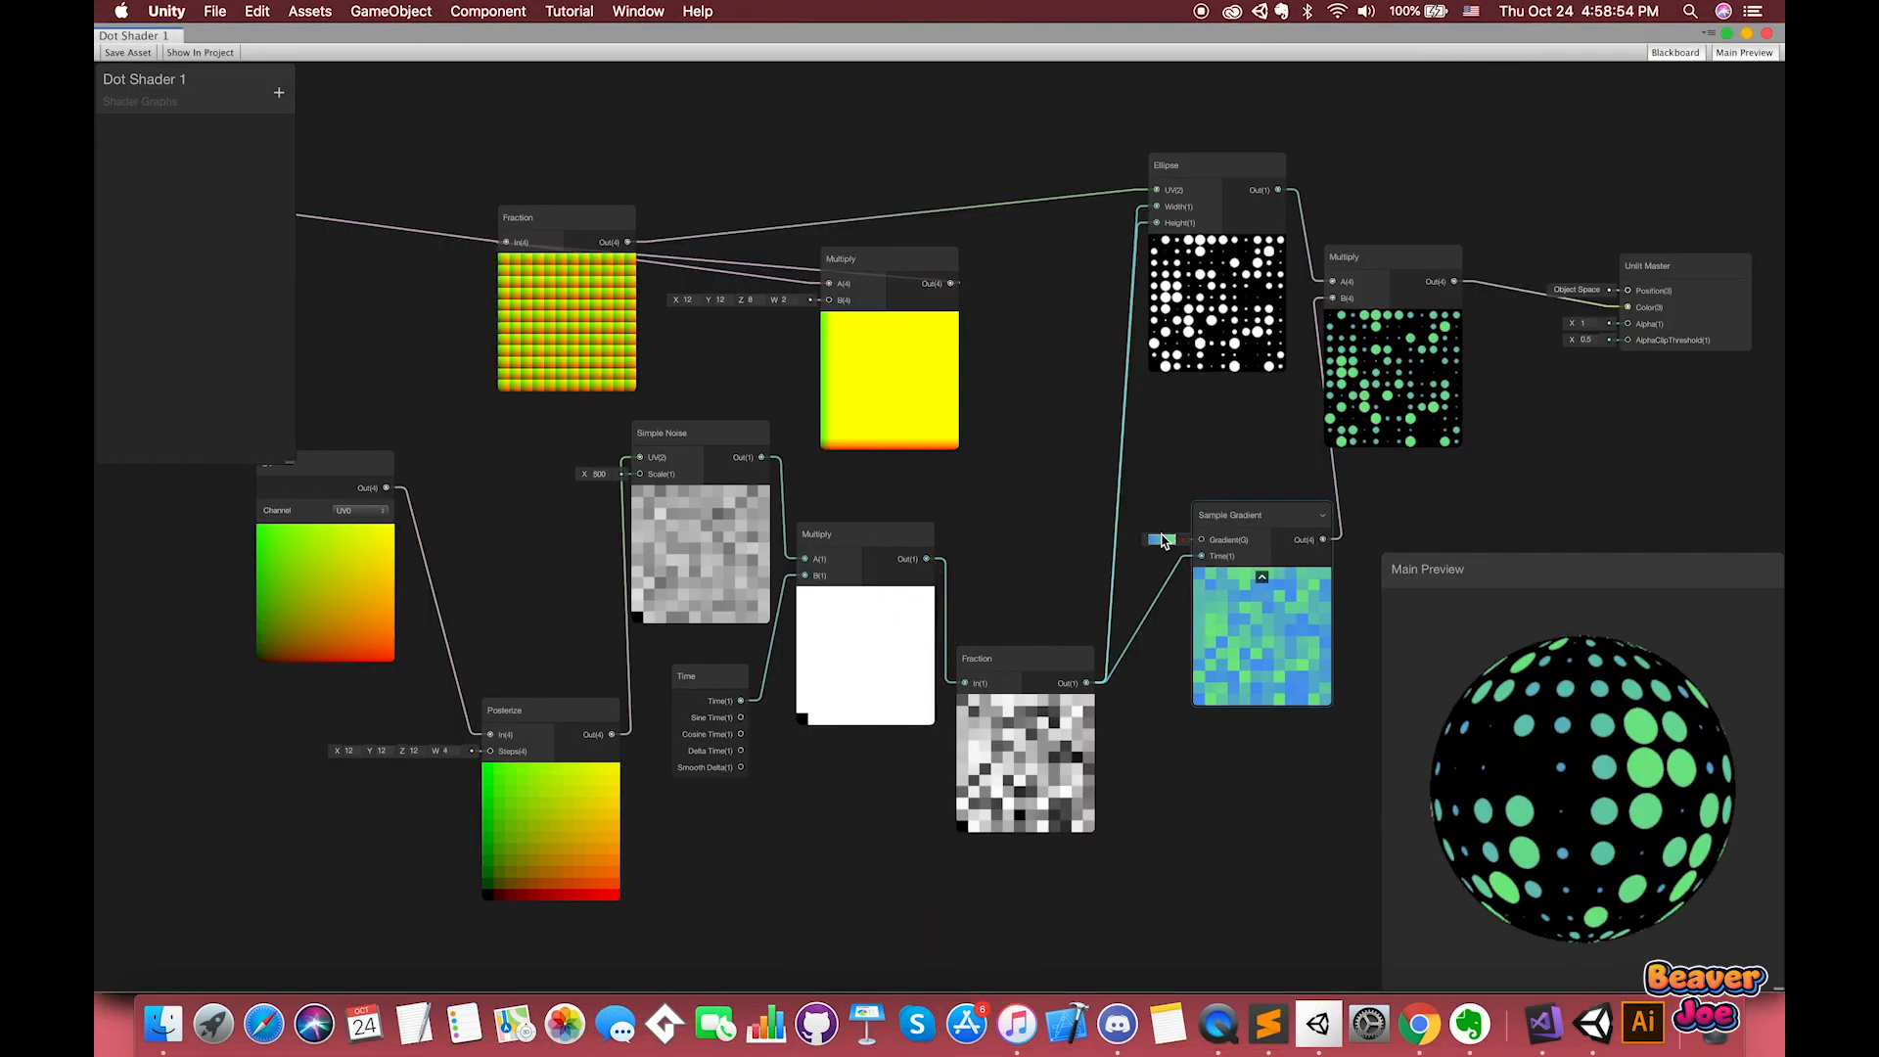
Step: Leave Shader Graph and select the plane carrying the colourful dot shader
{"action": "left_click", "coordinate": [1162, 540]}
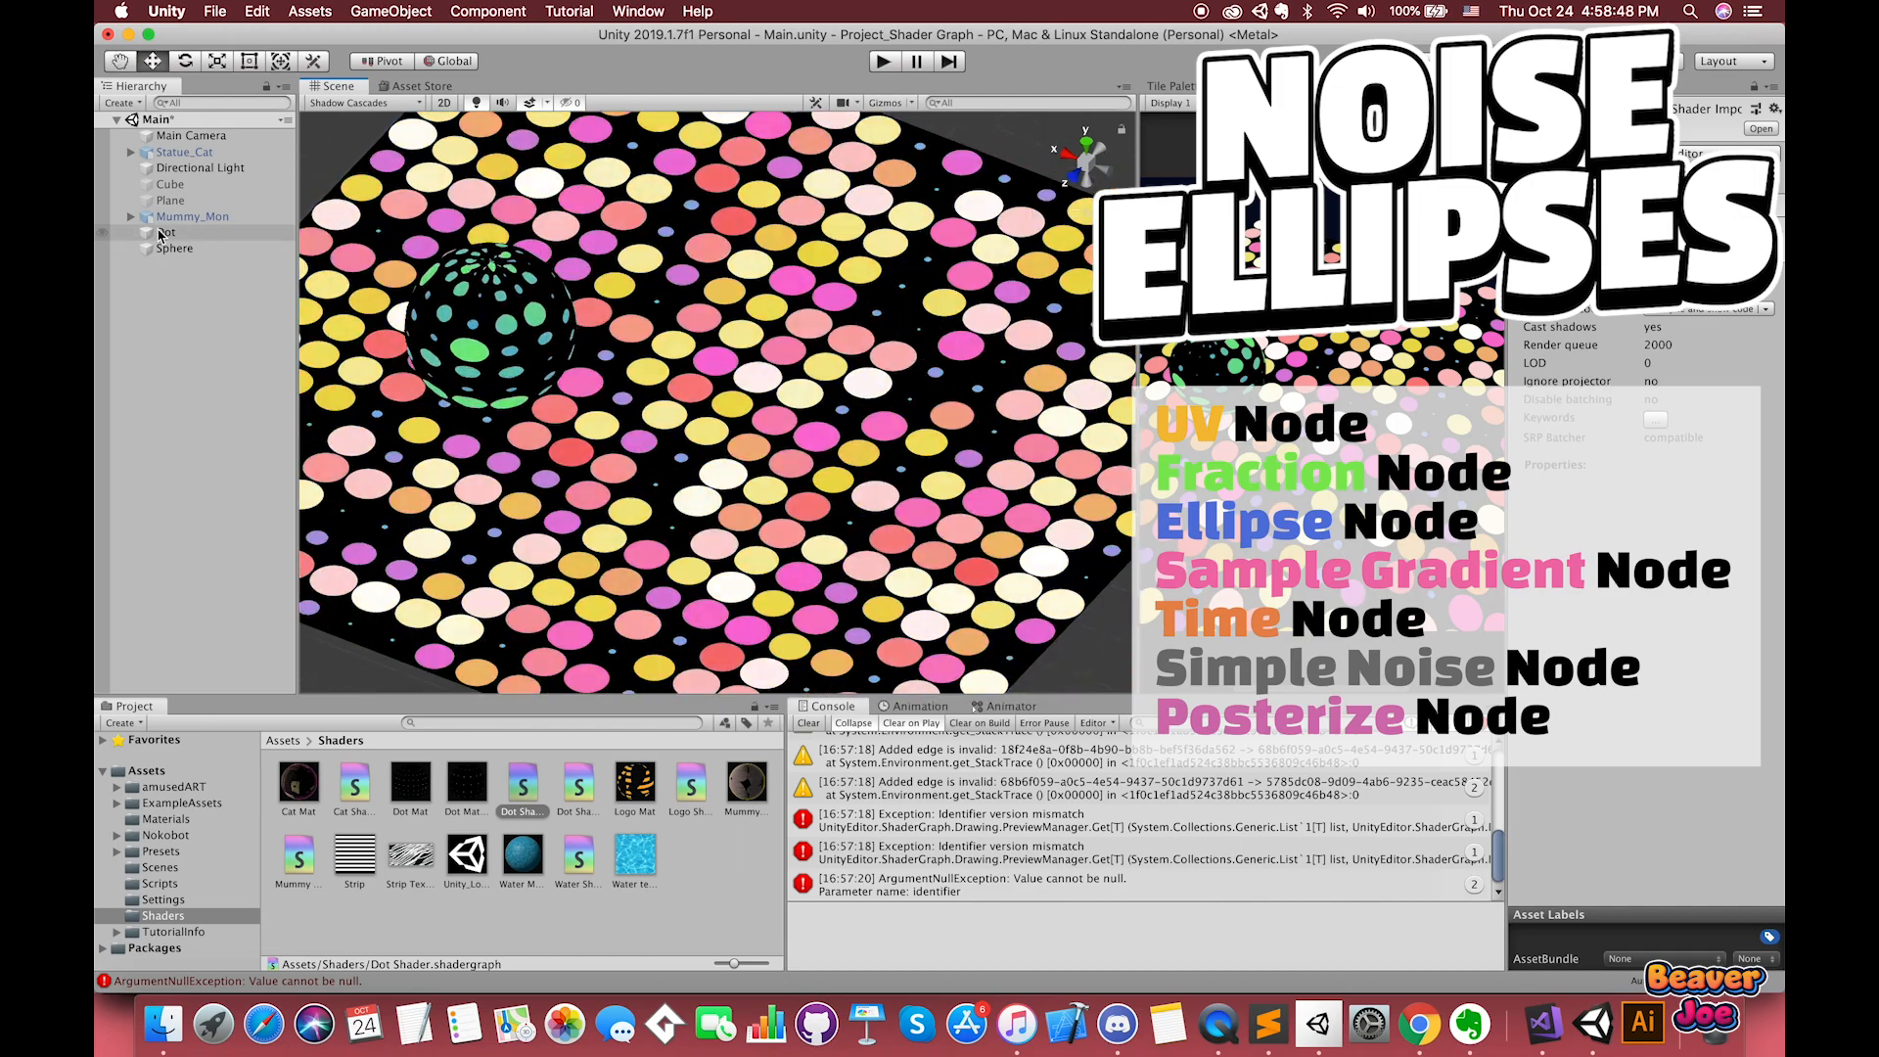
{"action": "left_click", "coordinate": [173, 248]}
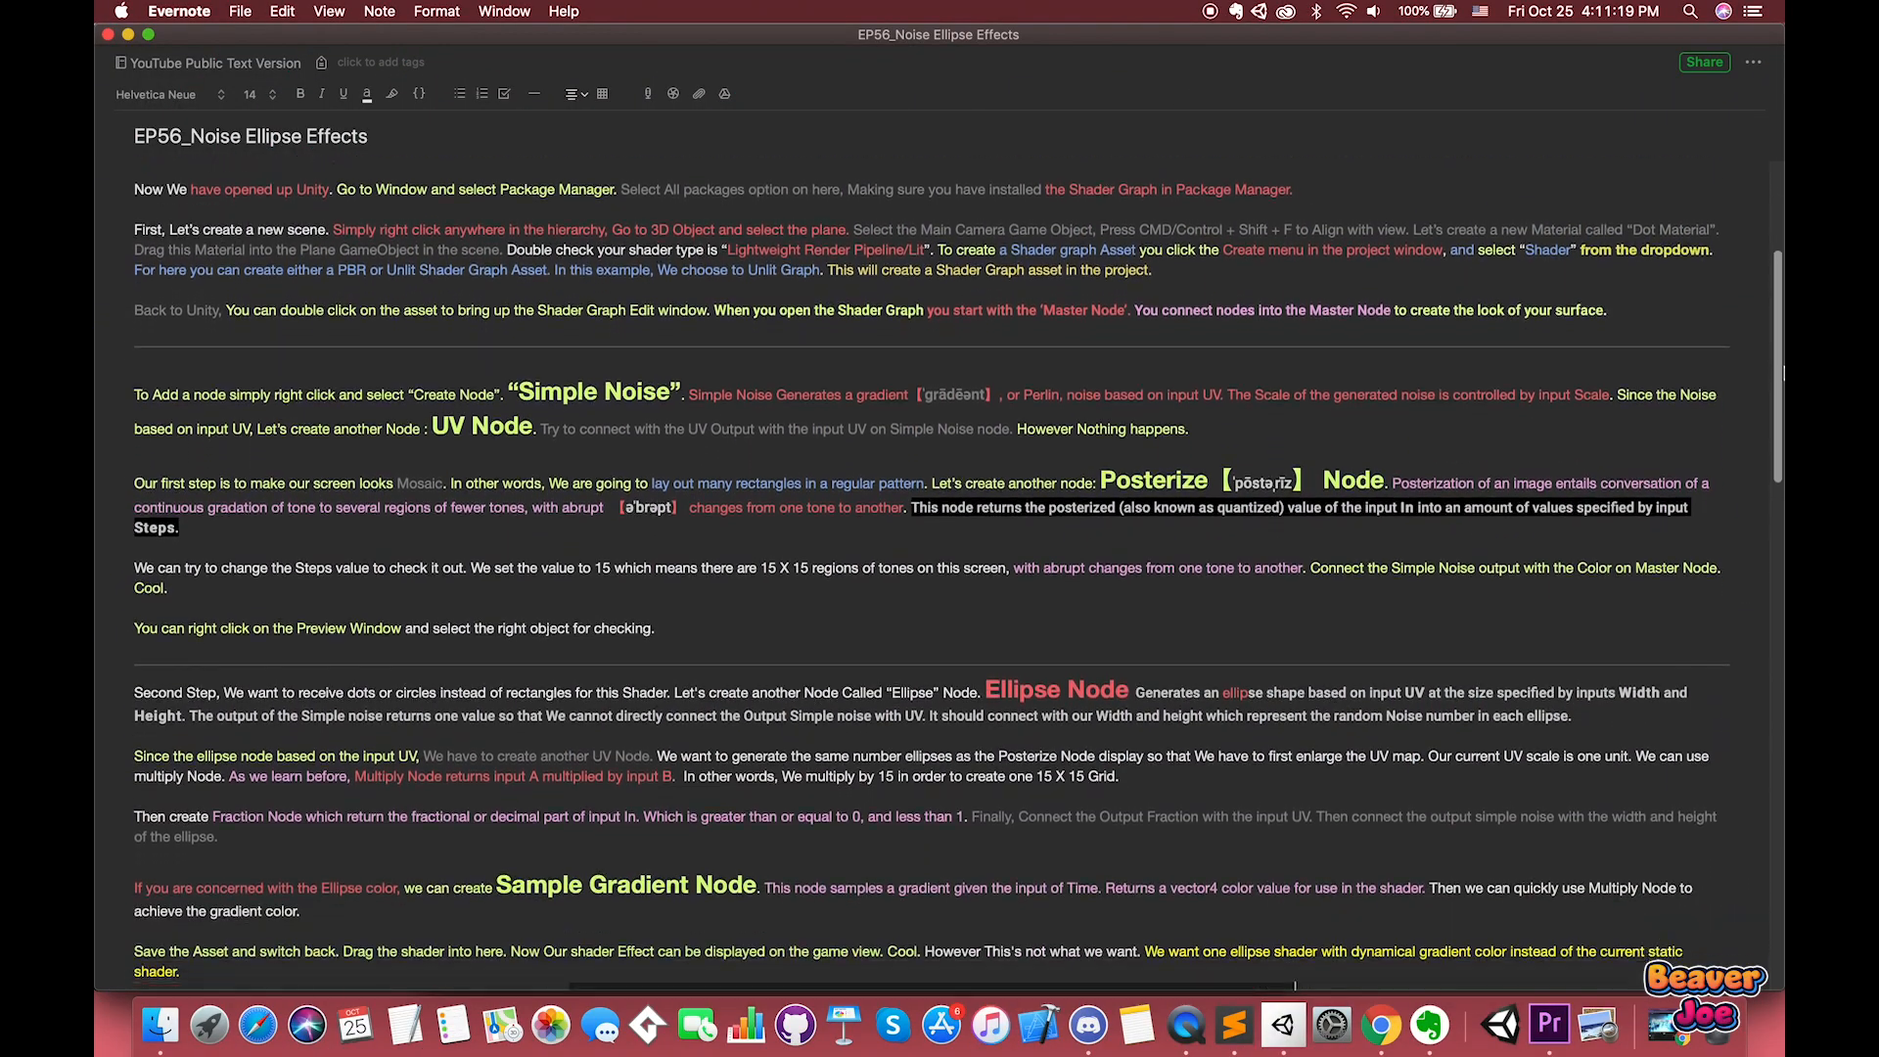
Step: Scroll through the EP56_Noise Ellipse Effects tutorial note
{"action": "scroll", "scroll_direction": "down", "scroll_amount": 3}
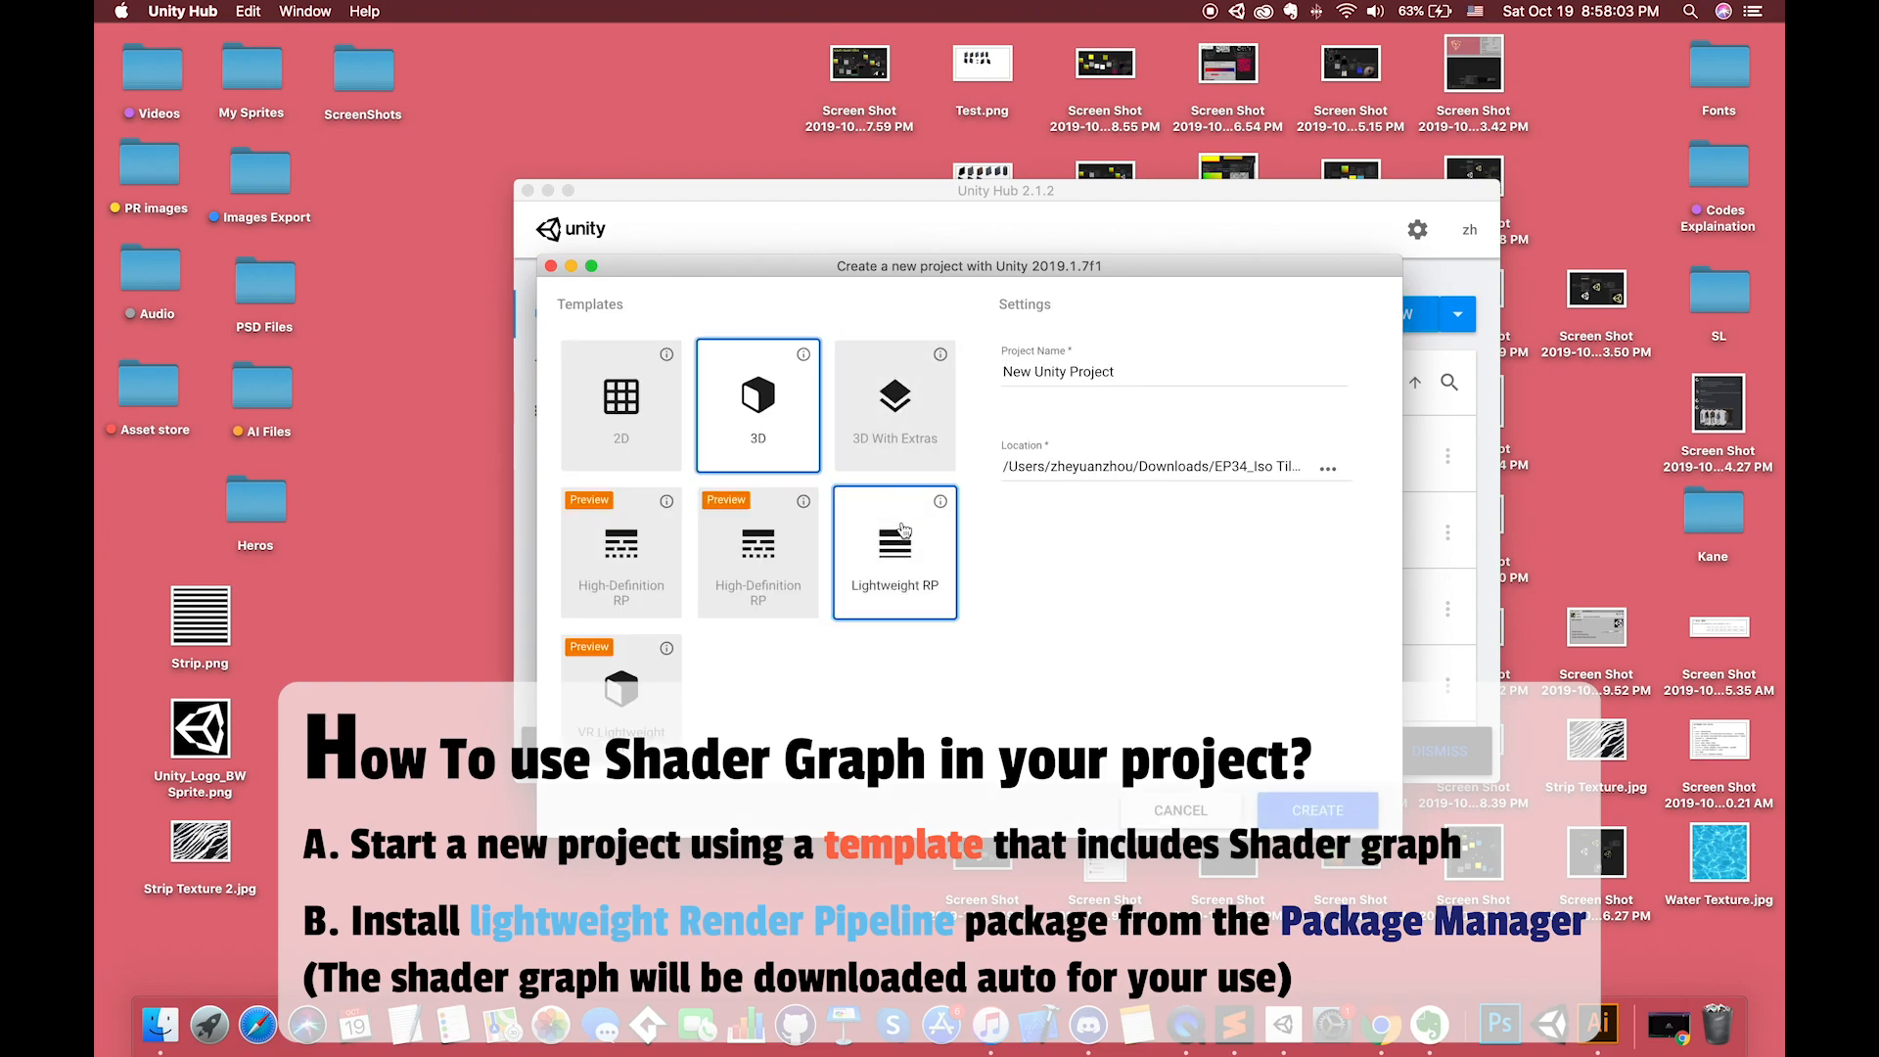
Step: Pick the Lightweight RP template and name the project 'Project_New Sha…'
{"action": "left_click", "coordinate": [895, 551]}
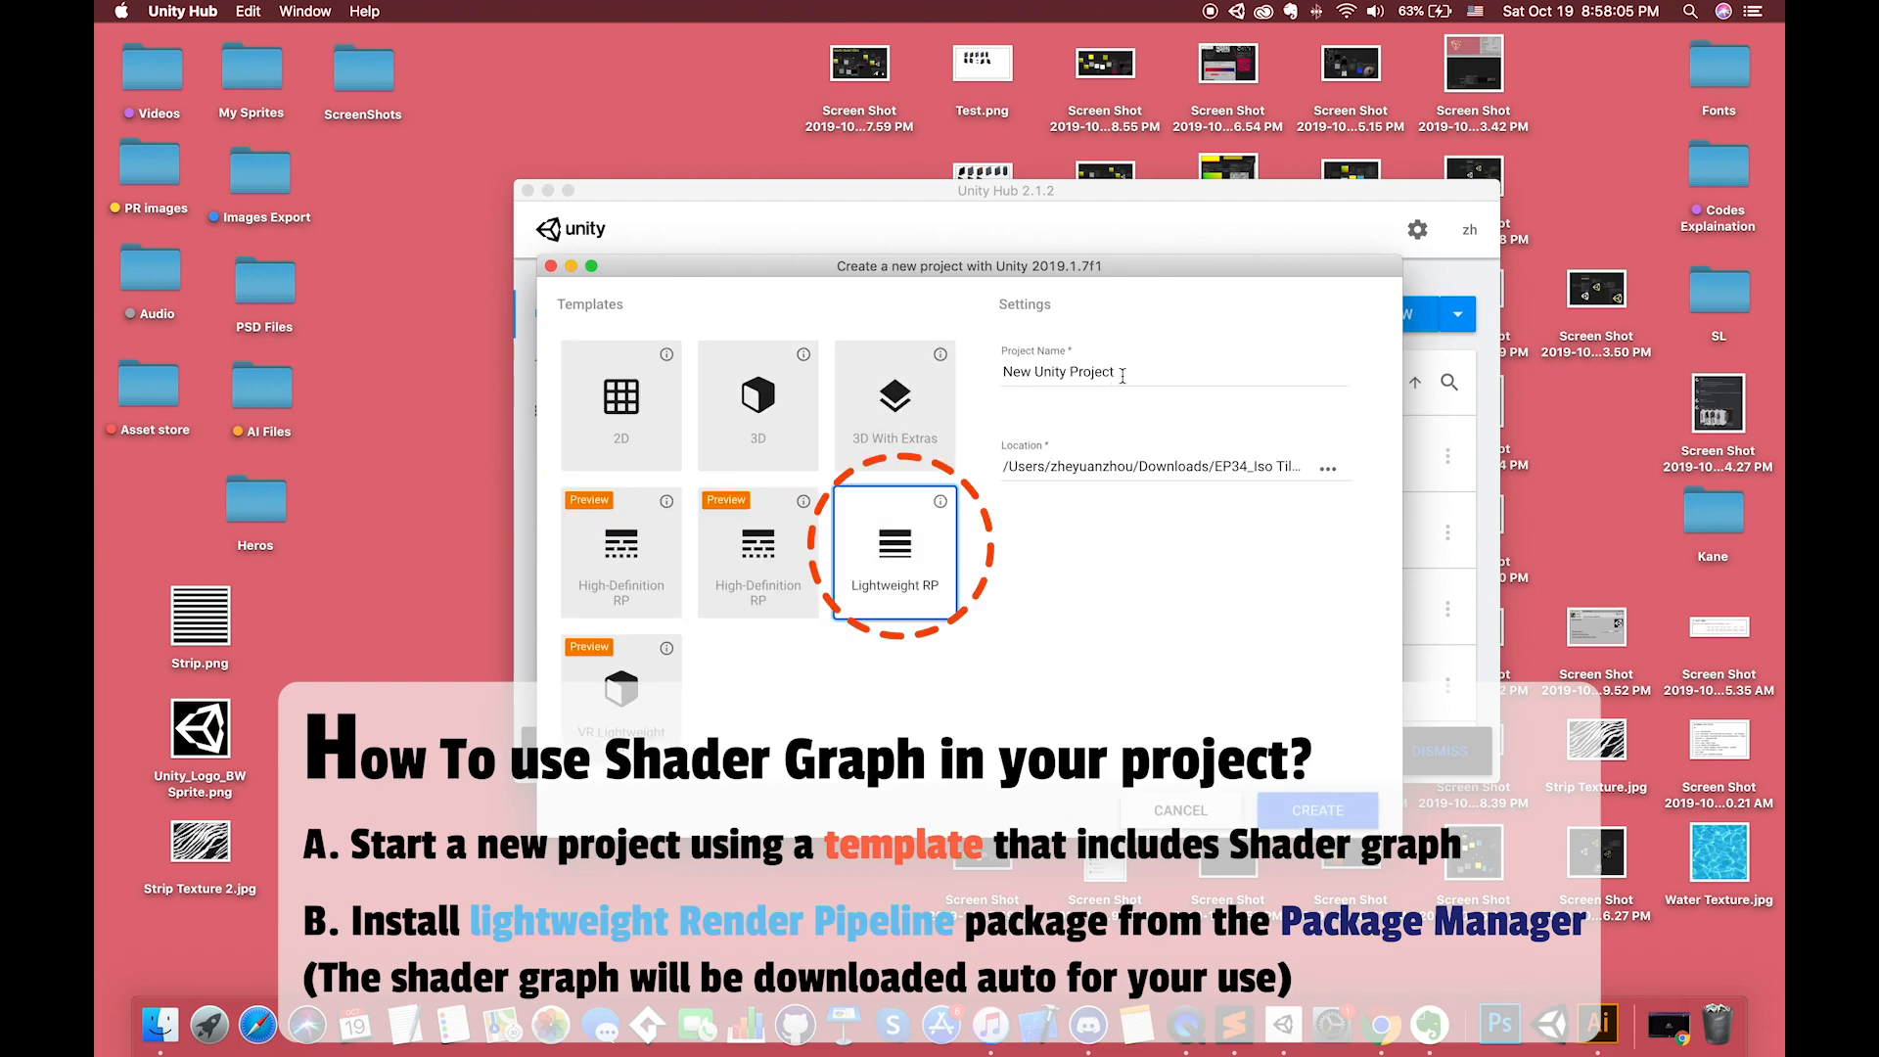
{"action": "type", "text": "Project"}
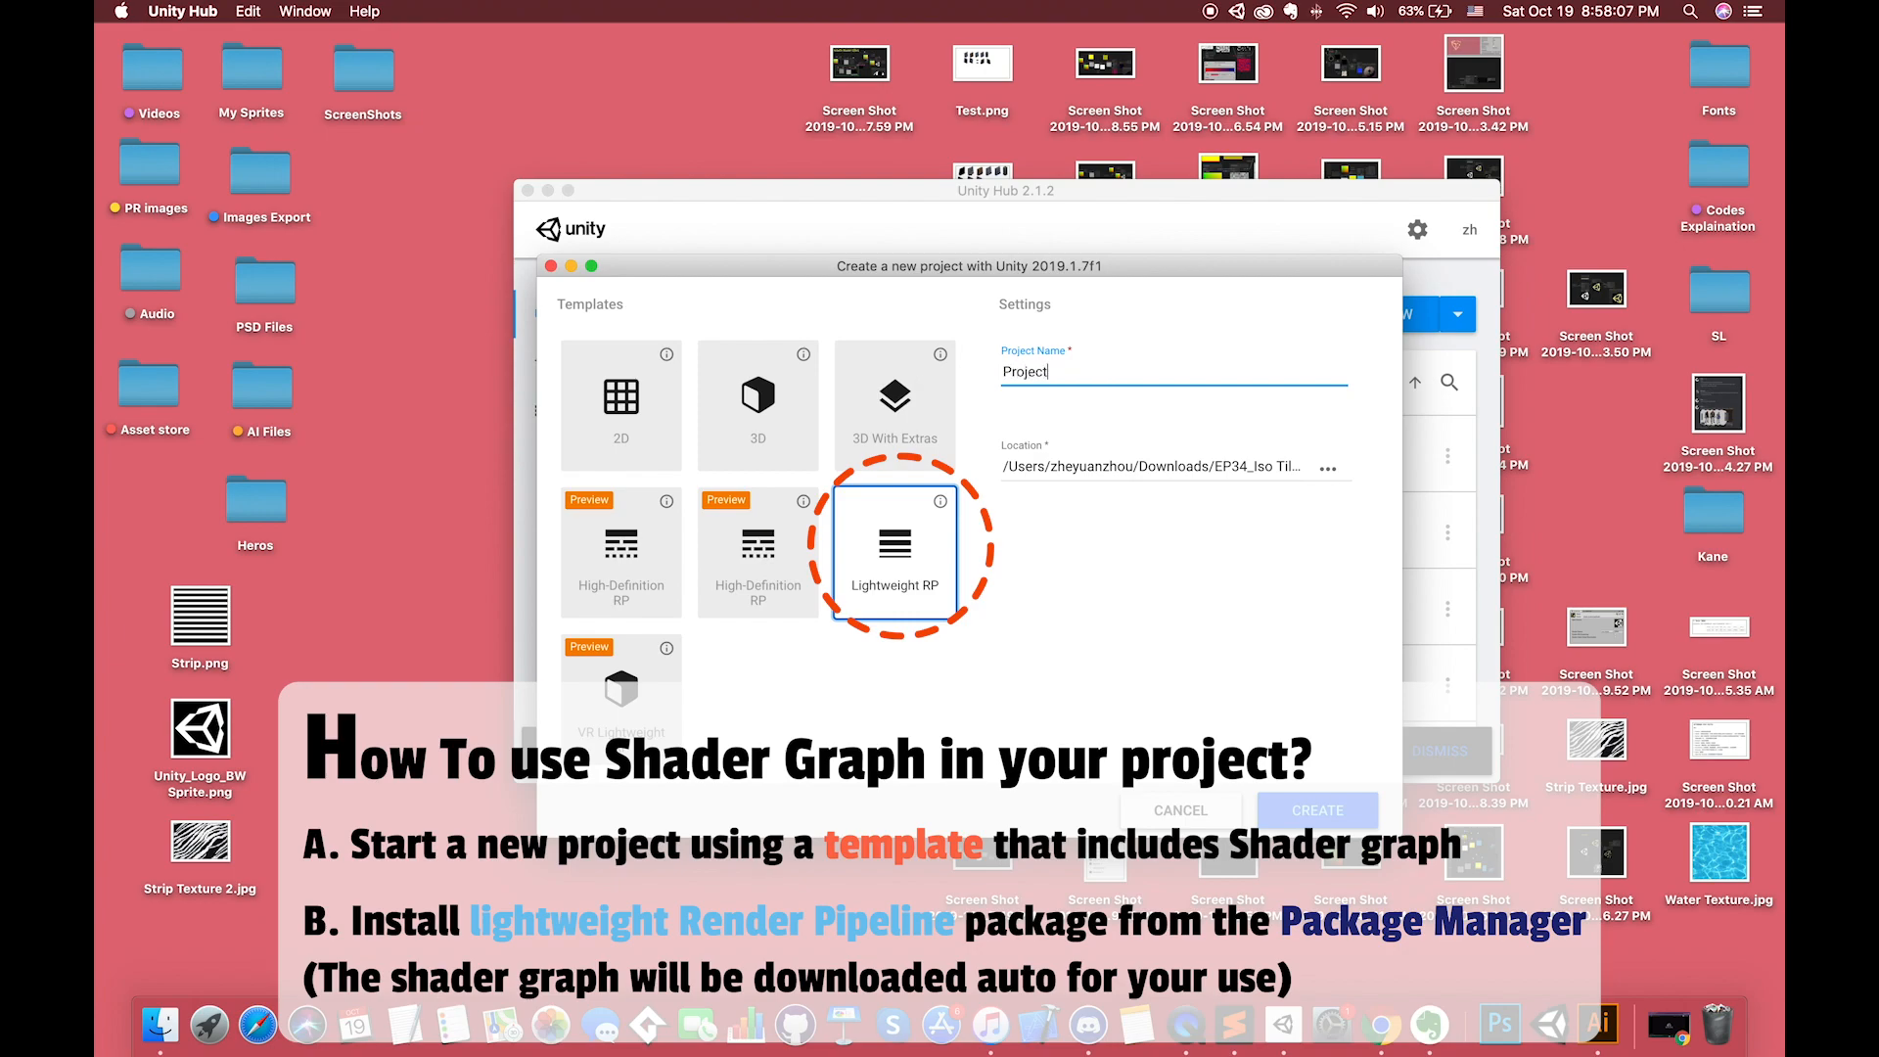
{"action": "type", "text": "_New Sha"}
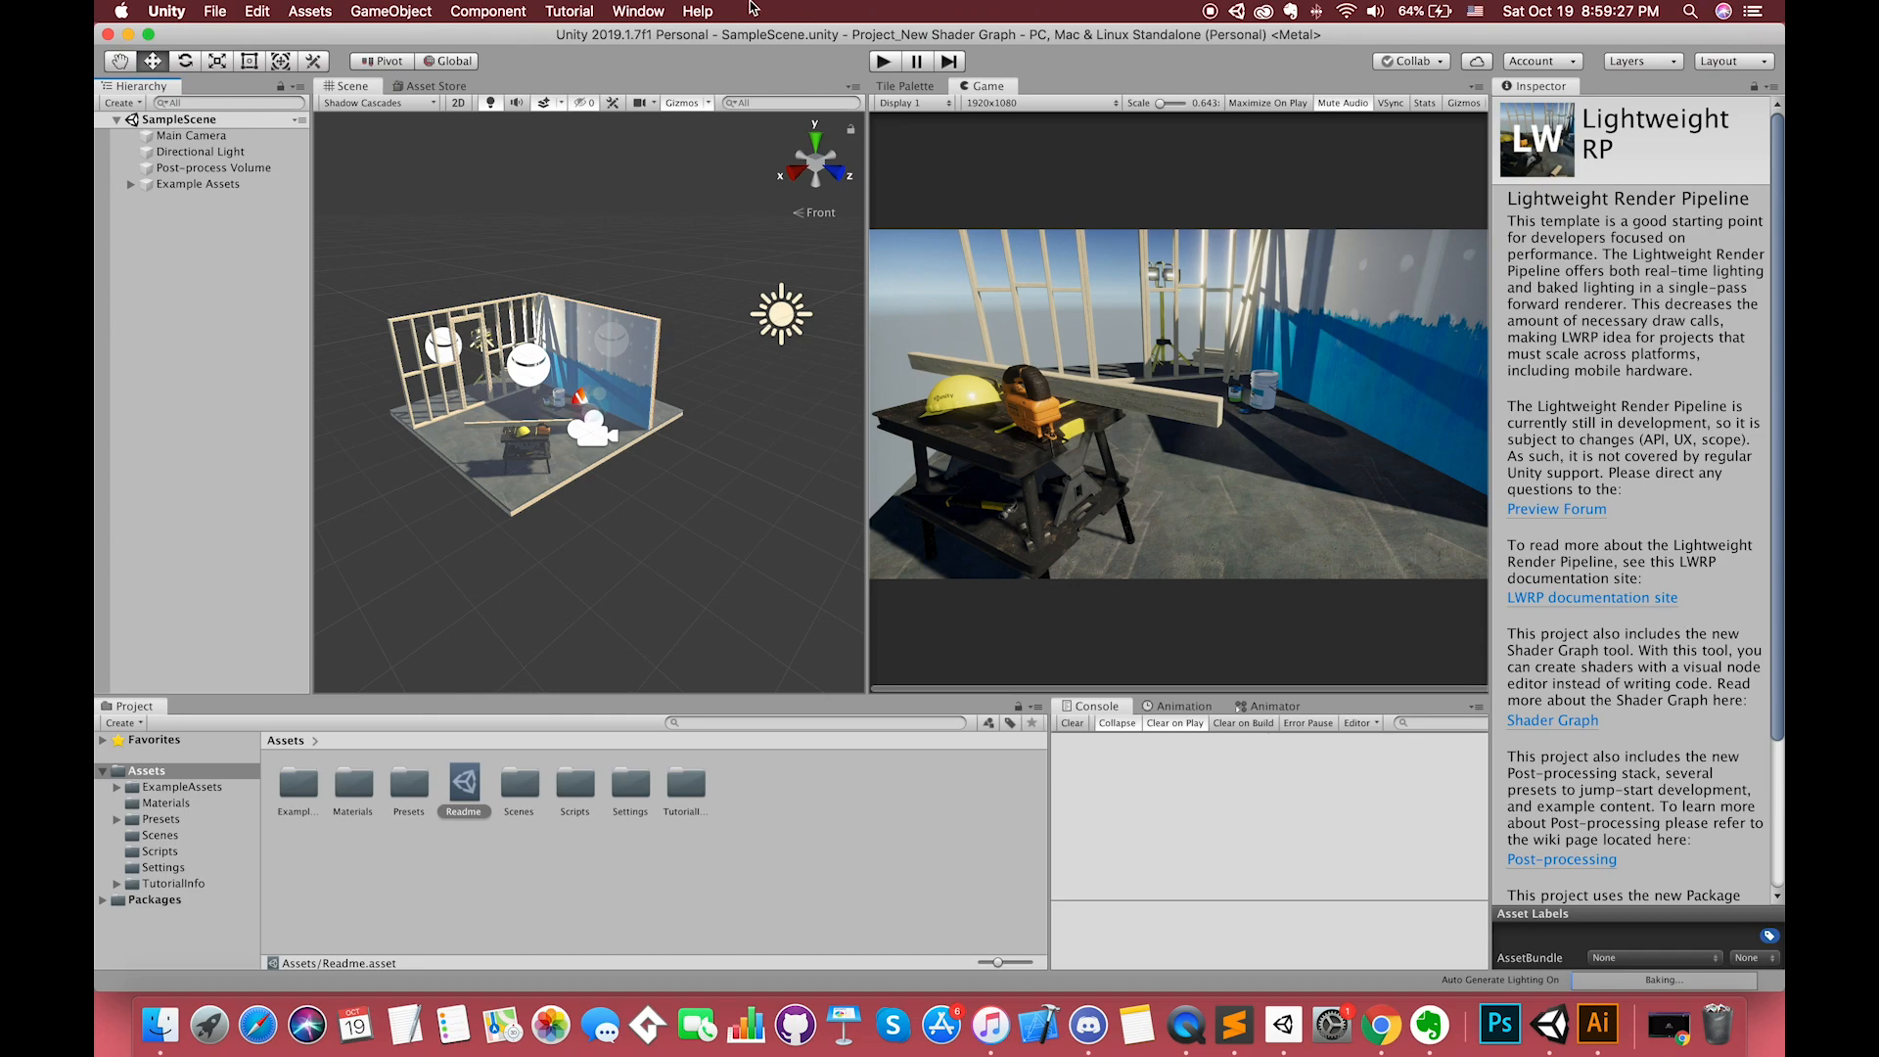
Step: Open the Package Manager from the Window menu and list all packages
{"action": "left_click", "coordinate": [638, 11]}
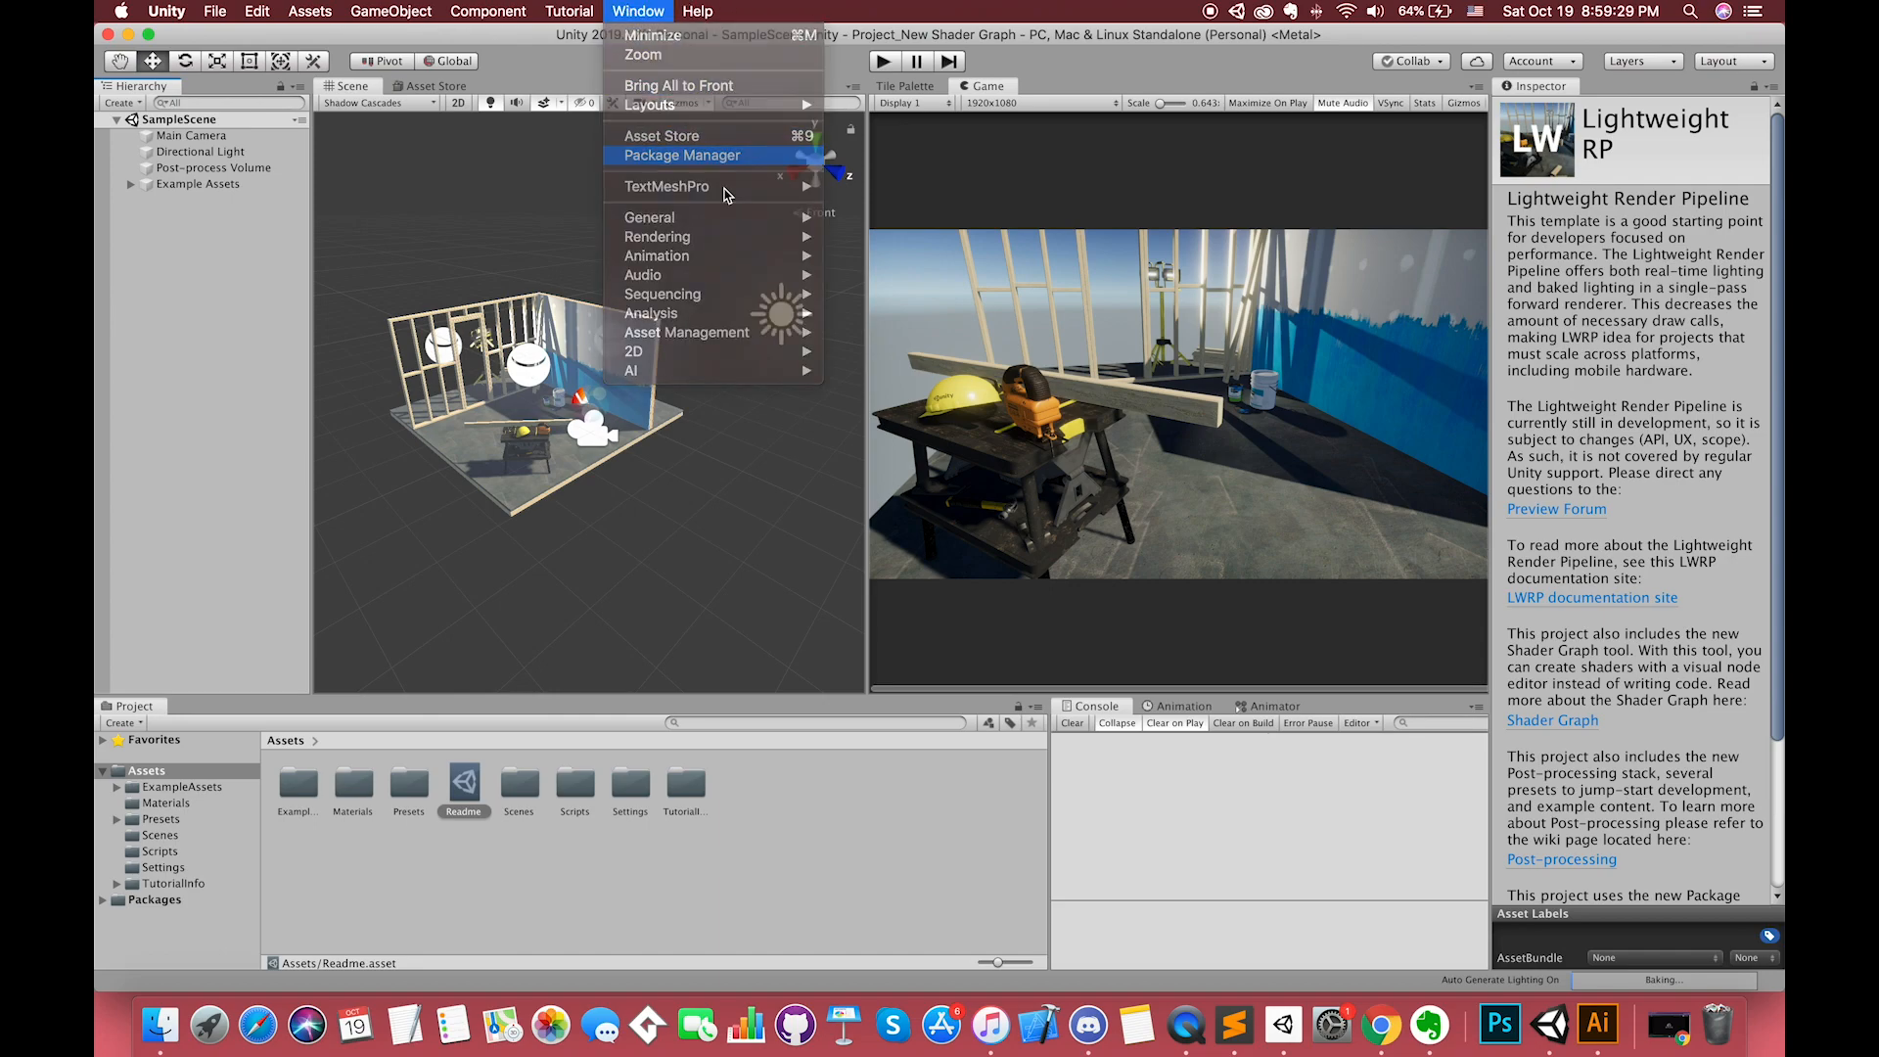
{"action": "left_click", "coordinate": [682, 154]}
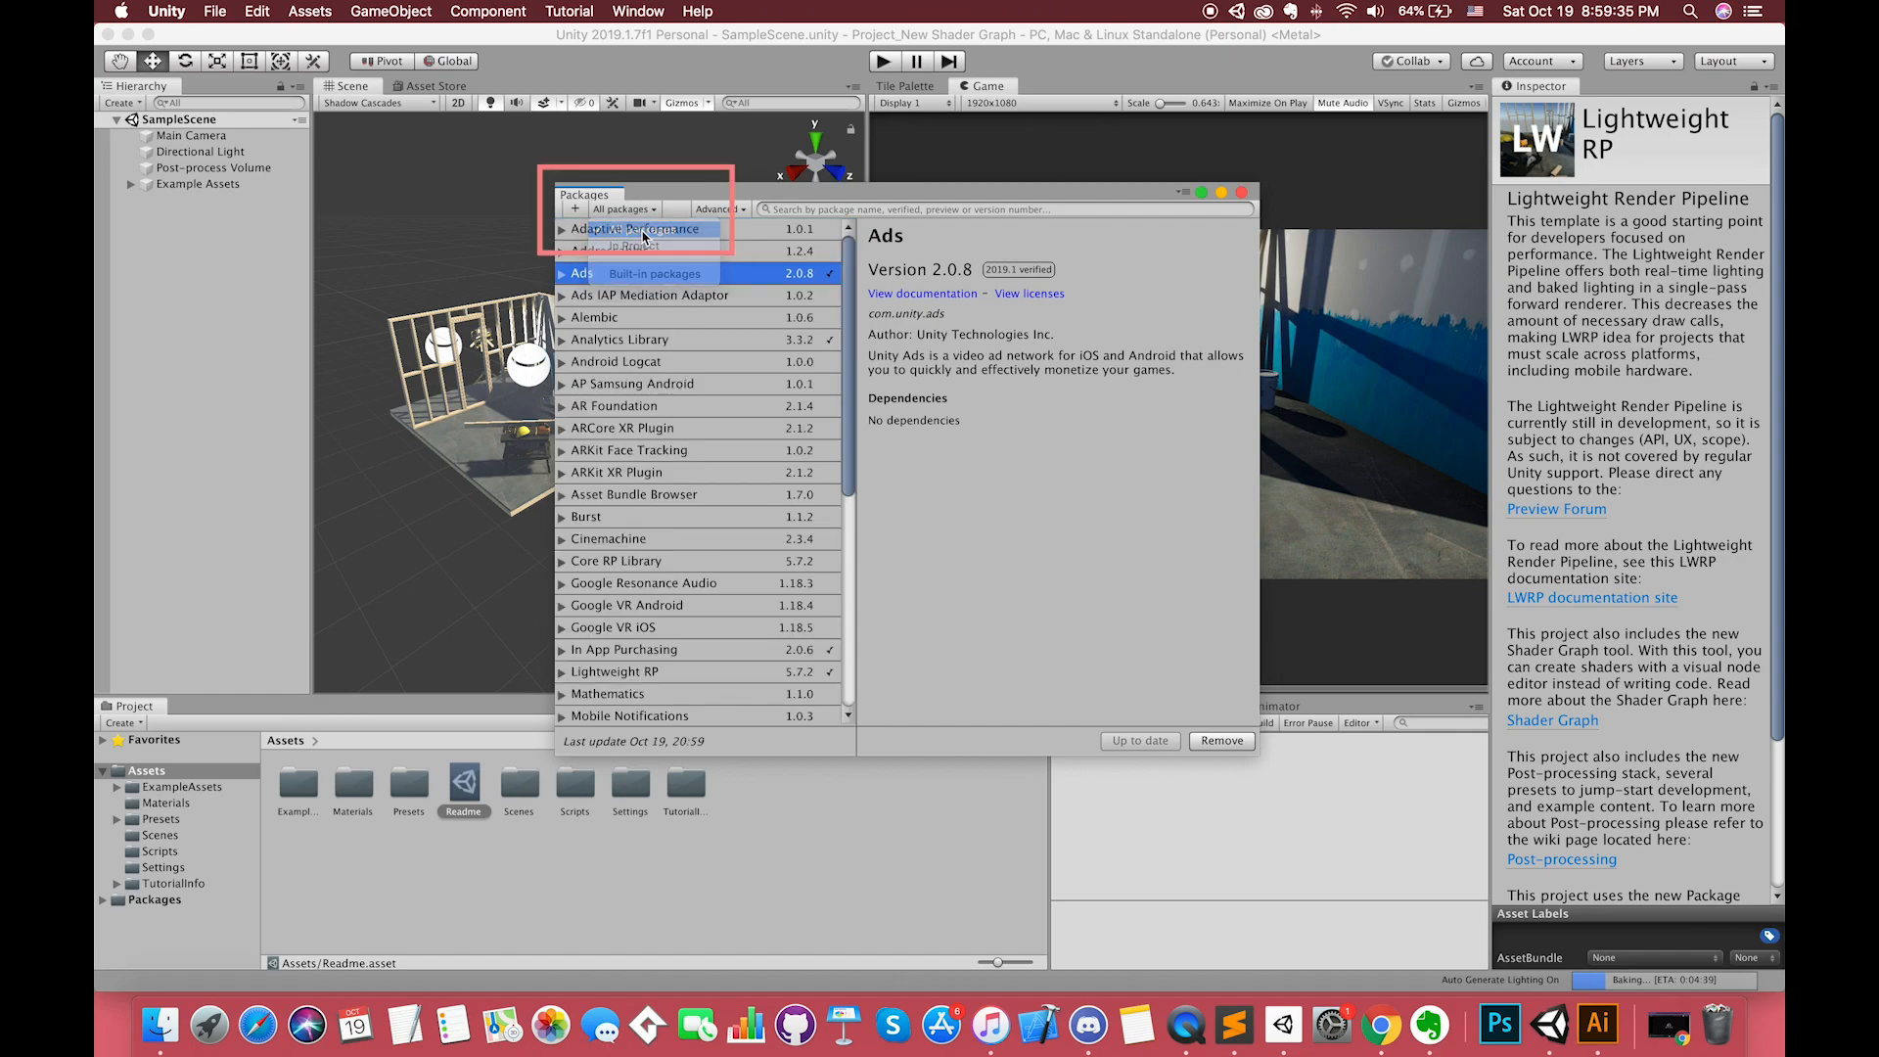
{"action": "left_click", "coordinate": [632, 569]}
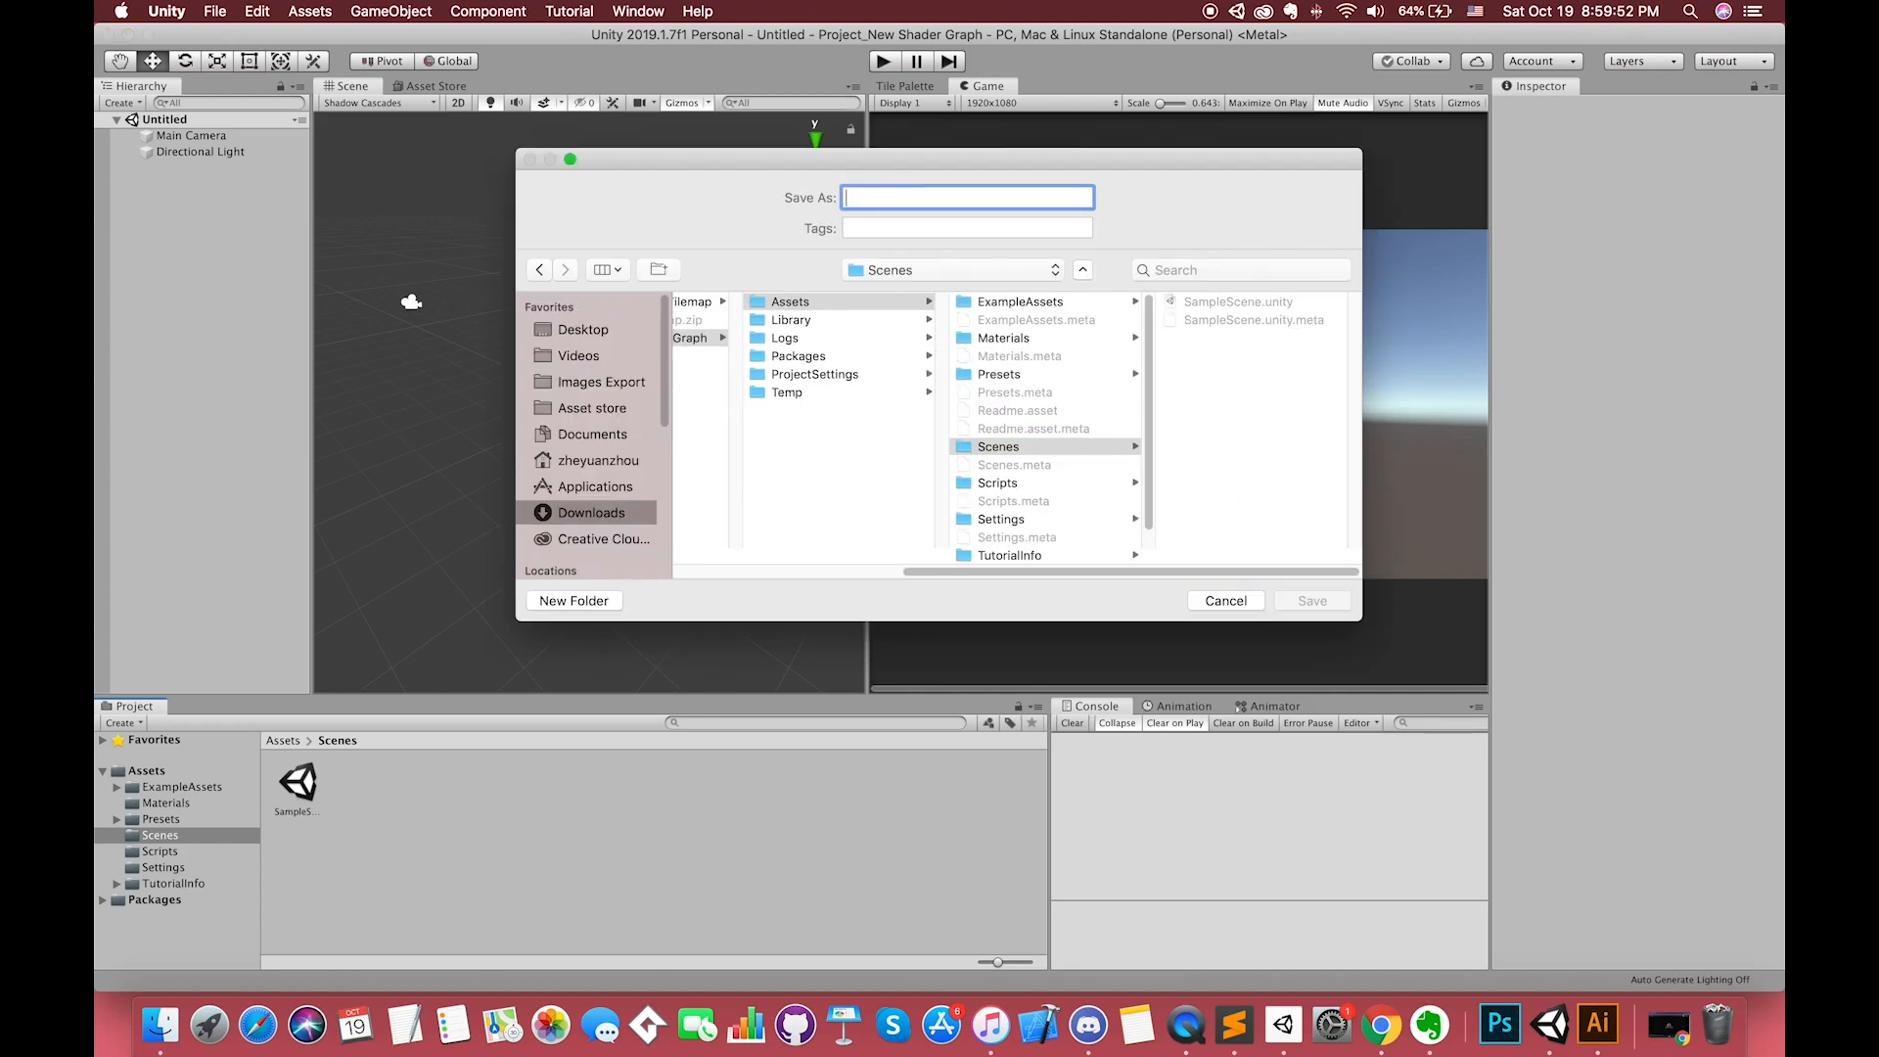
Step: Save the scene as 00_Main, add a plane, and align Main Camera to the view
{"action": "left_click", "coordinate": [1313, 601]}
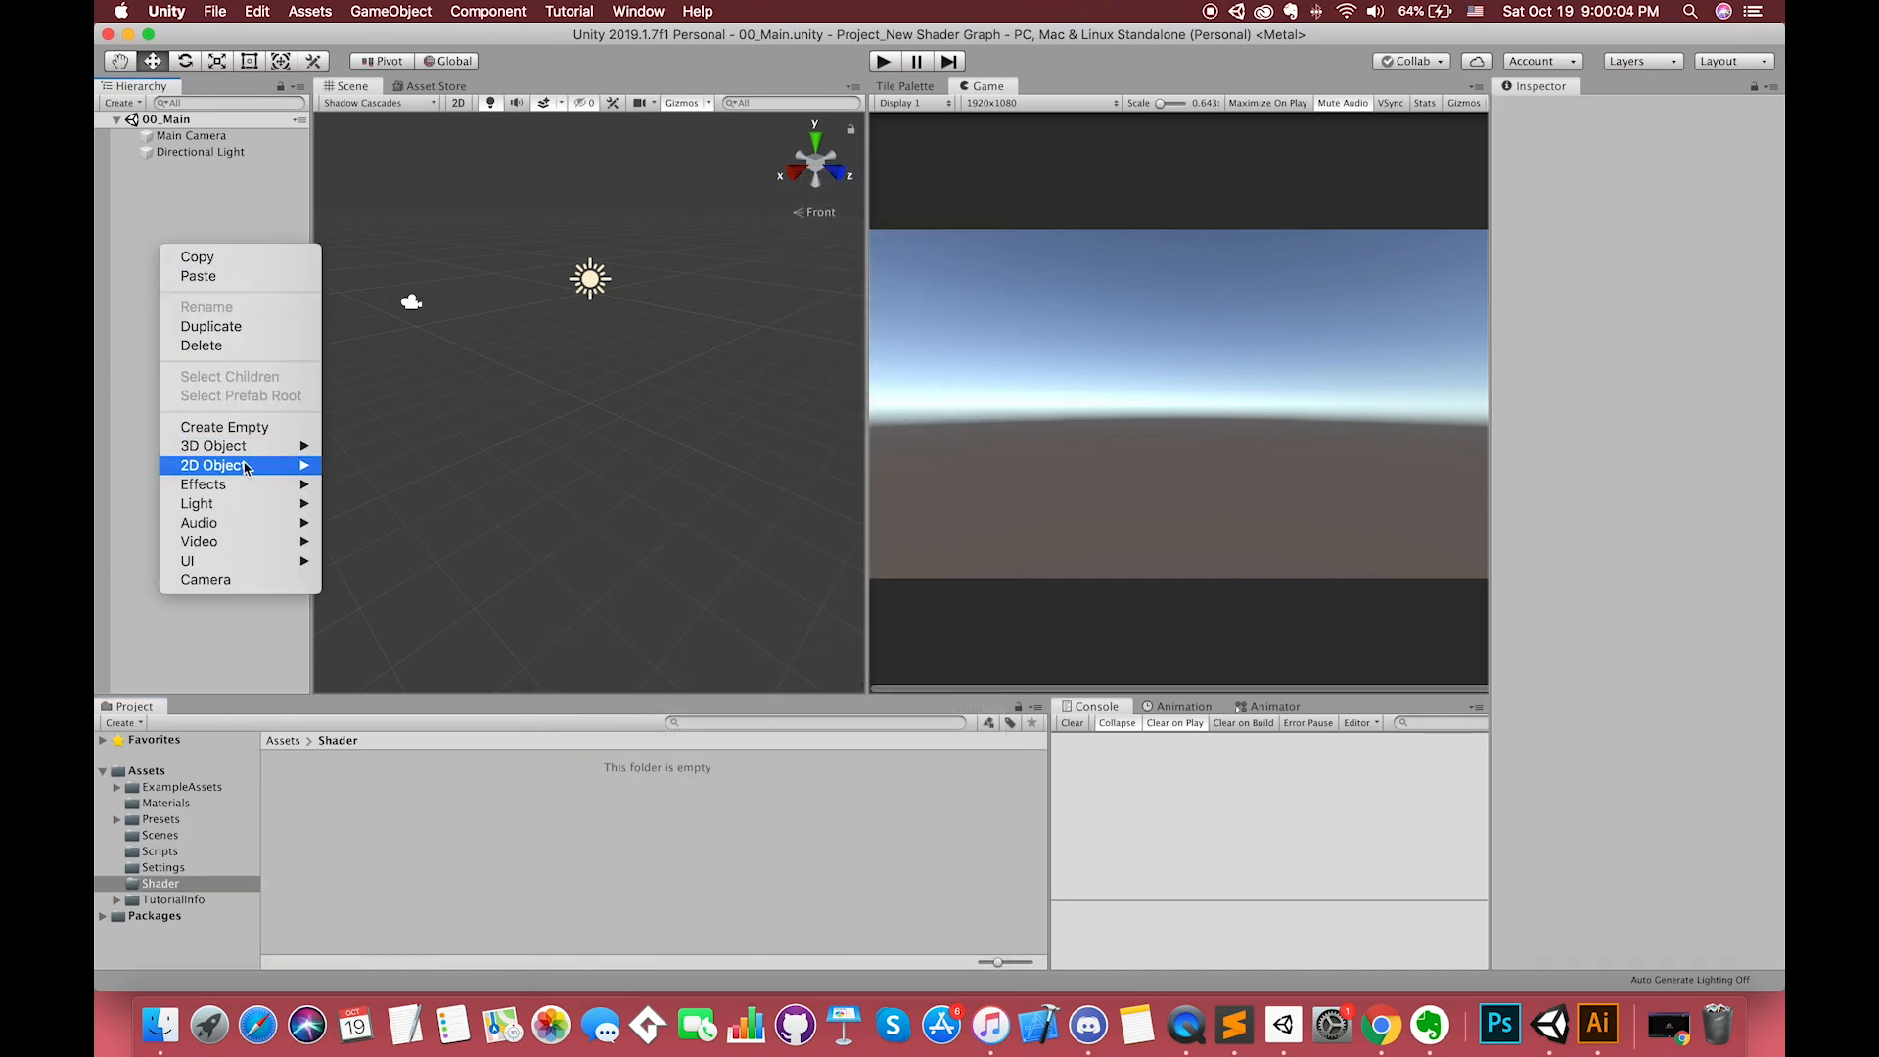
{"action": "left_click", "coordinate": [641, 404]}
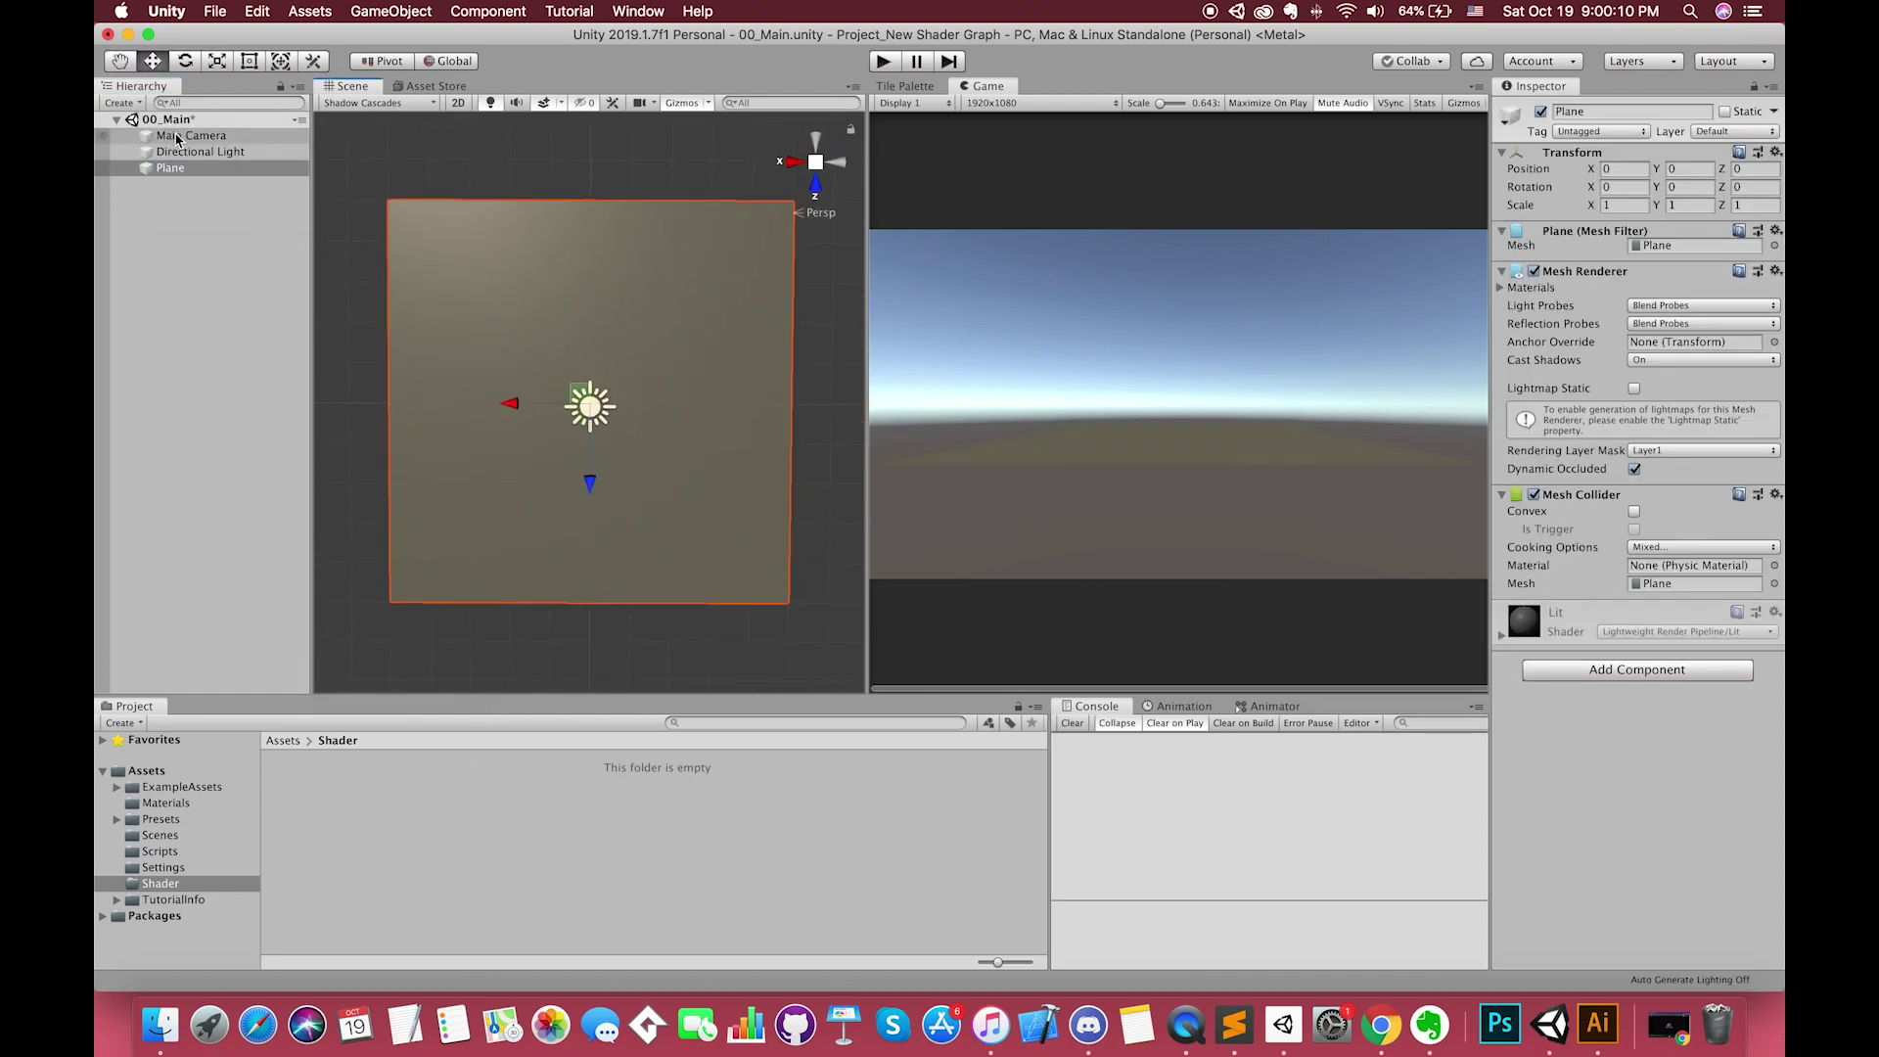
{"action": "left_click", "coordinate": [186, 135]}
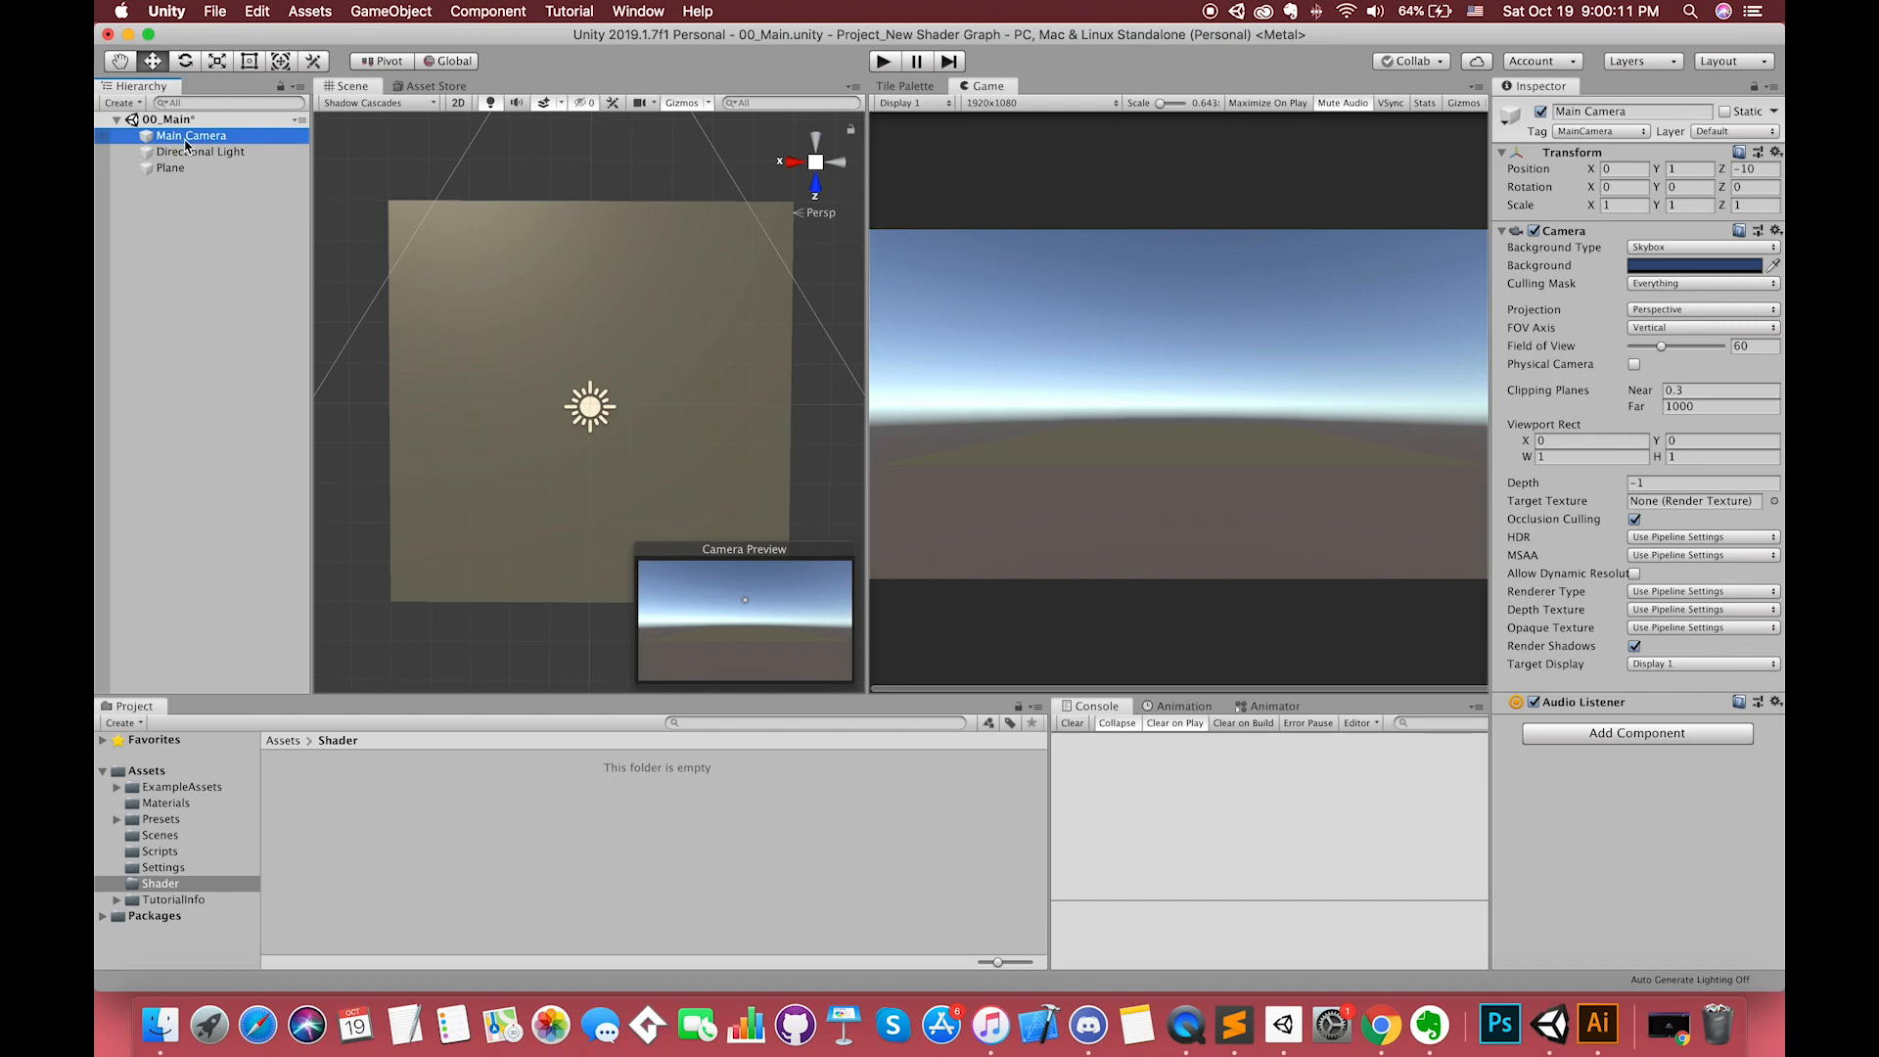
{"action": "key", "text": "cmd+shift+f"}
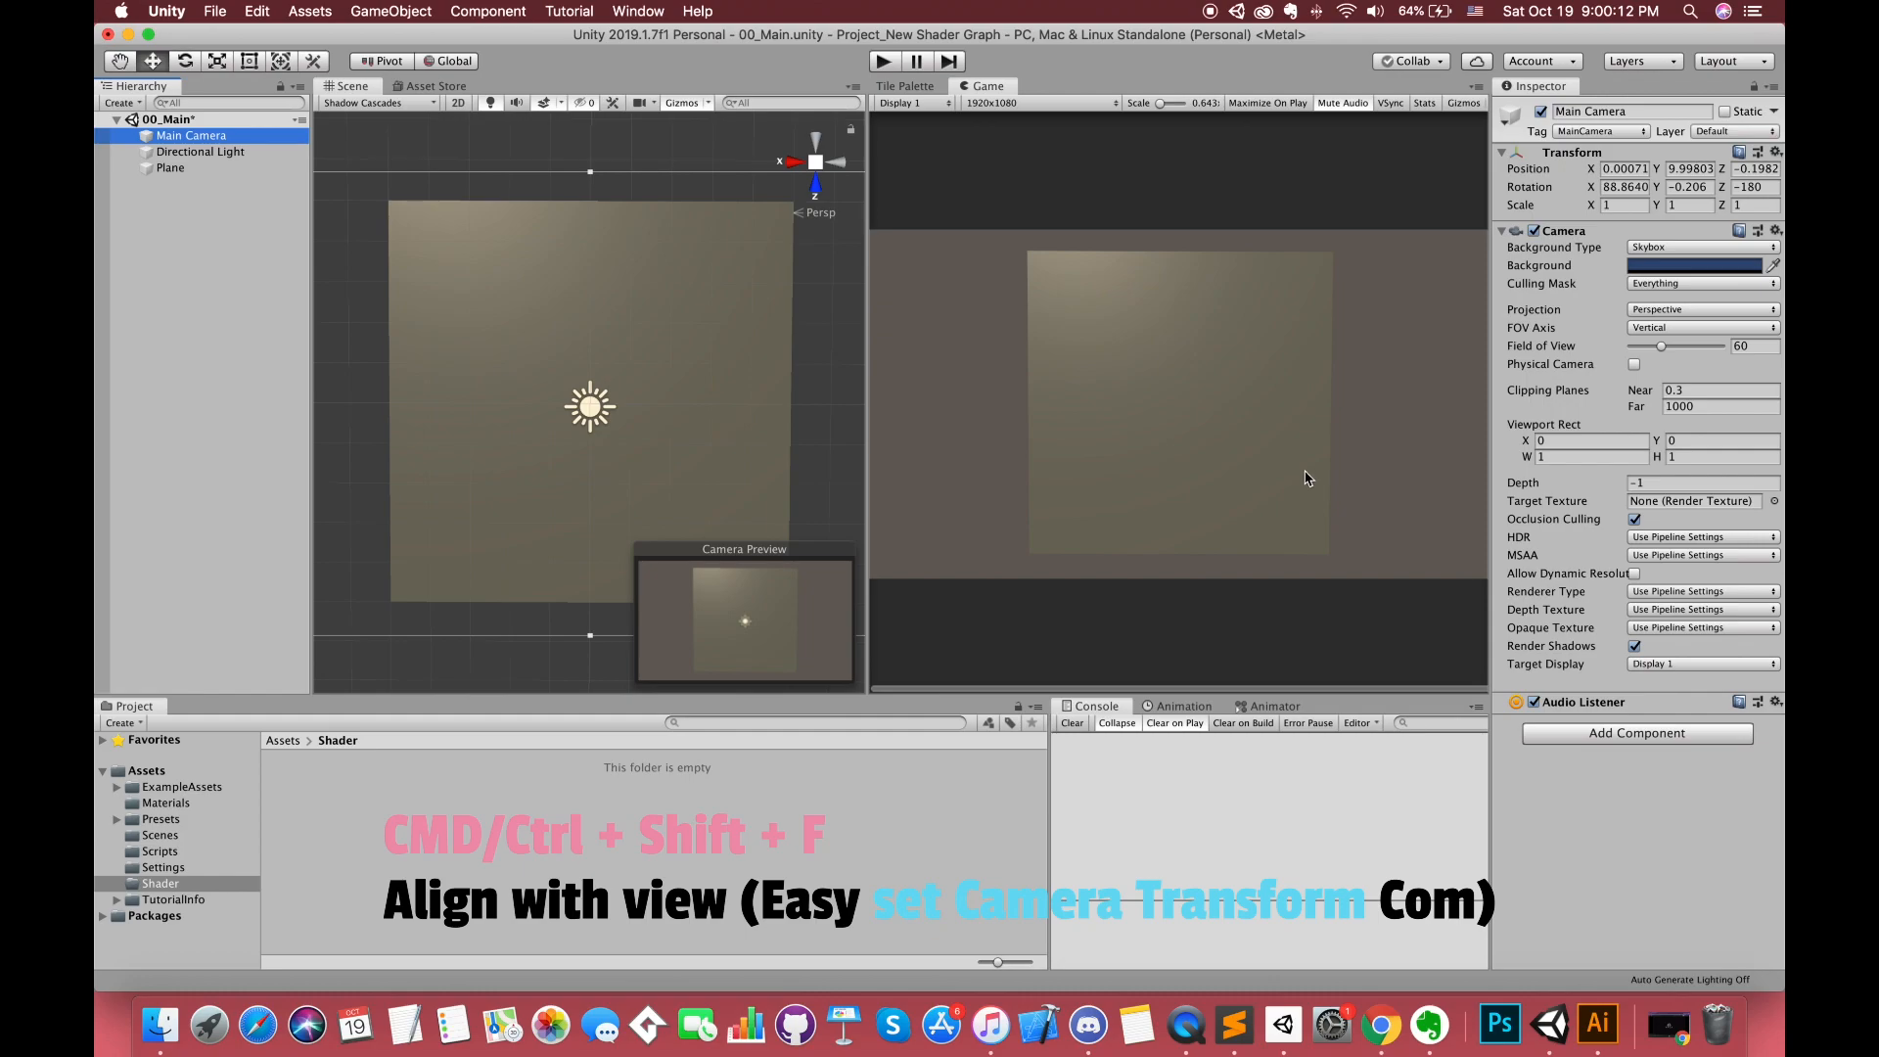
{"action": "mouse_move", "coordinate": [605, 468]}
{"action": "type", "text": "Dot Ma"}
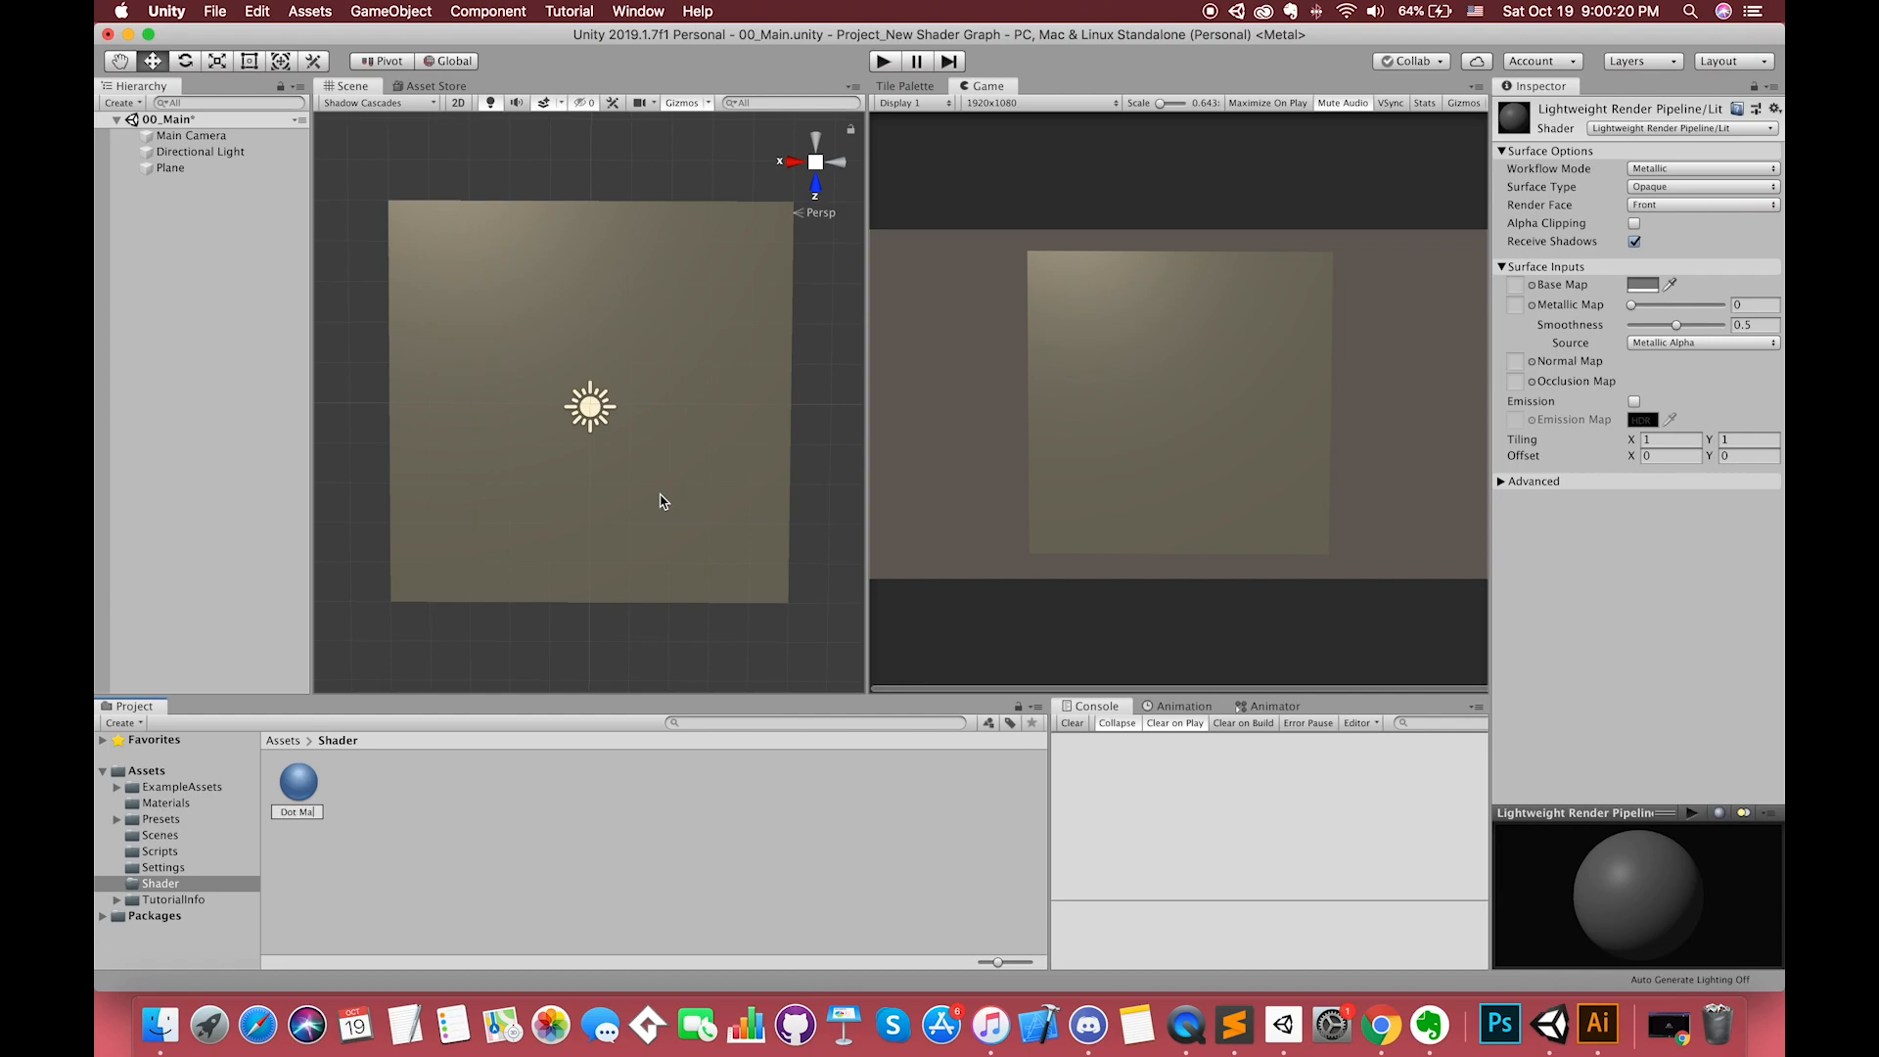
Step: Create the Dot Mat material and unlit Dot Shader graph, and open the graph
{"action": "left_click", "coordinate": [297, 780]}
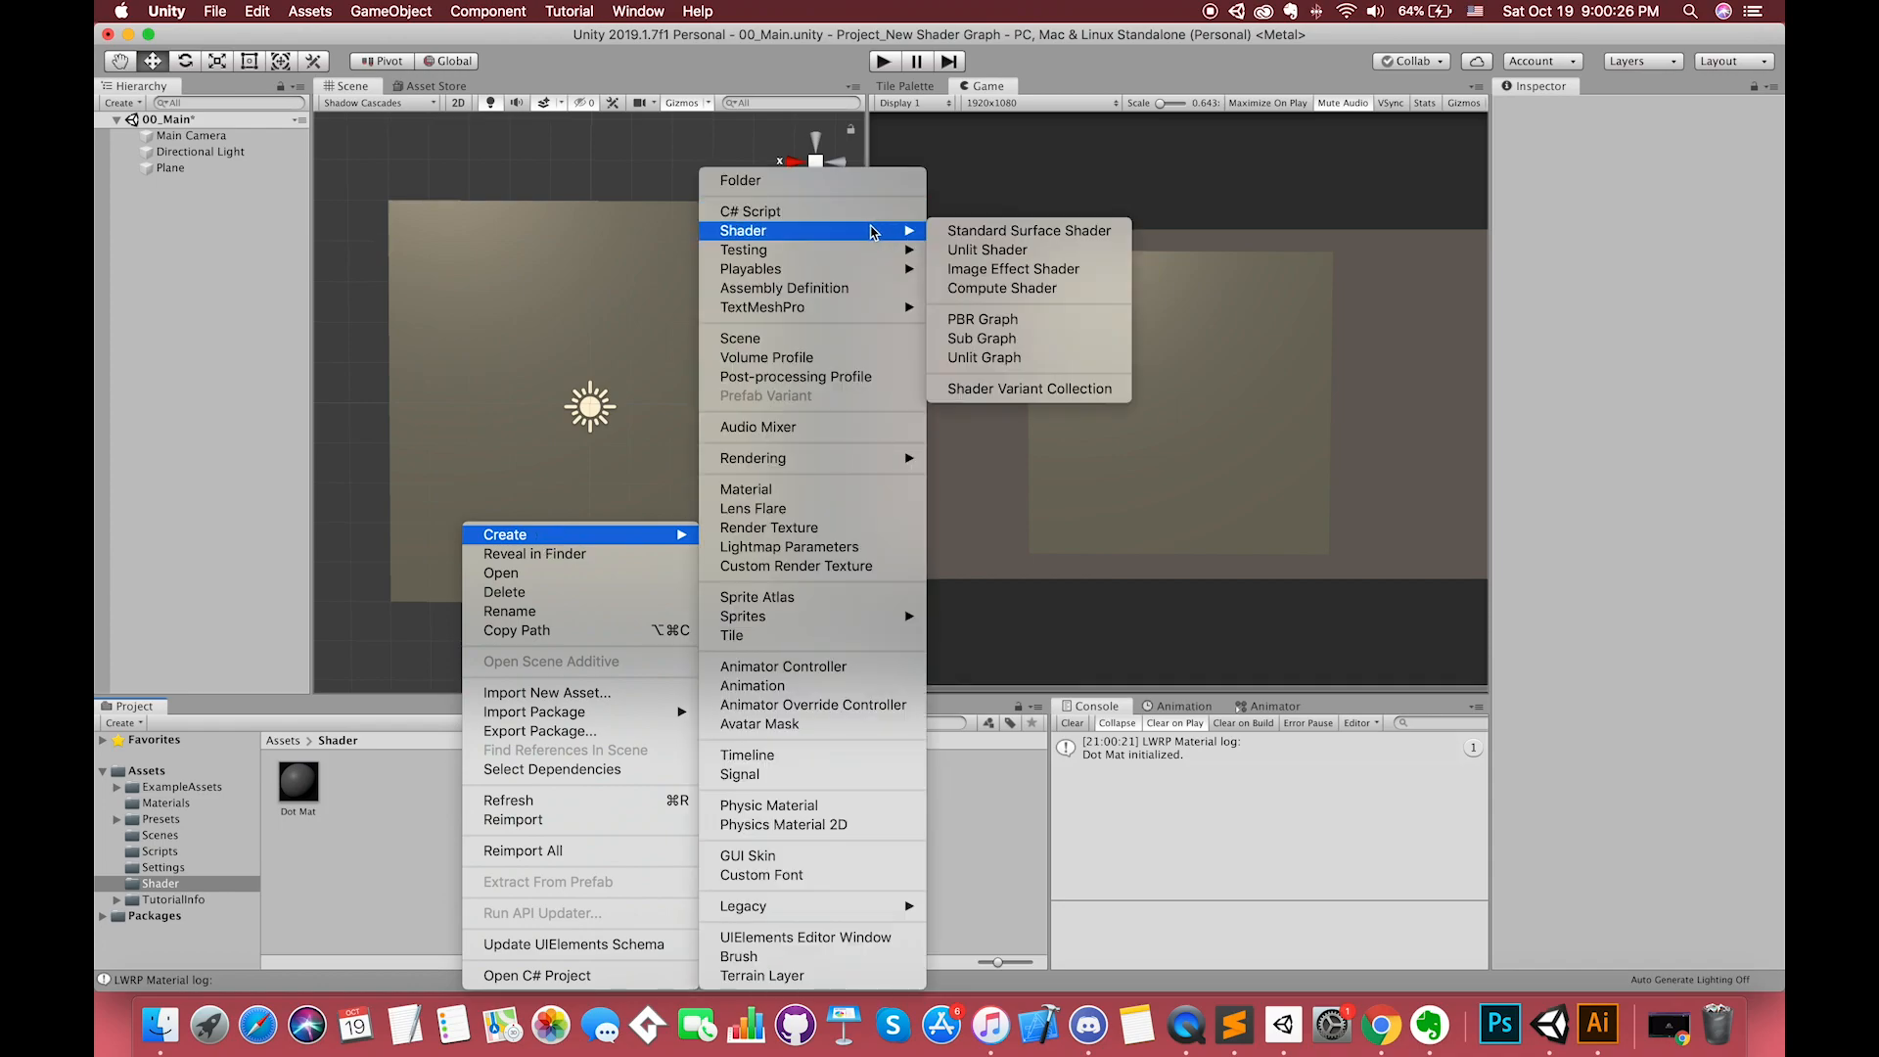
{"action": "mouse_move", "coordinate": [1010, 263]}
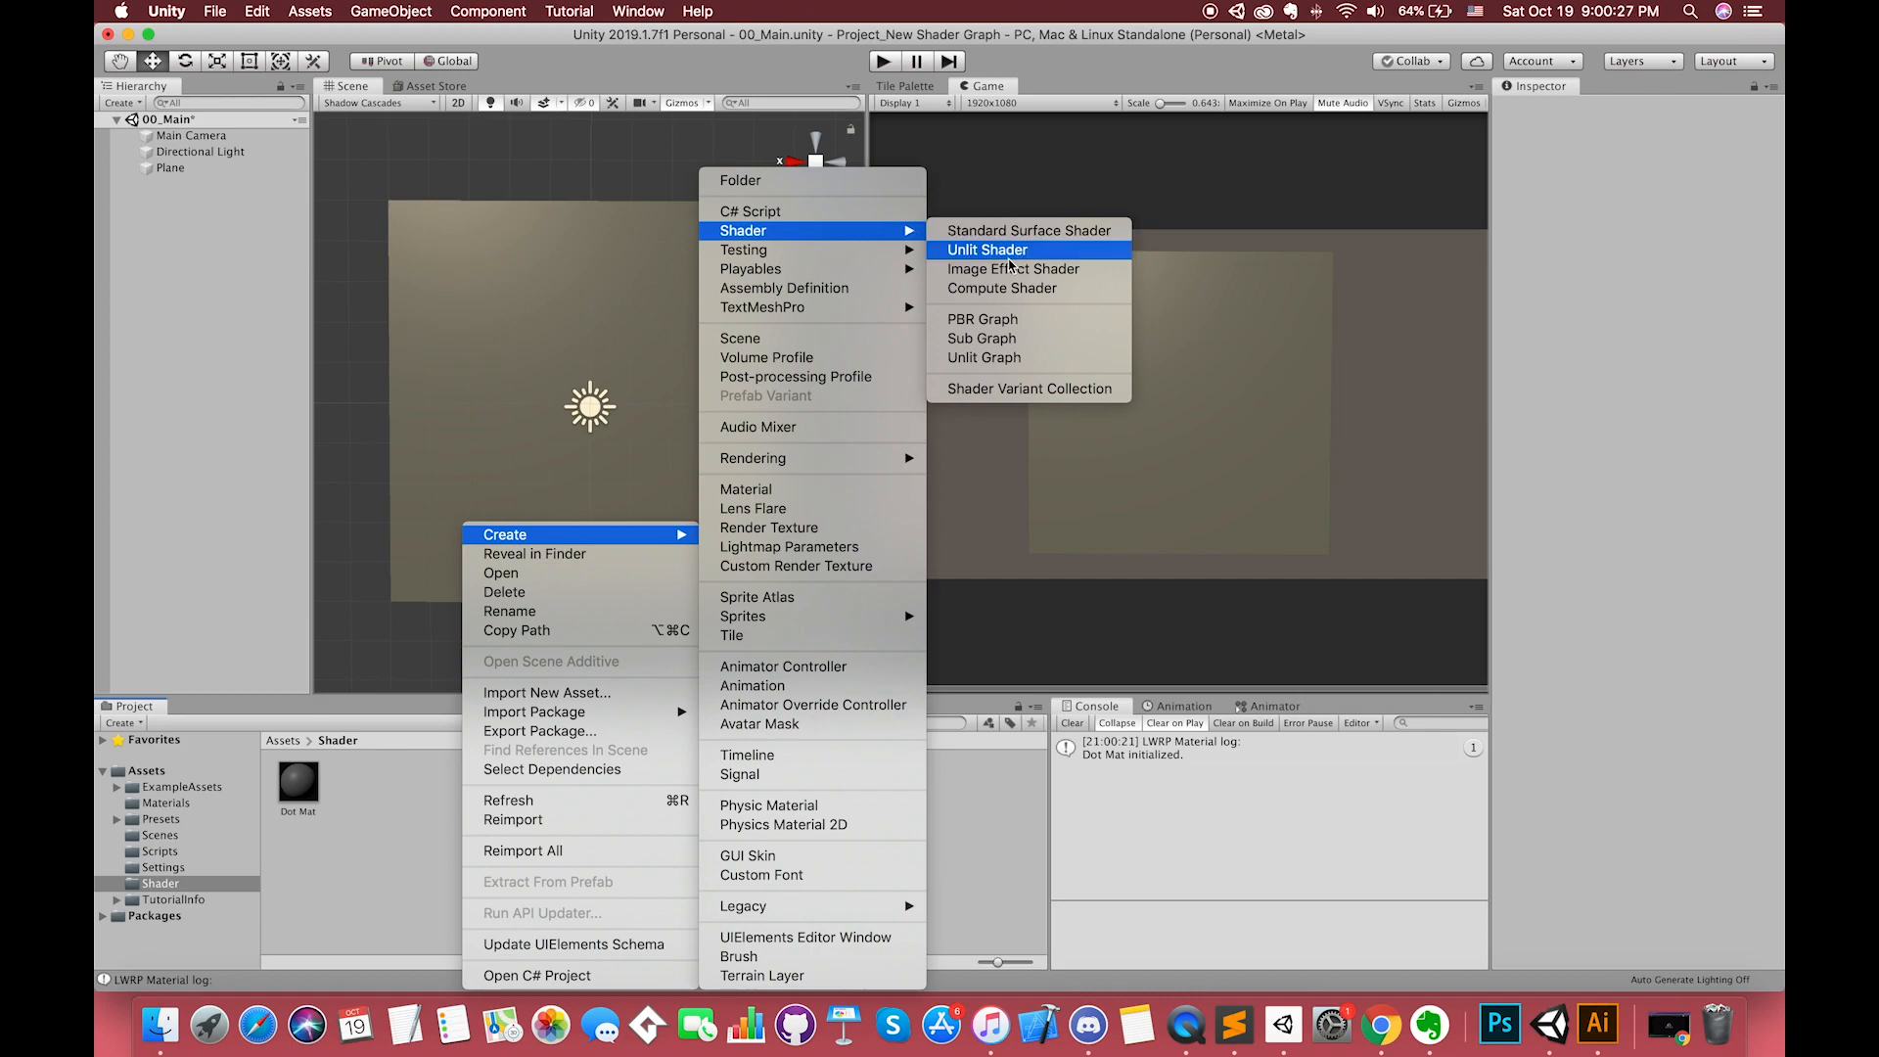
{"action": "mouse_move", "coordinate": [984, 358]}
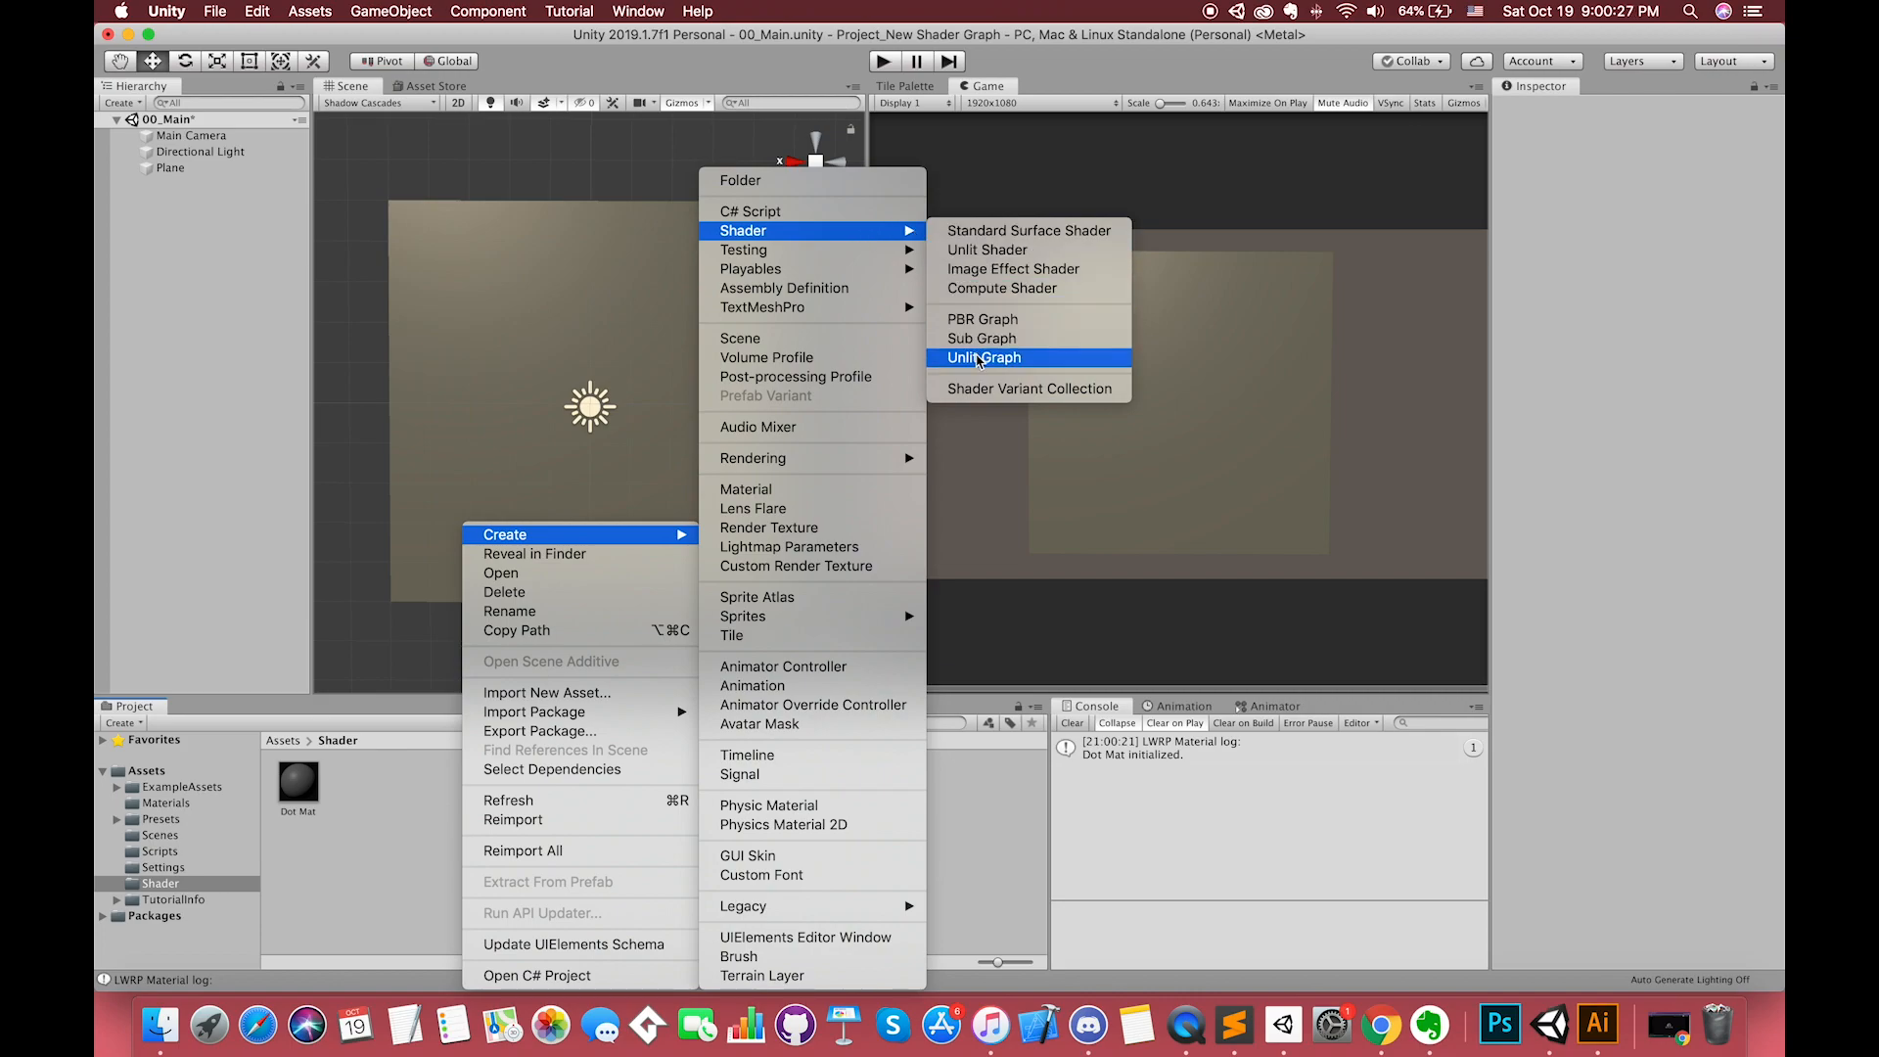
{"action": "left_click", "coordinate": [984, 357]}
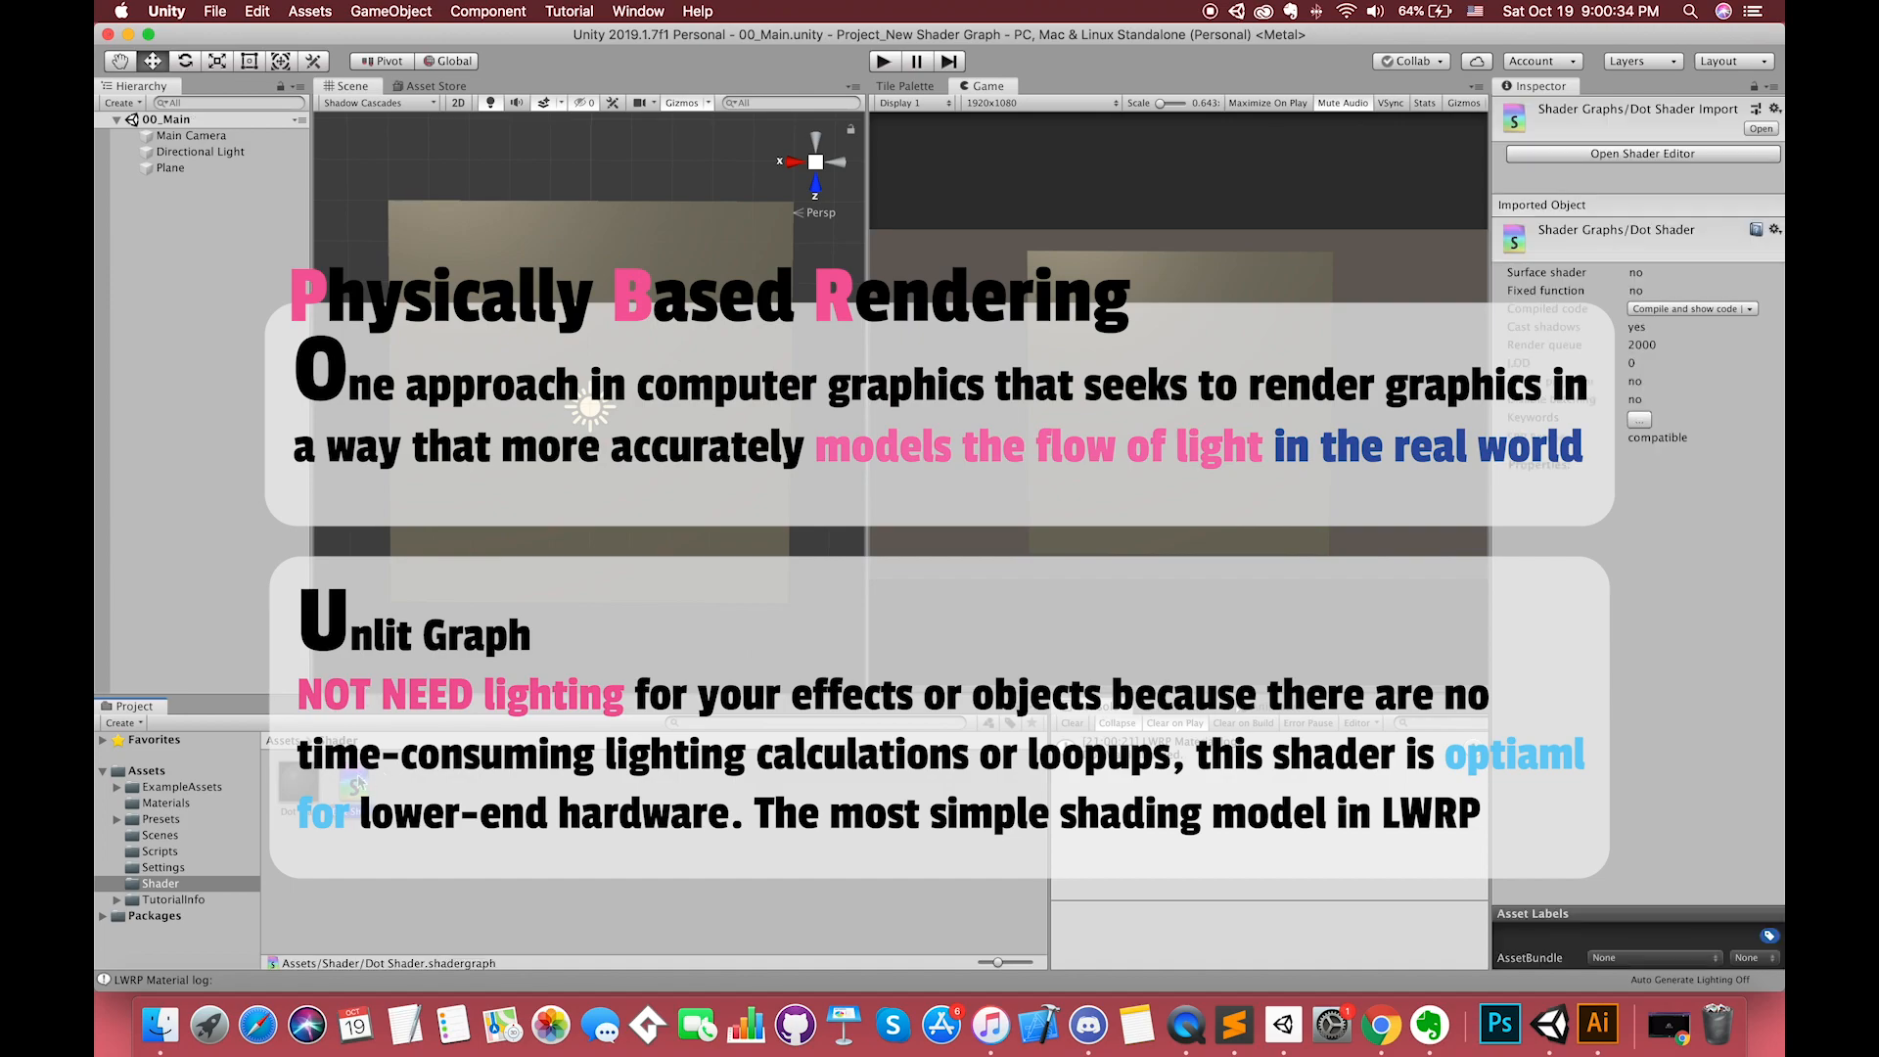
{"action": "left_click", "coordinate": [1640, 153]}
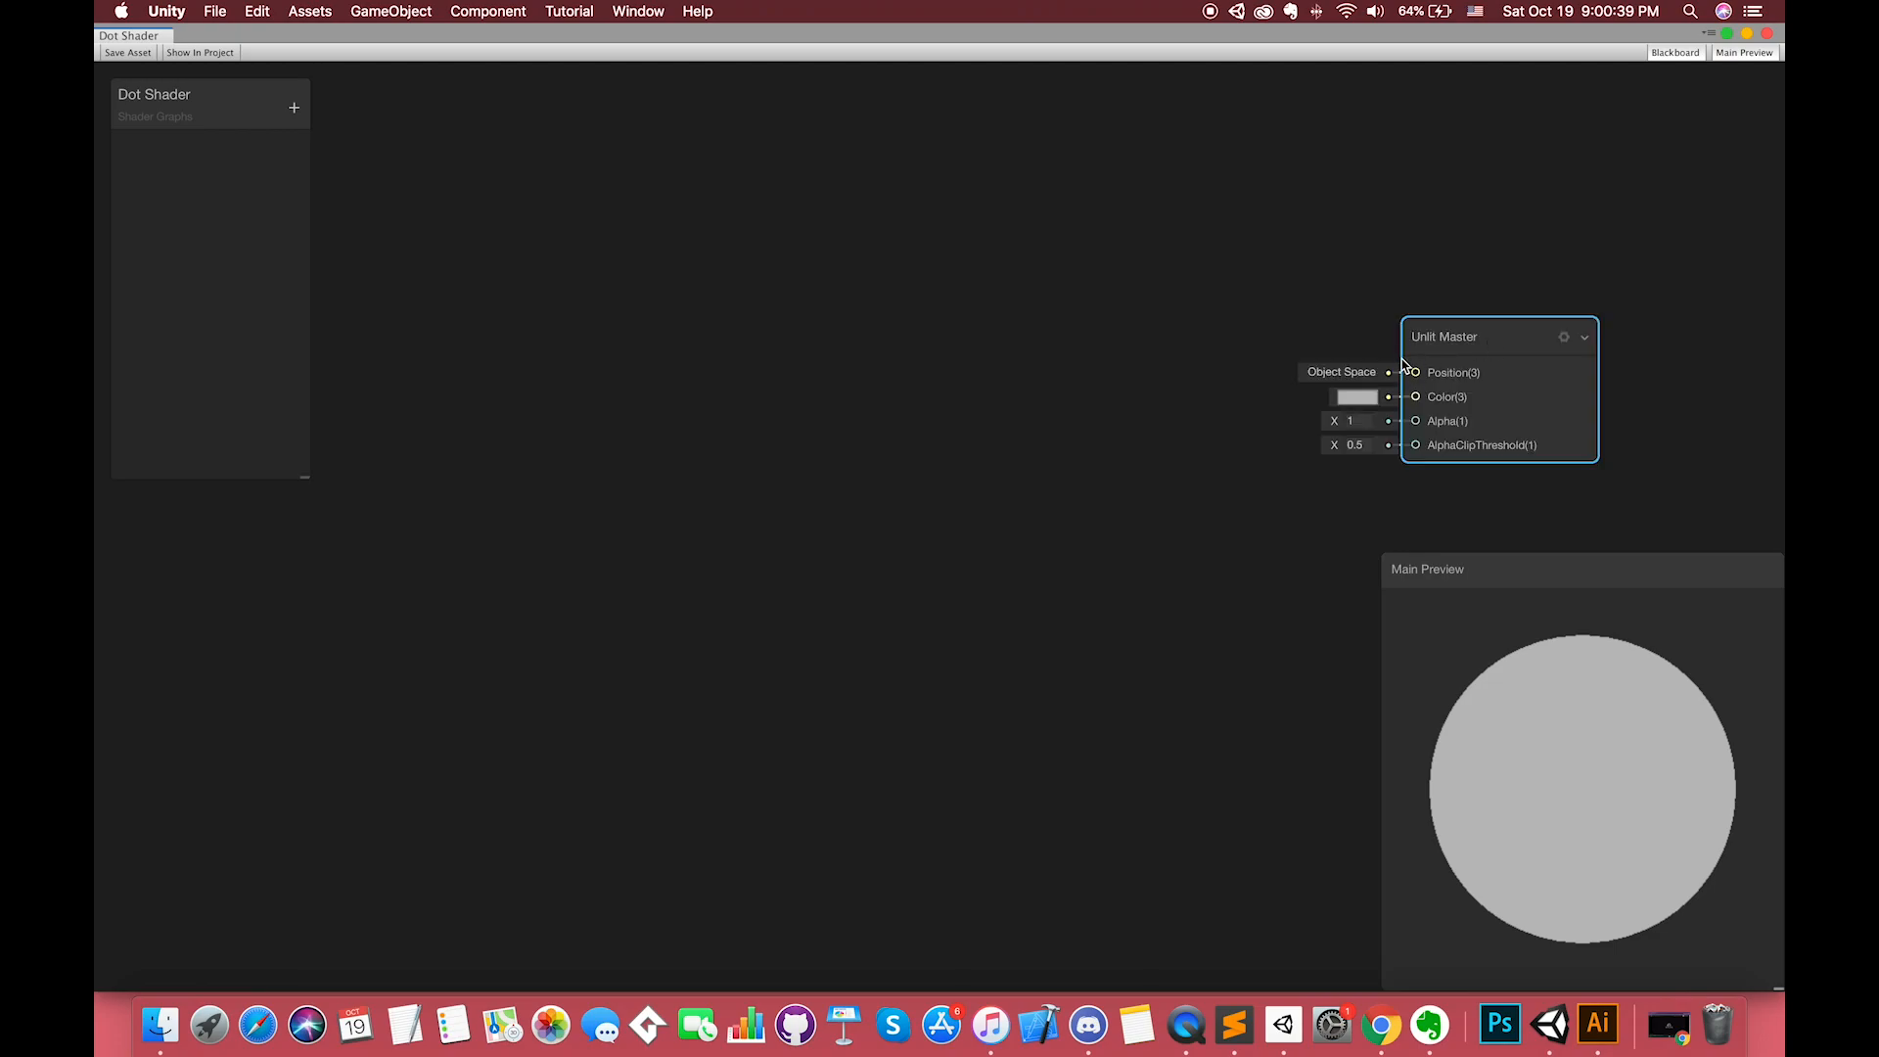
{"action": "mouse_move", "coordinate": [1326, 378]}
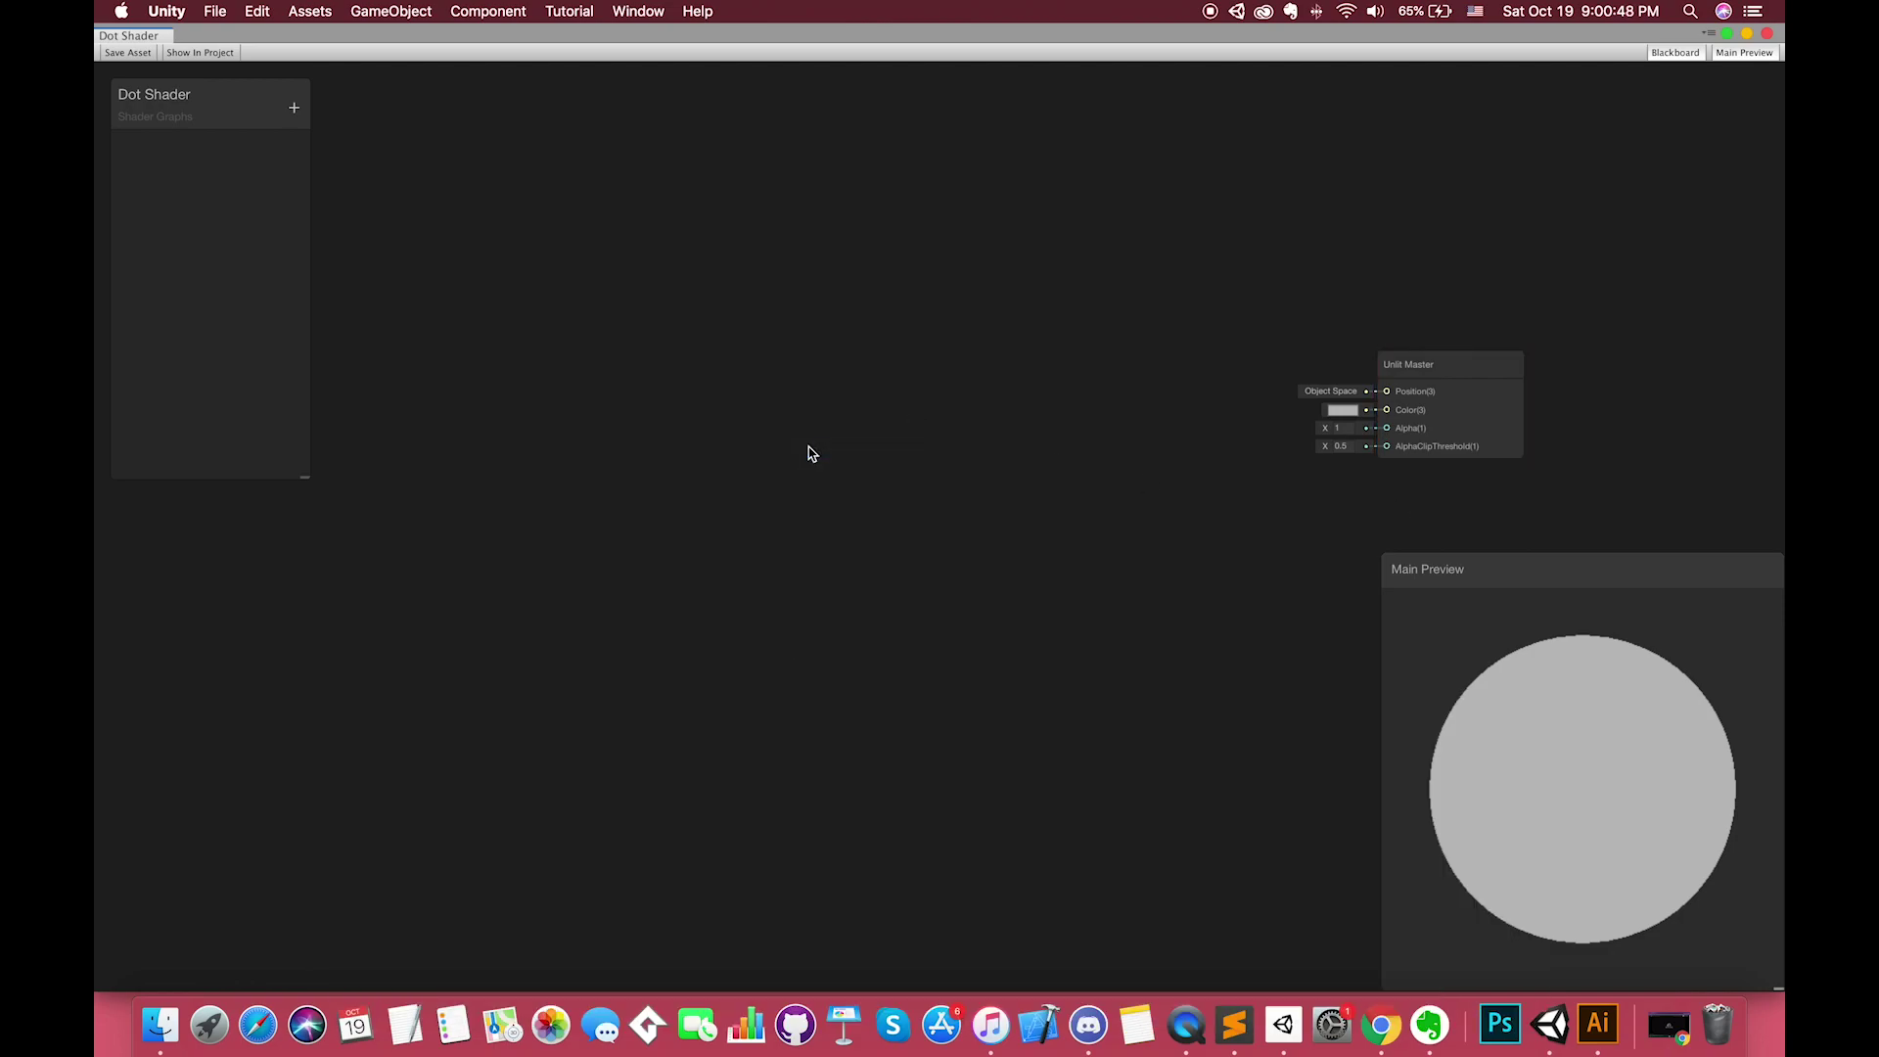
Step: Add Simple Noise (scale 500) and UV nodes, wiring UV Out into the noise's UV
{"action": "type", "text": "sim"}
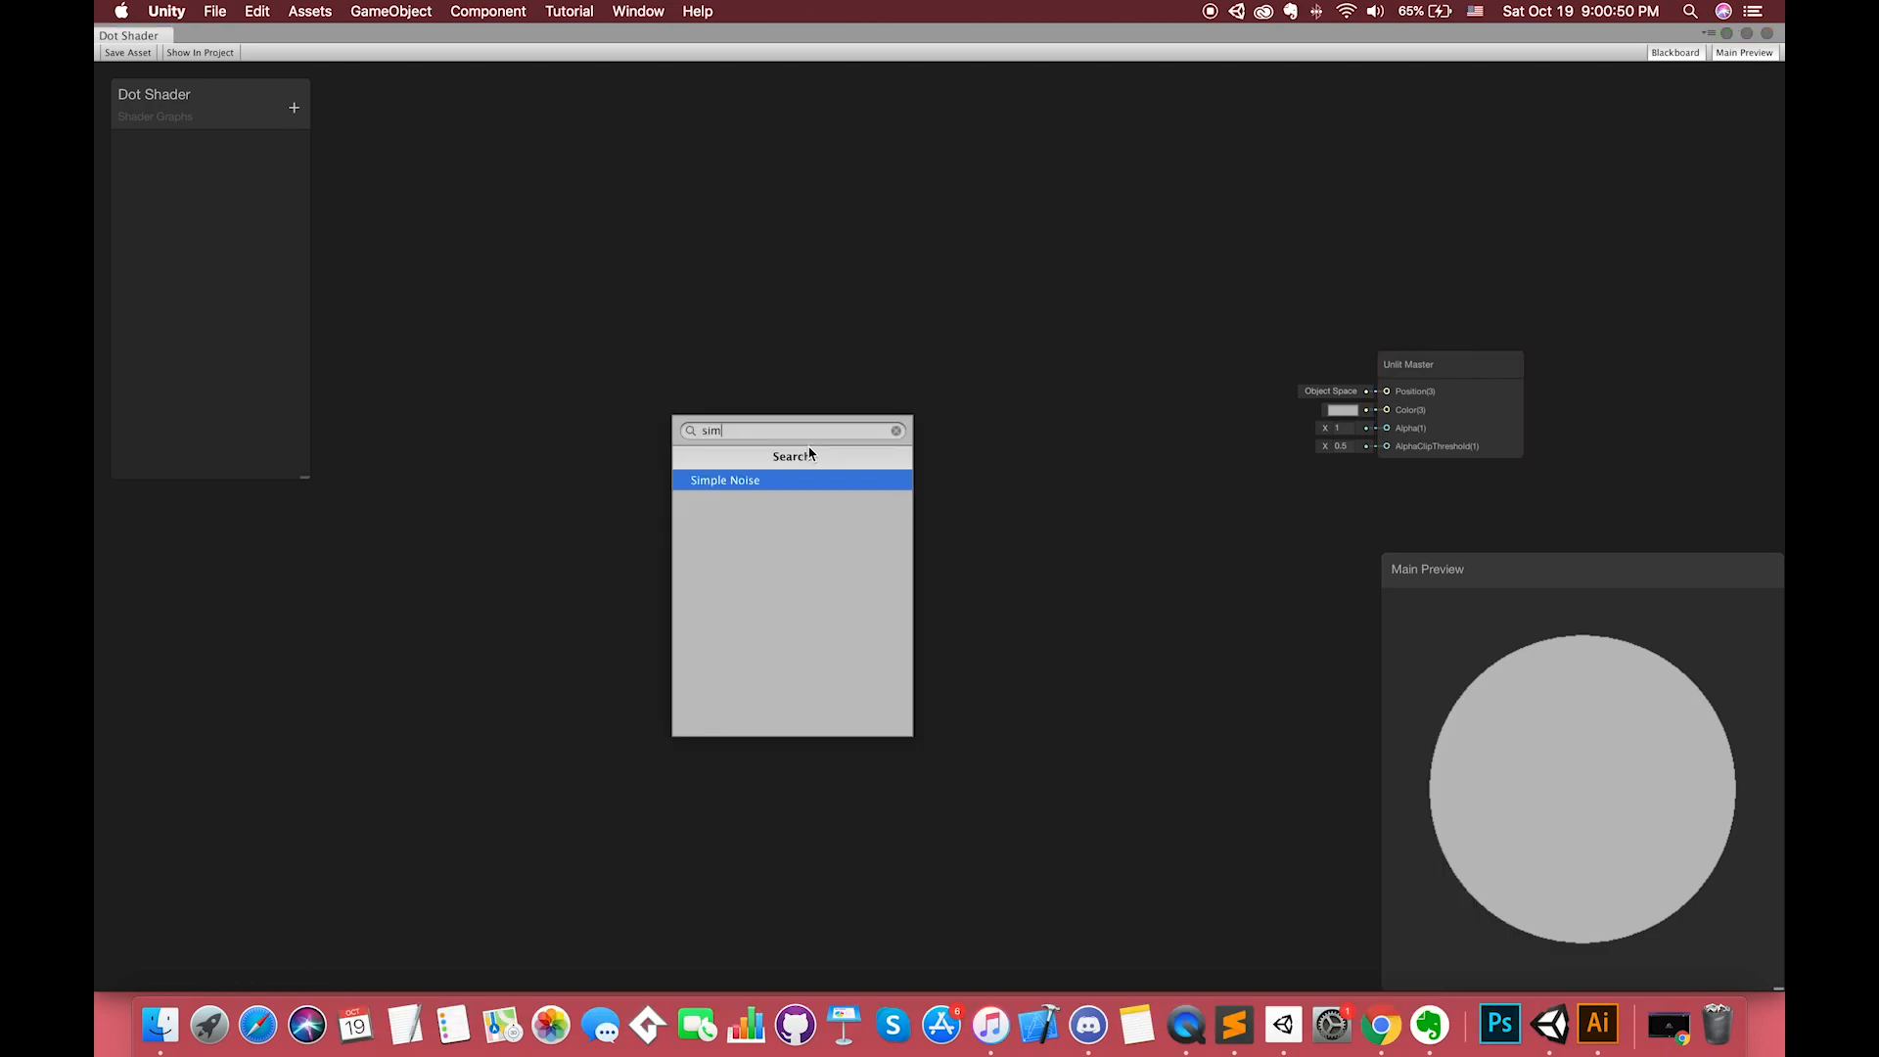
{"action": "left_click", "coordinate": [725, 479]}
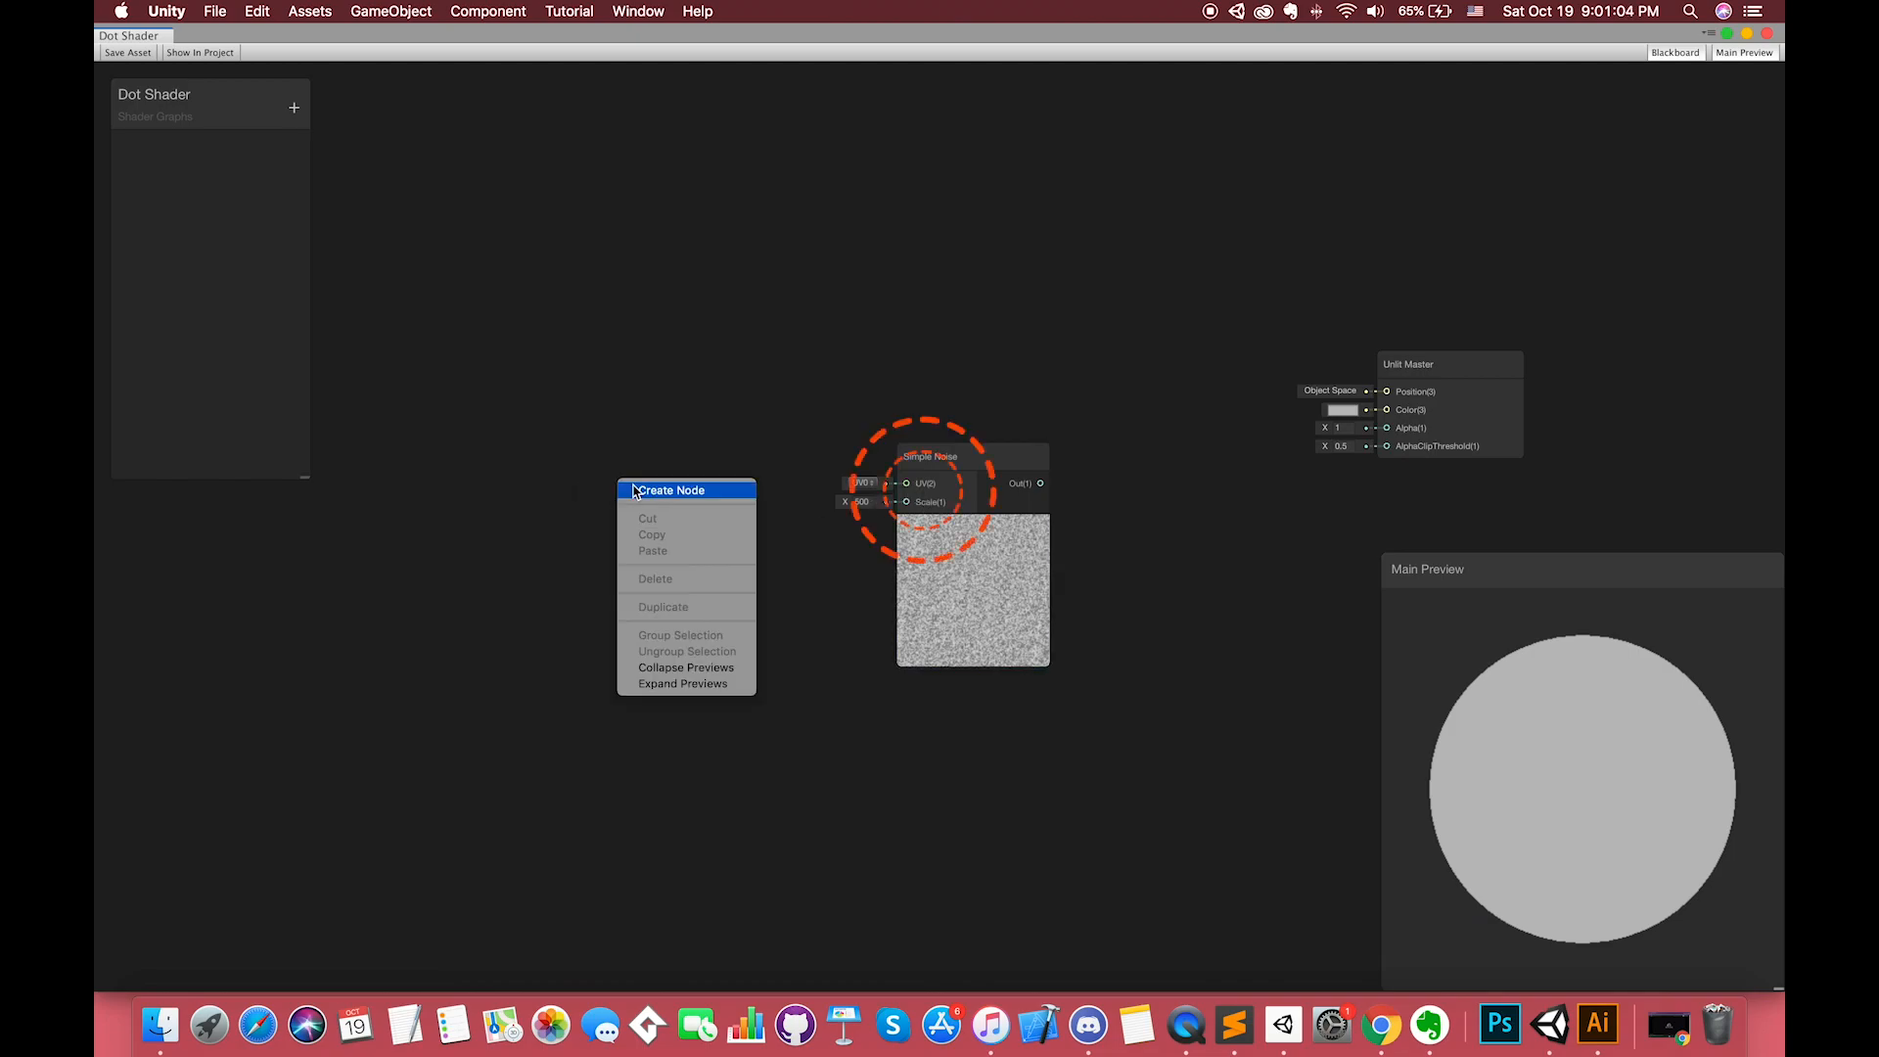
{"action": "left_click", "coordinate": [671, 490]}
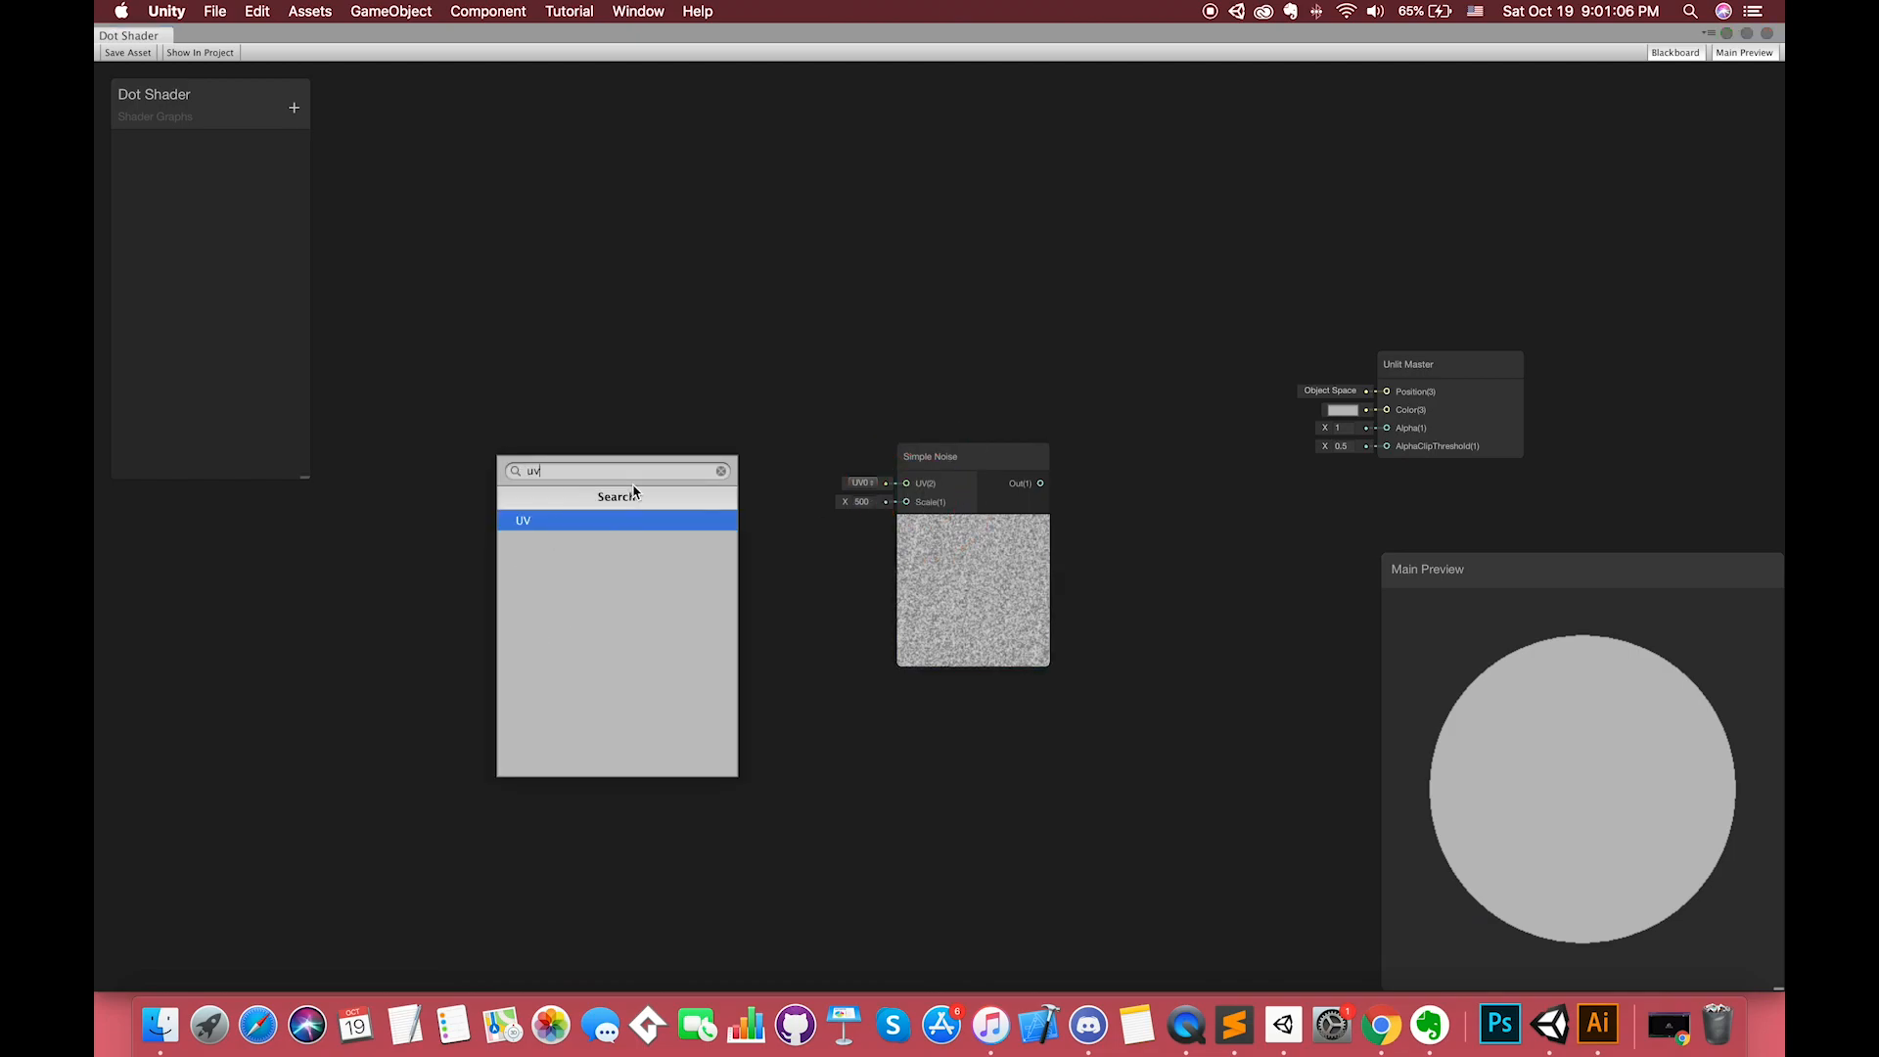
{"action": "left_click", "coordinate": [522, 520]}
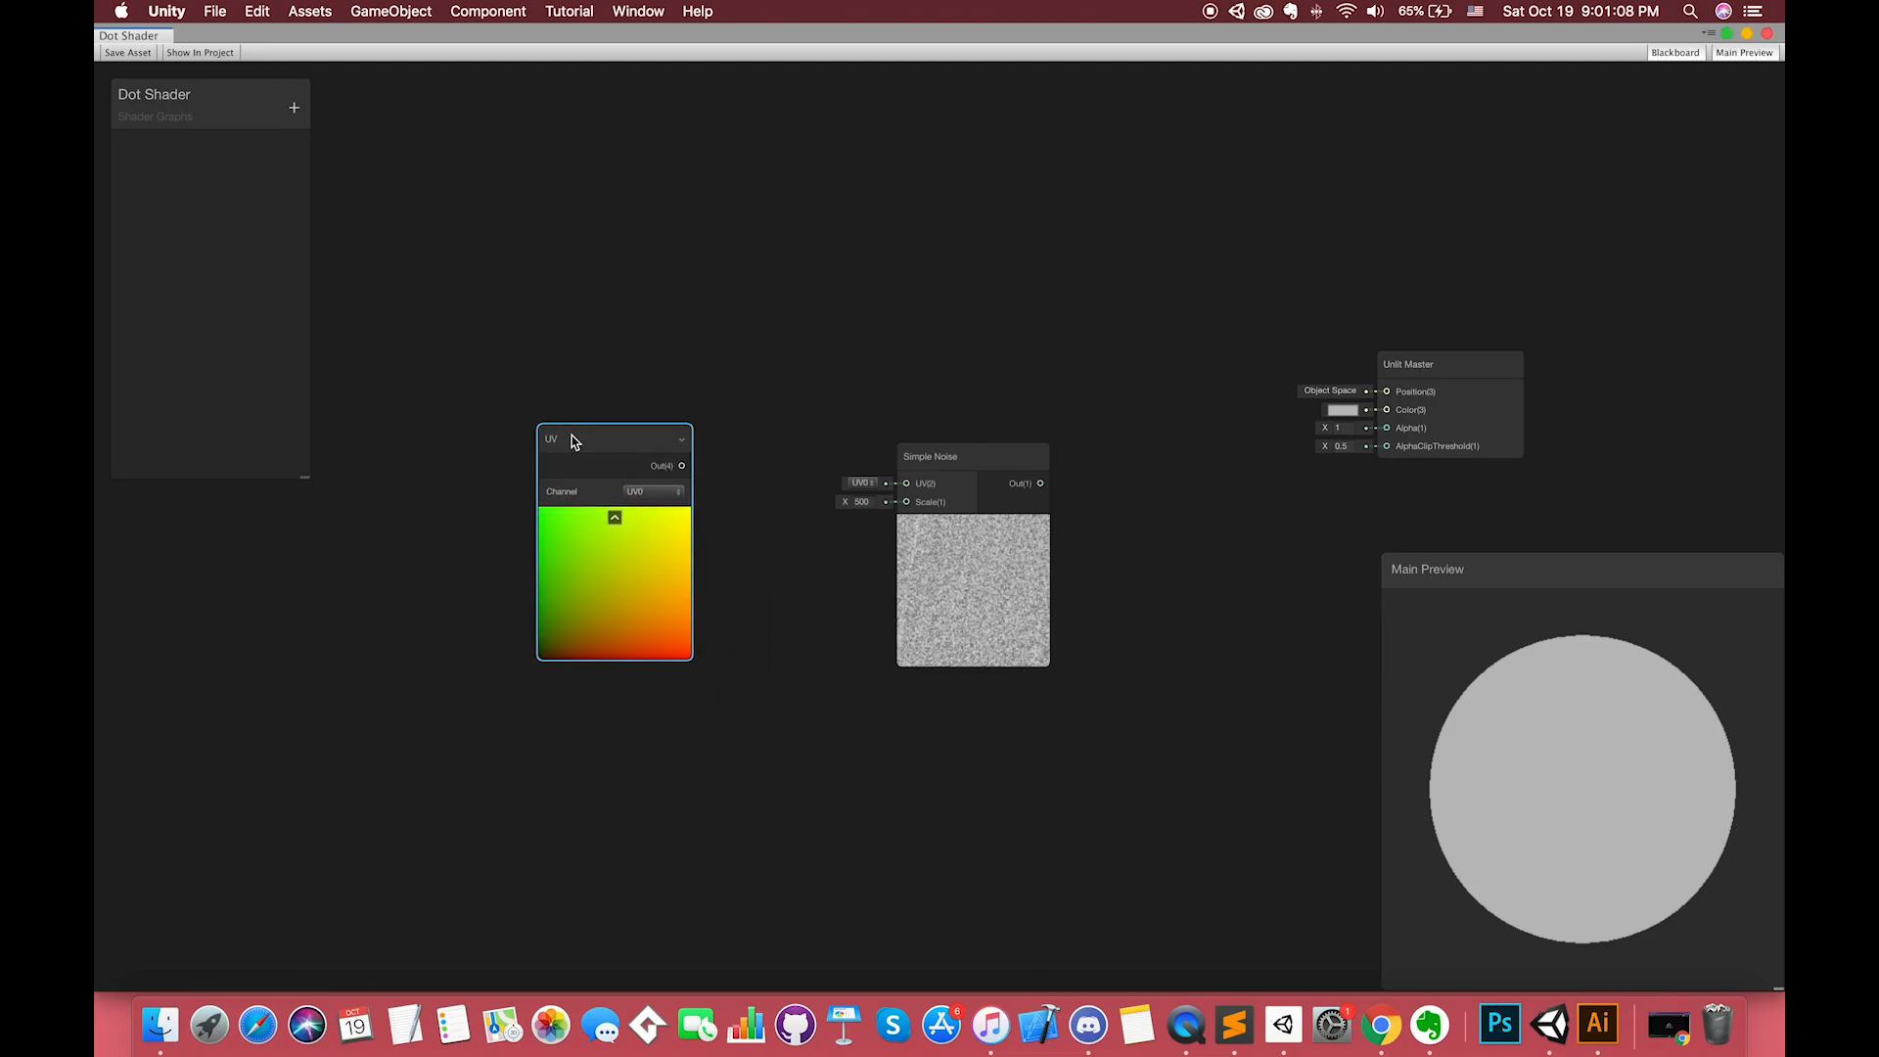
{"action": "left_click_drag", "start_coordinate": [682, 465], "coordinate": [906, 483]}
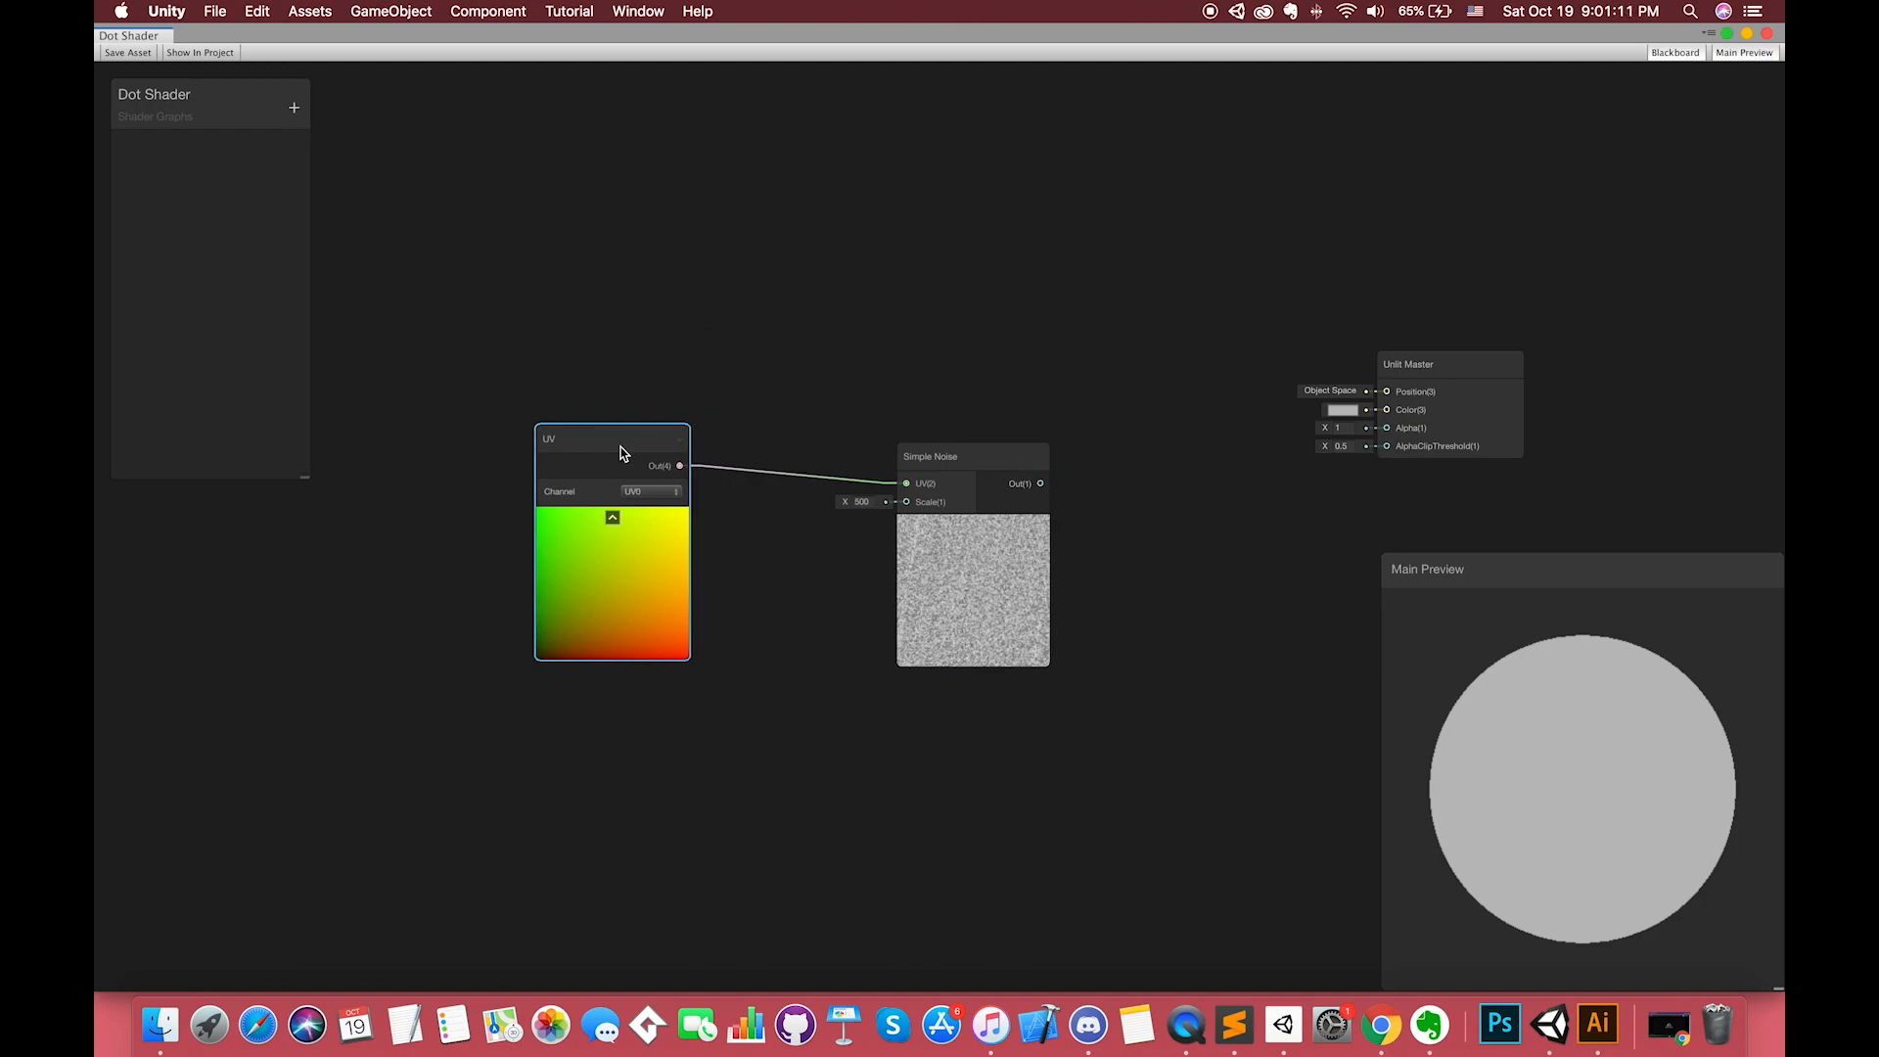
{"action": "left_click_drag", "start_coordinate": [611, 438], "coordinate": [516, 447]}
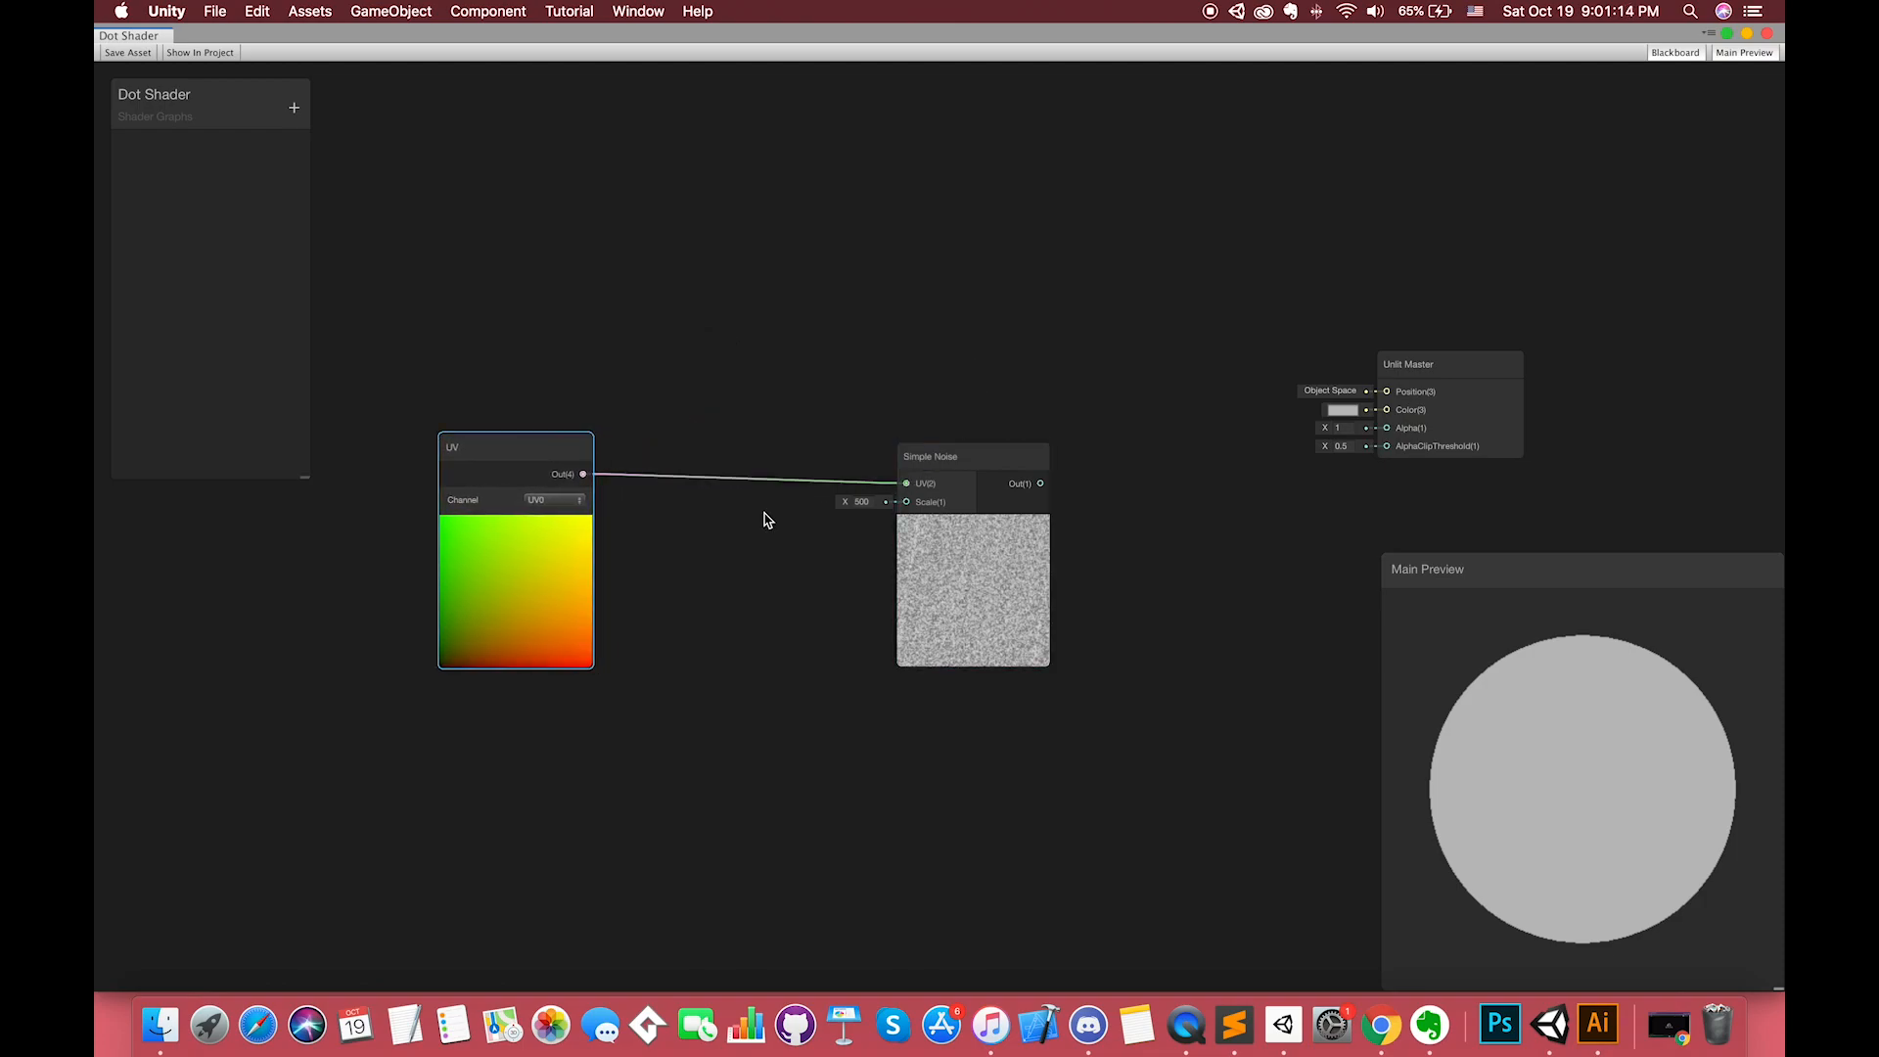
{"action": "left_click_drag", "start_coordinate": [973, 455], "coordinate": [1029, 450]}
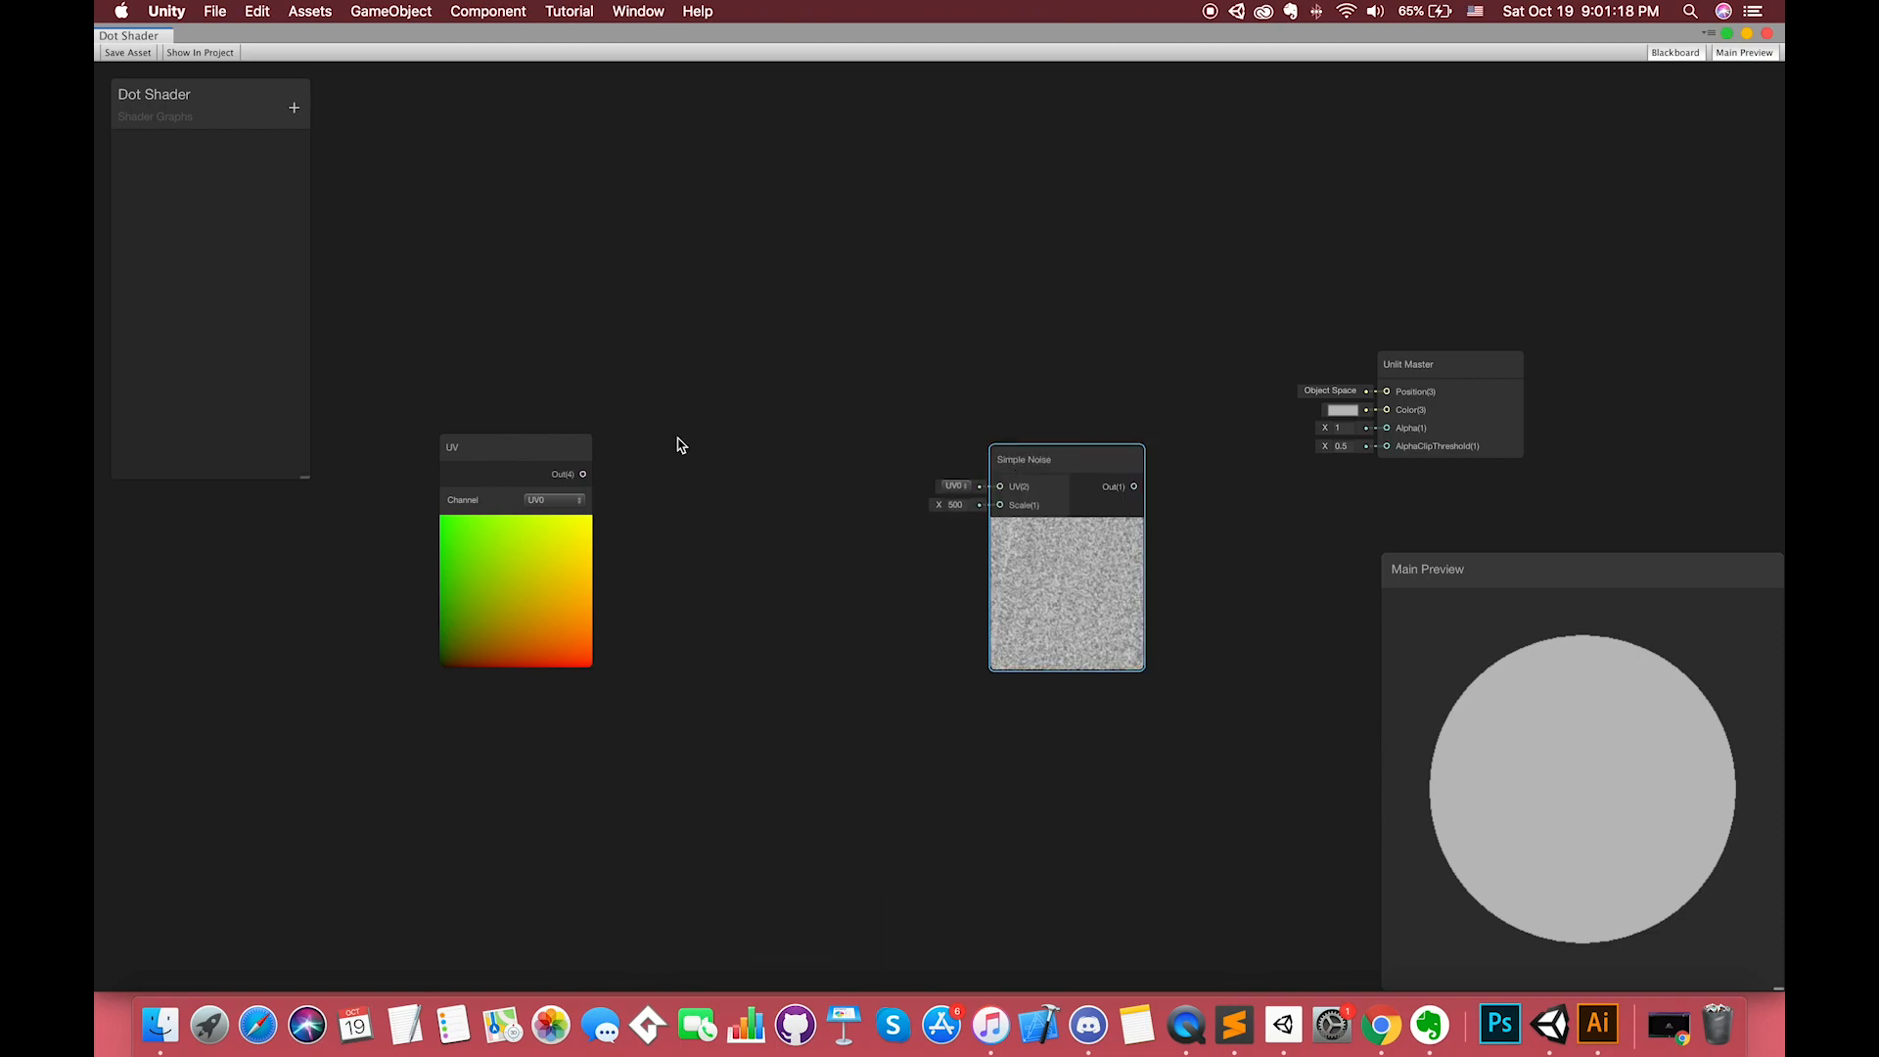
Step: Add a Posterize node with 15 steps, wire noise into Color, and preview on a Quad
{"action": "right_click", "coordinate": [721, 461]}
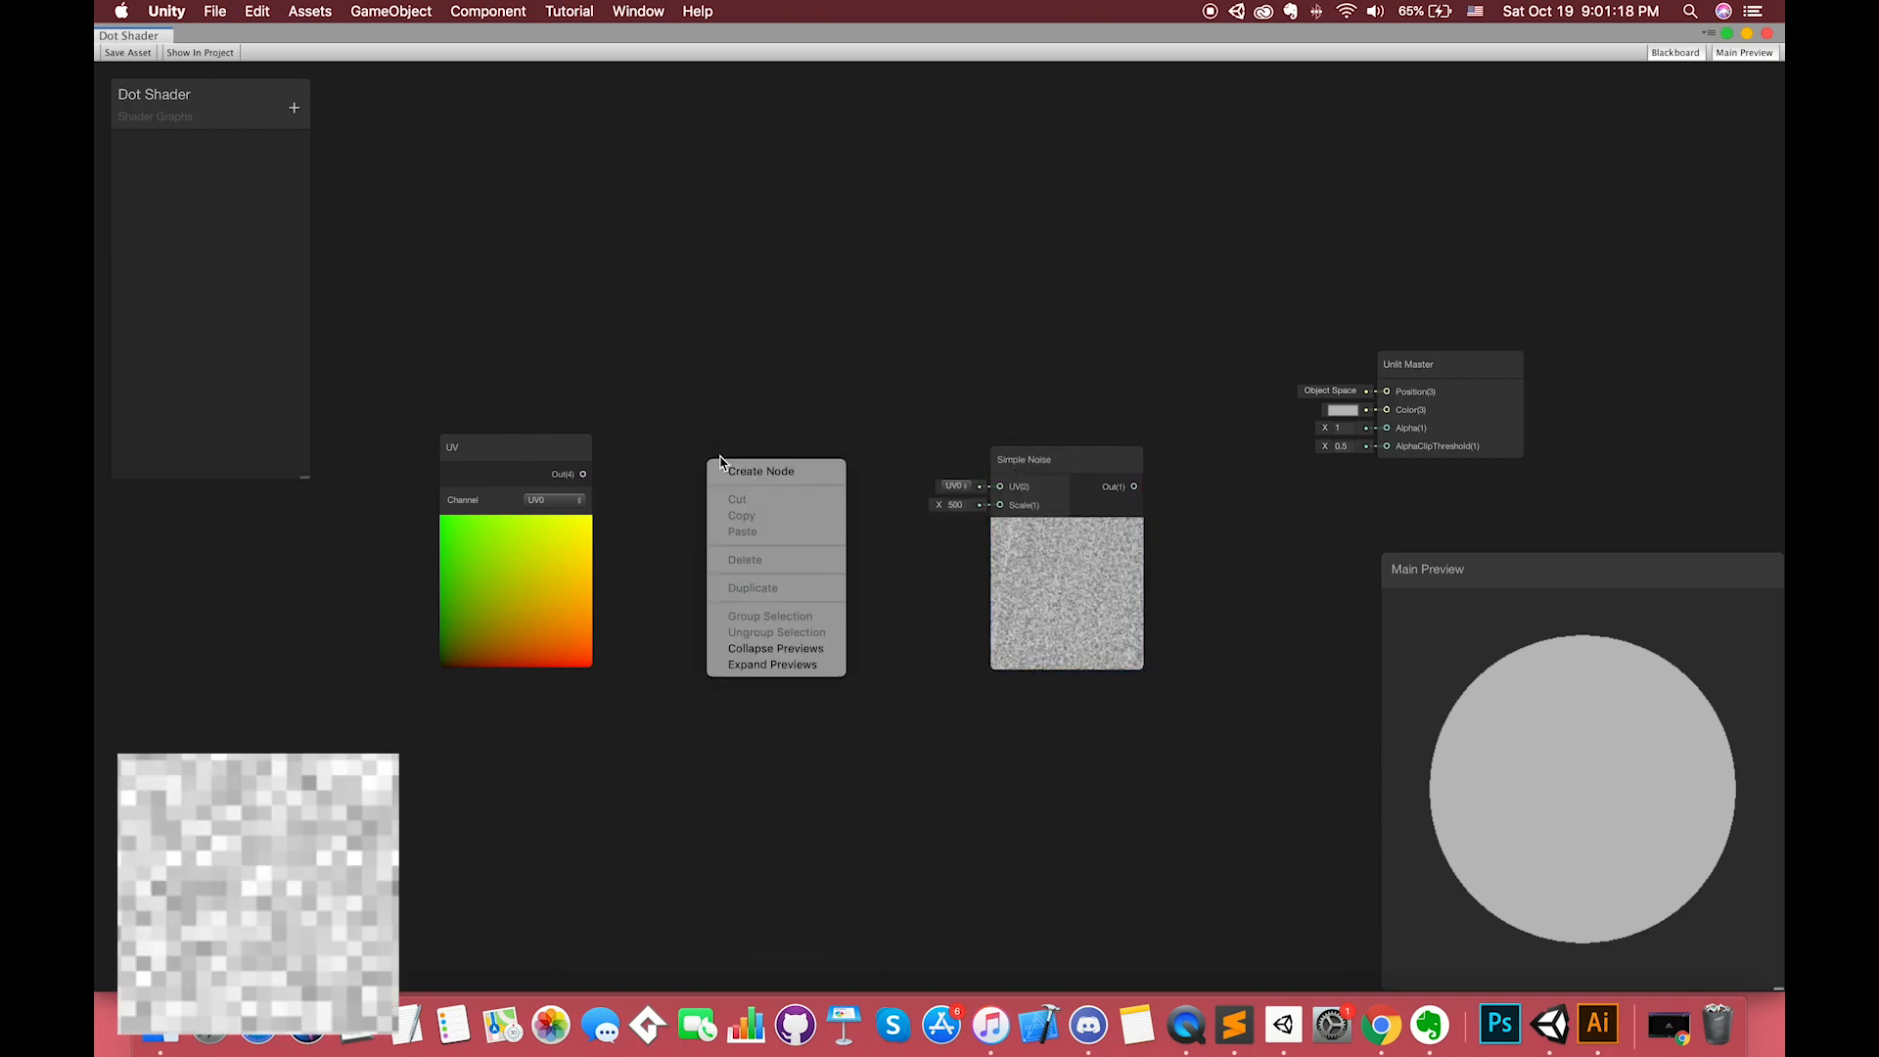
{"action": "left_click", "coordinate": [728, 471]}
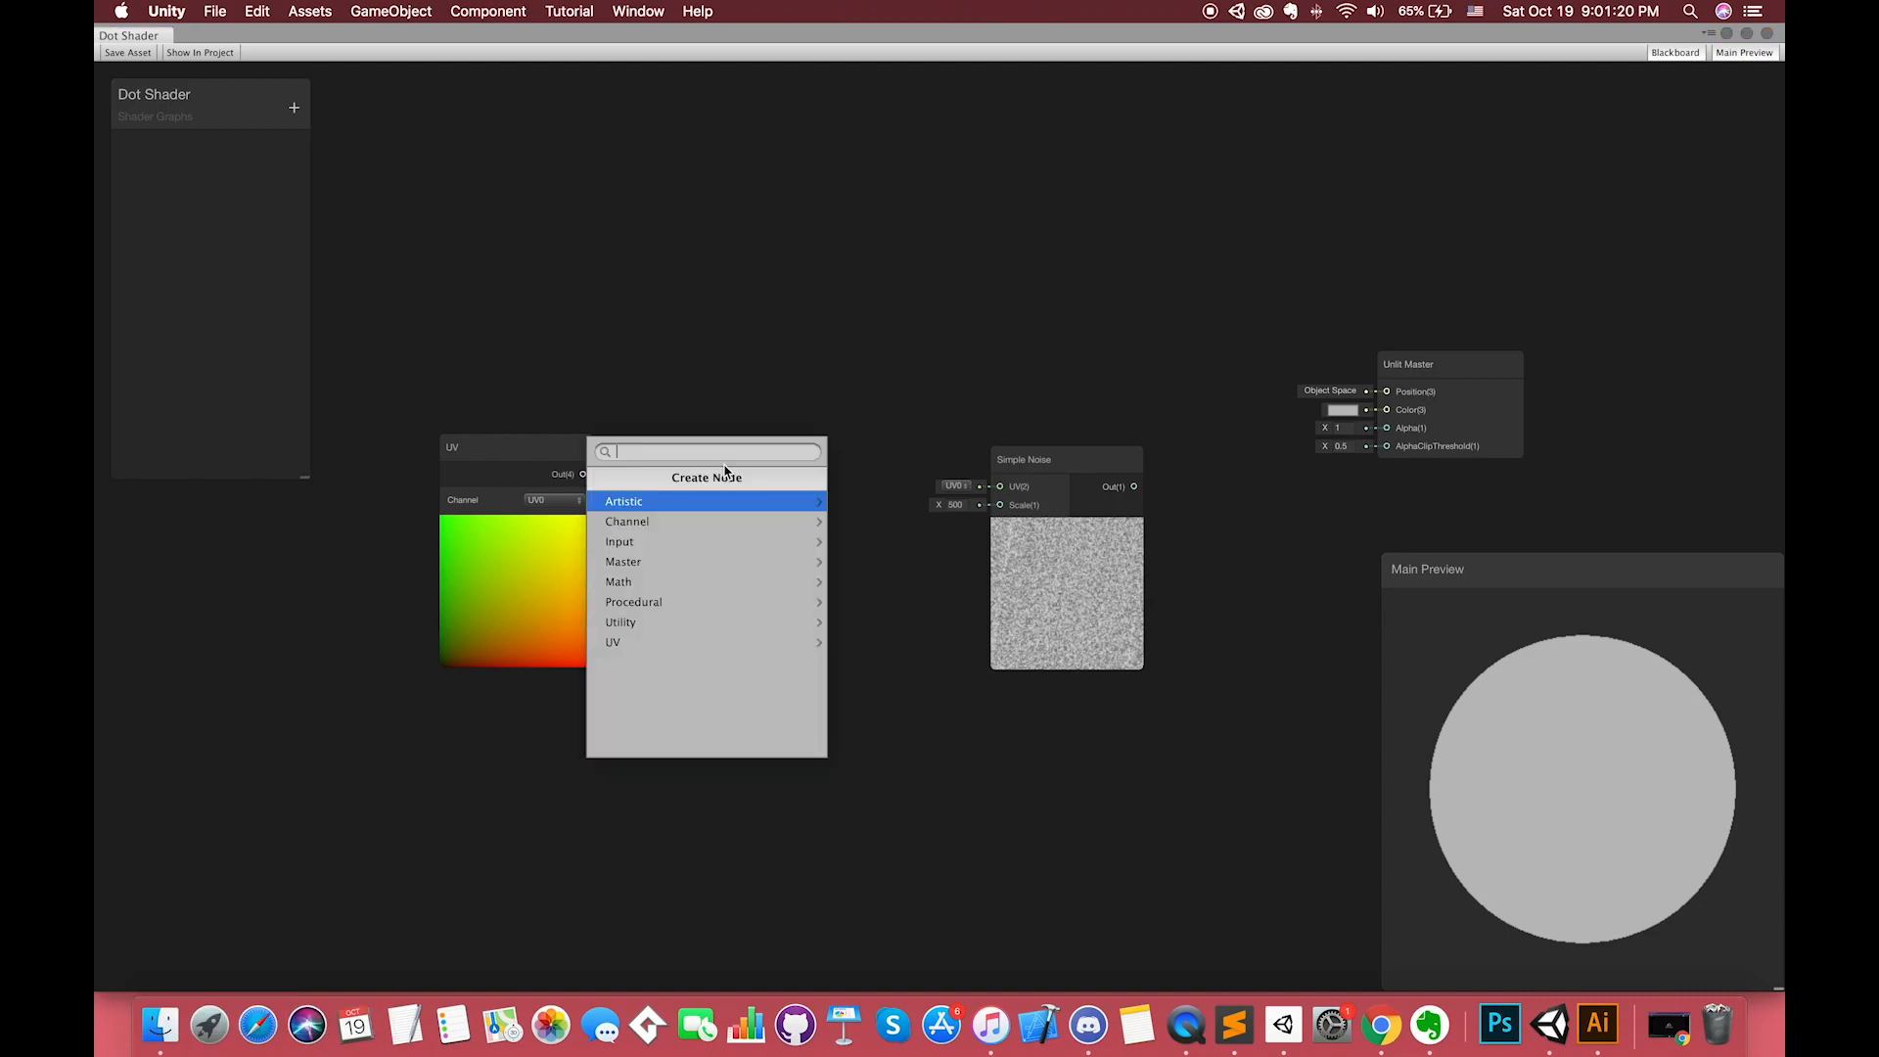
{"action": "type", "text": "post"}
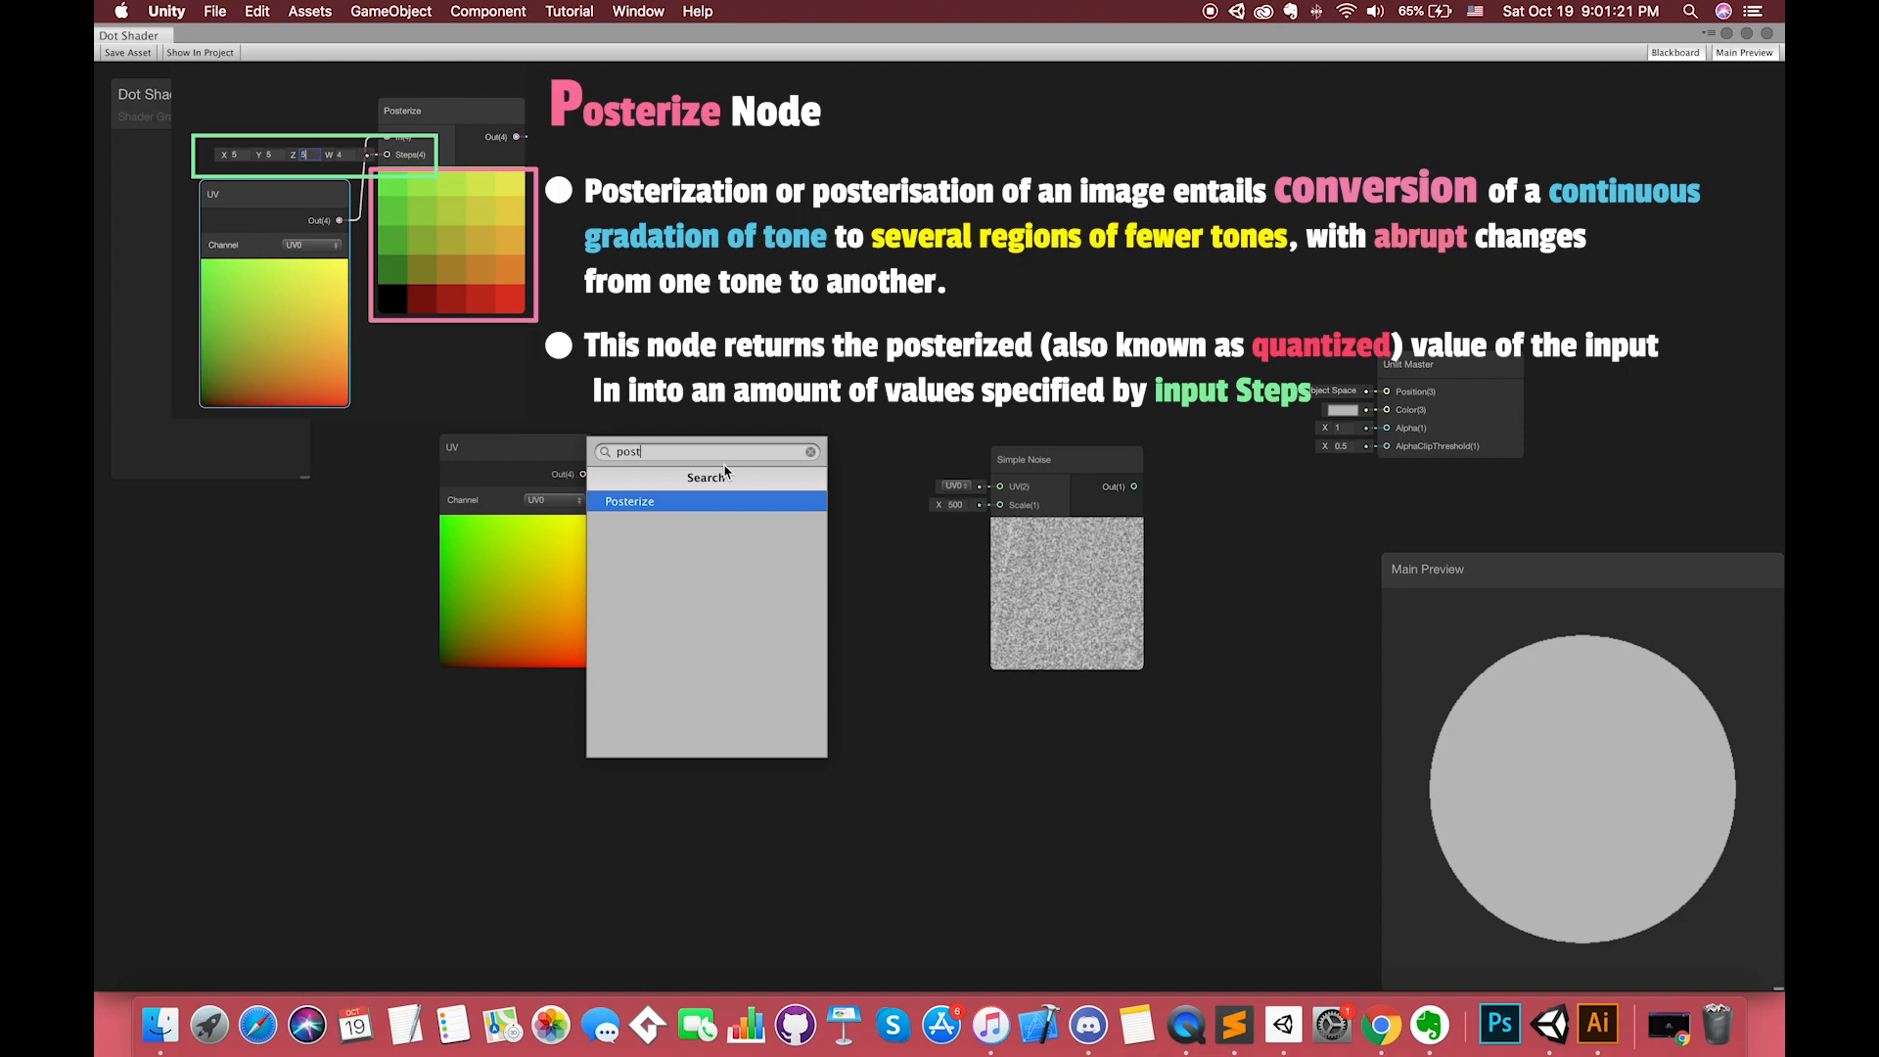
{"action": "left_click", "coordinate": [630, 501]}
{"action": "type", "text": "15"}
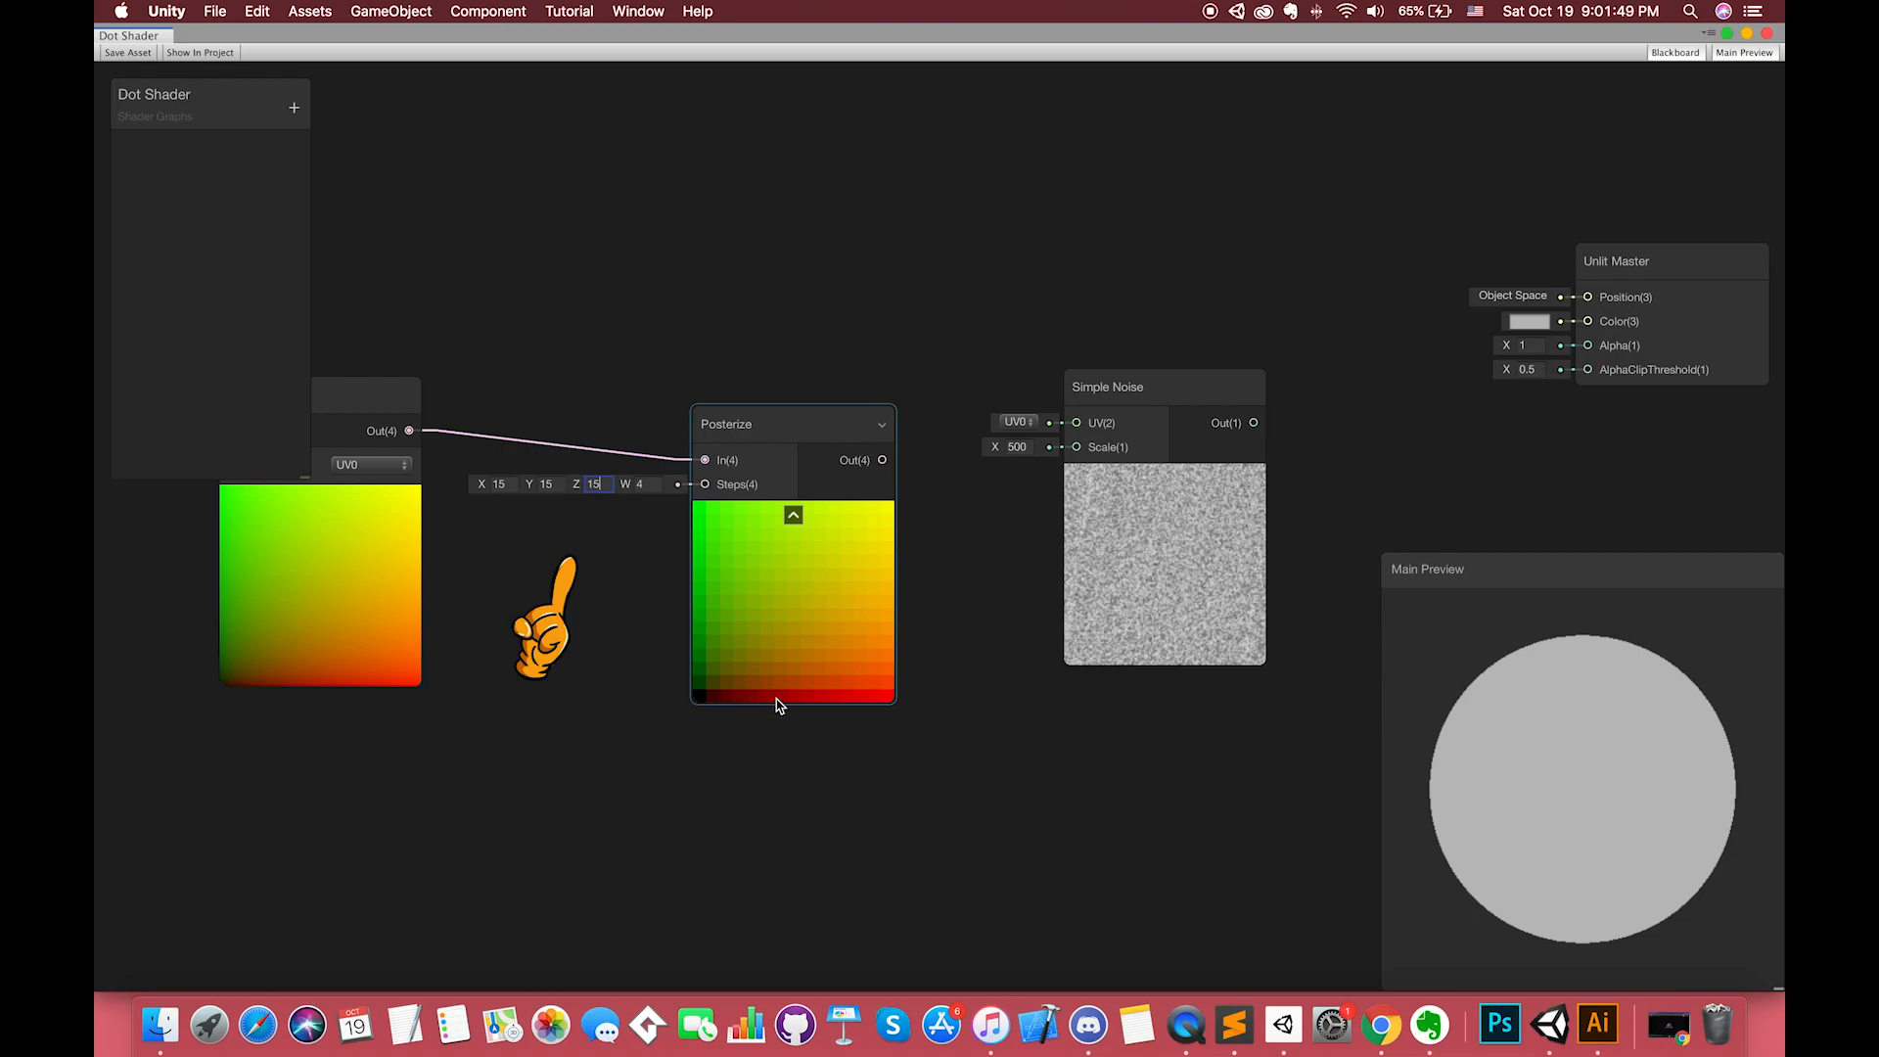
{"action": "mouse_move", "coordinate": [846, 707]}
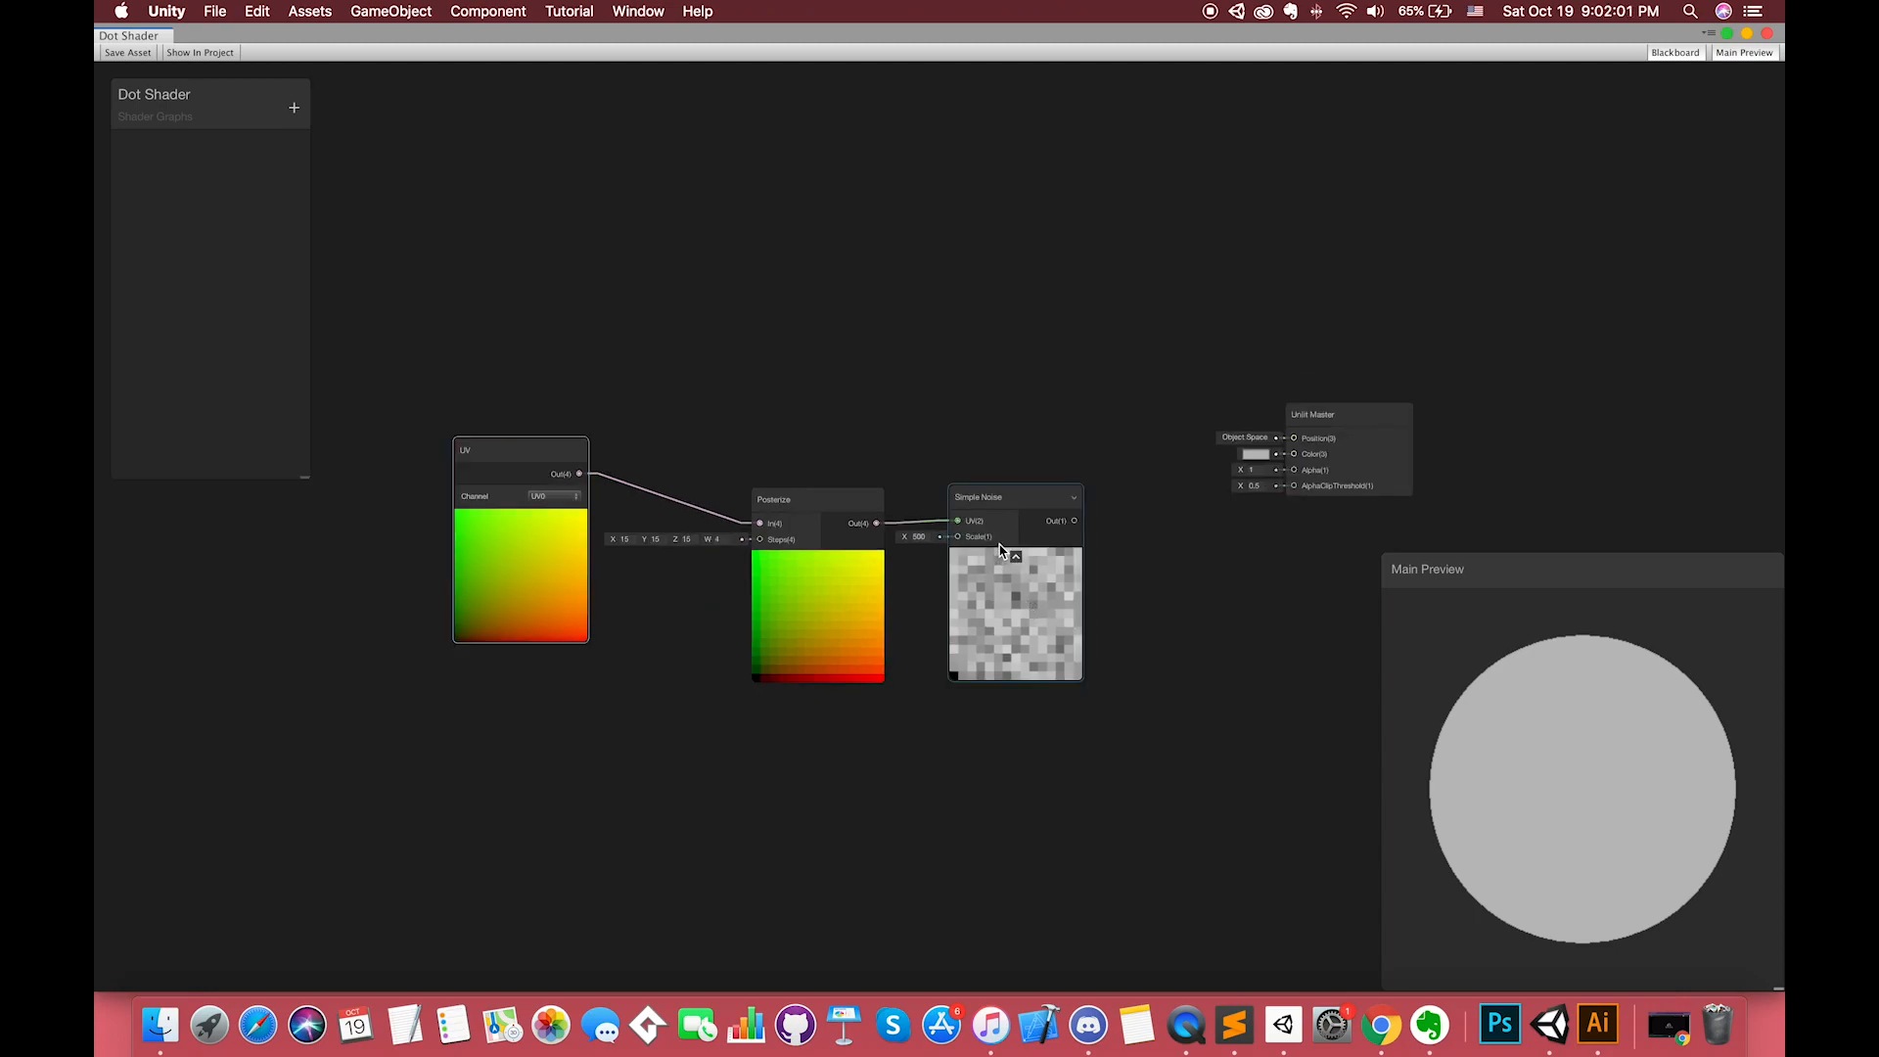
{"action": "left_click_drag", "start_coordinate": [1075, 520], "coordinate": [1293, 469]}
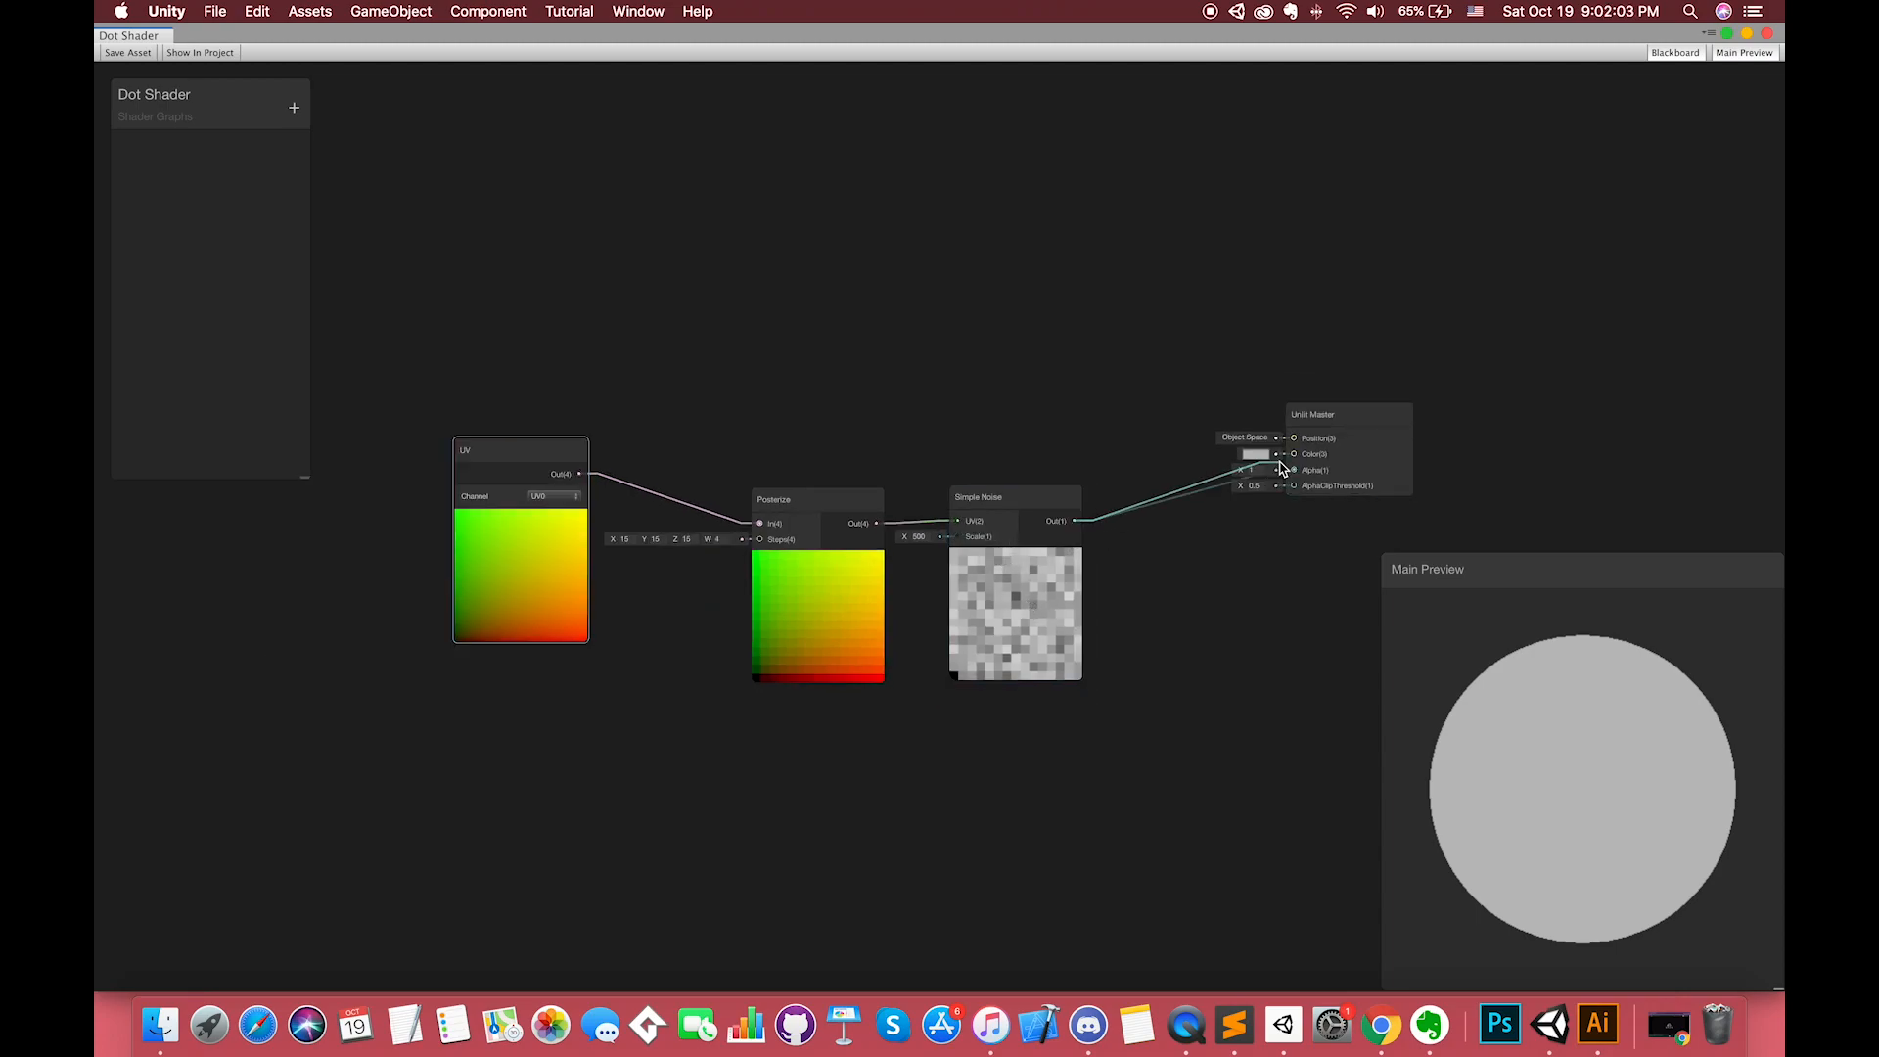
{"action": "right_click", "coordinate": [1527, 723]}
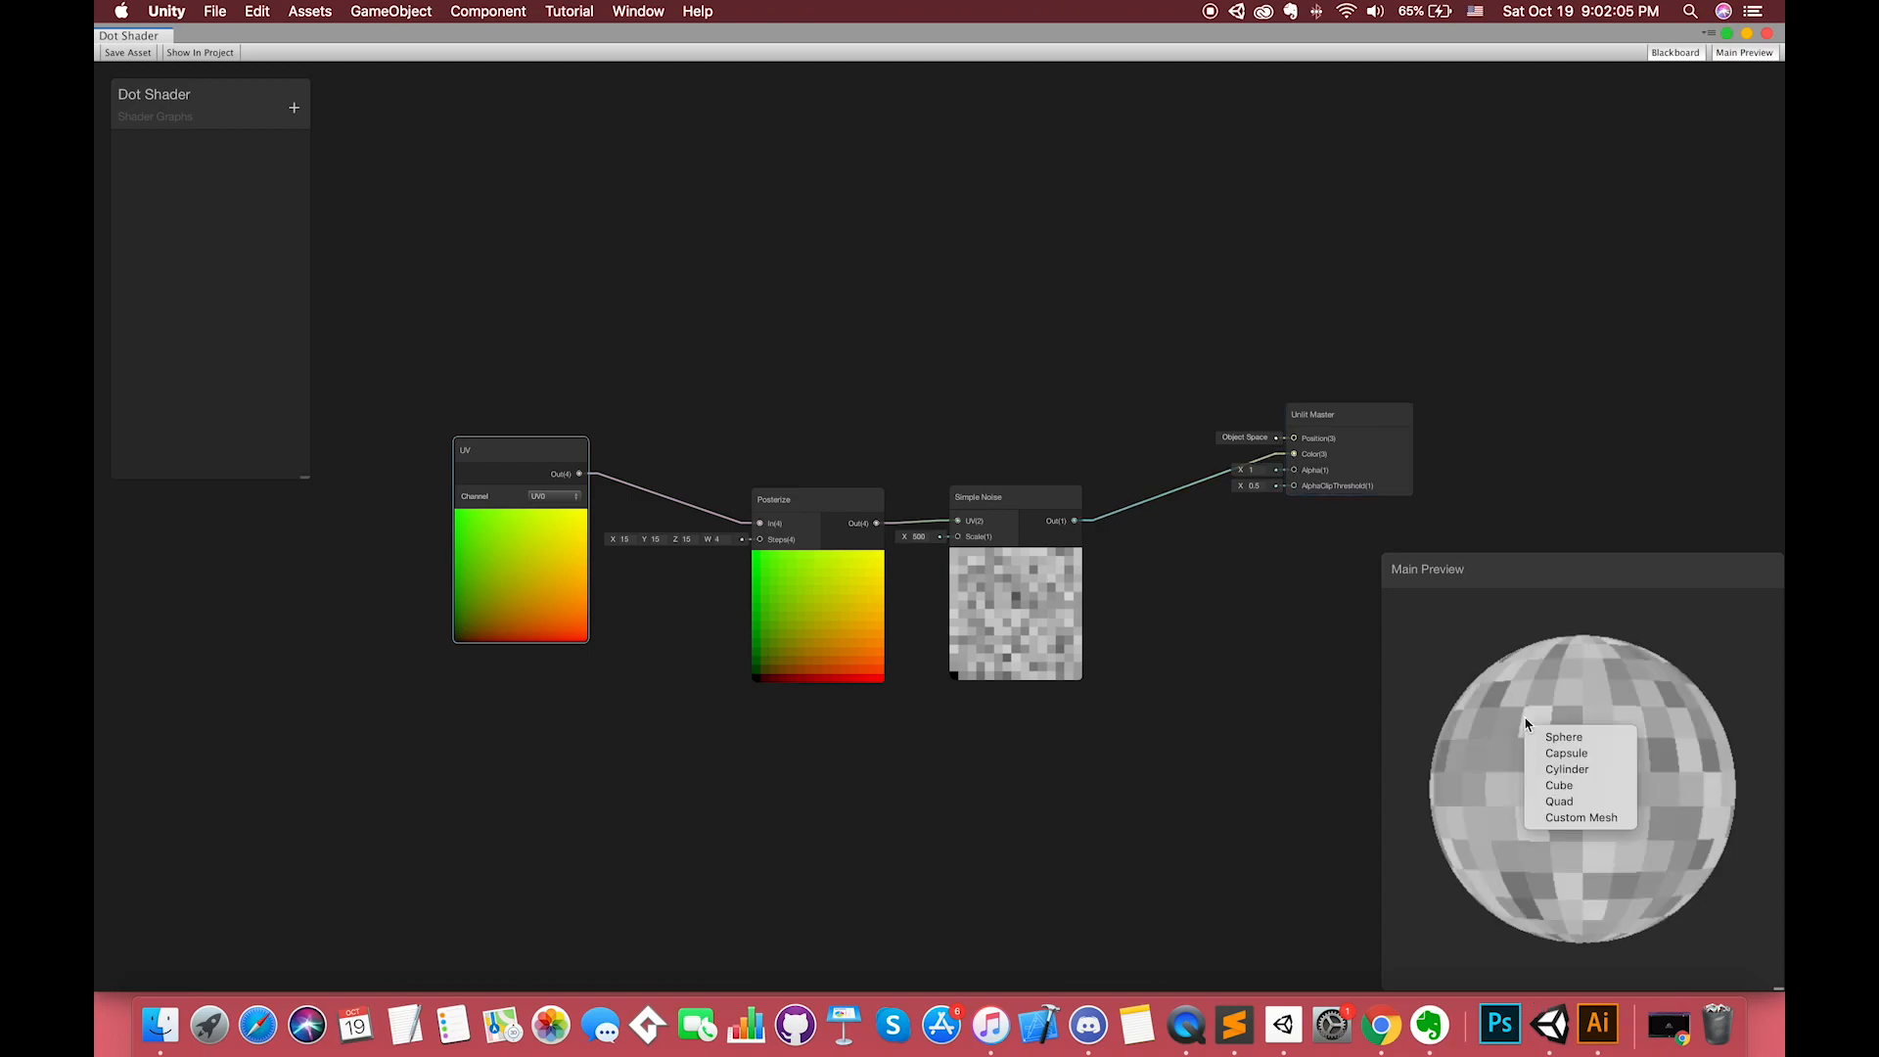
{"action": "left_click", "coordinate": [1560, 801]}
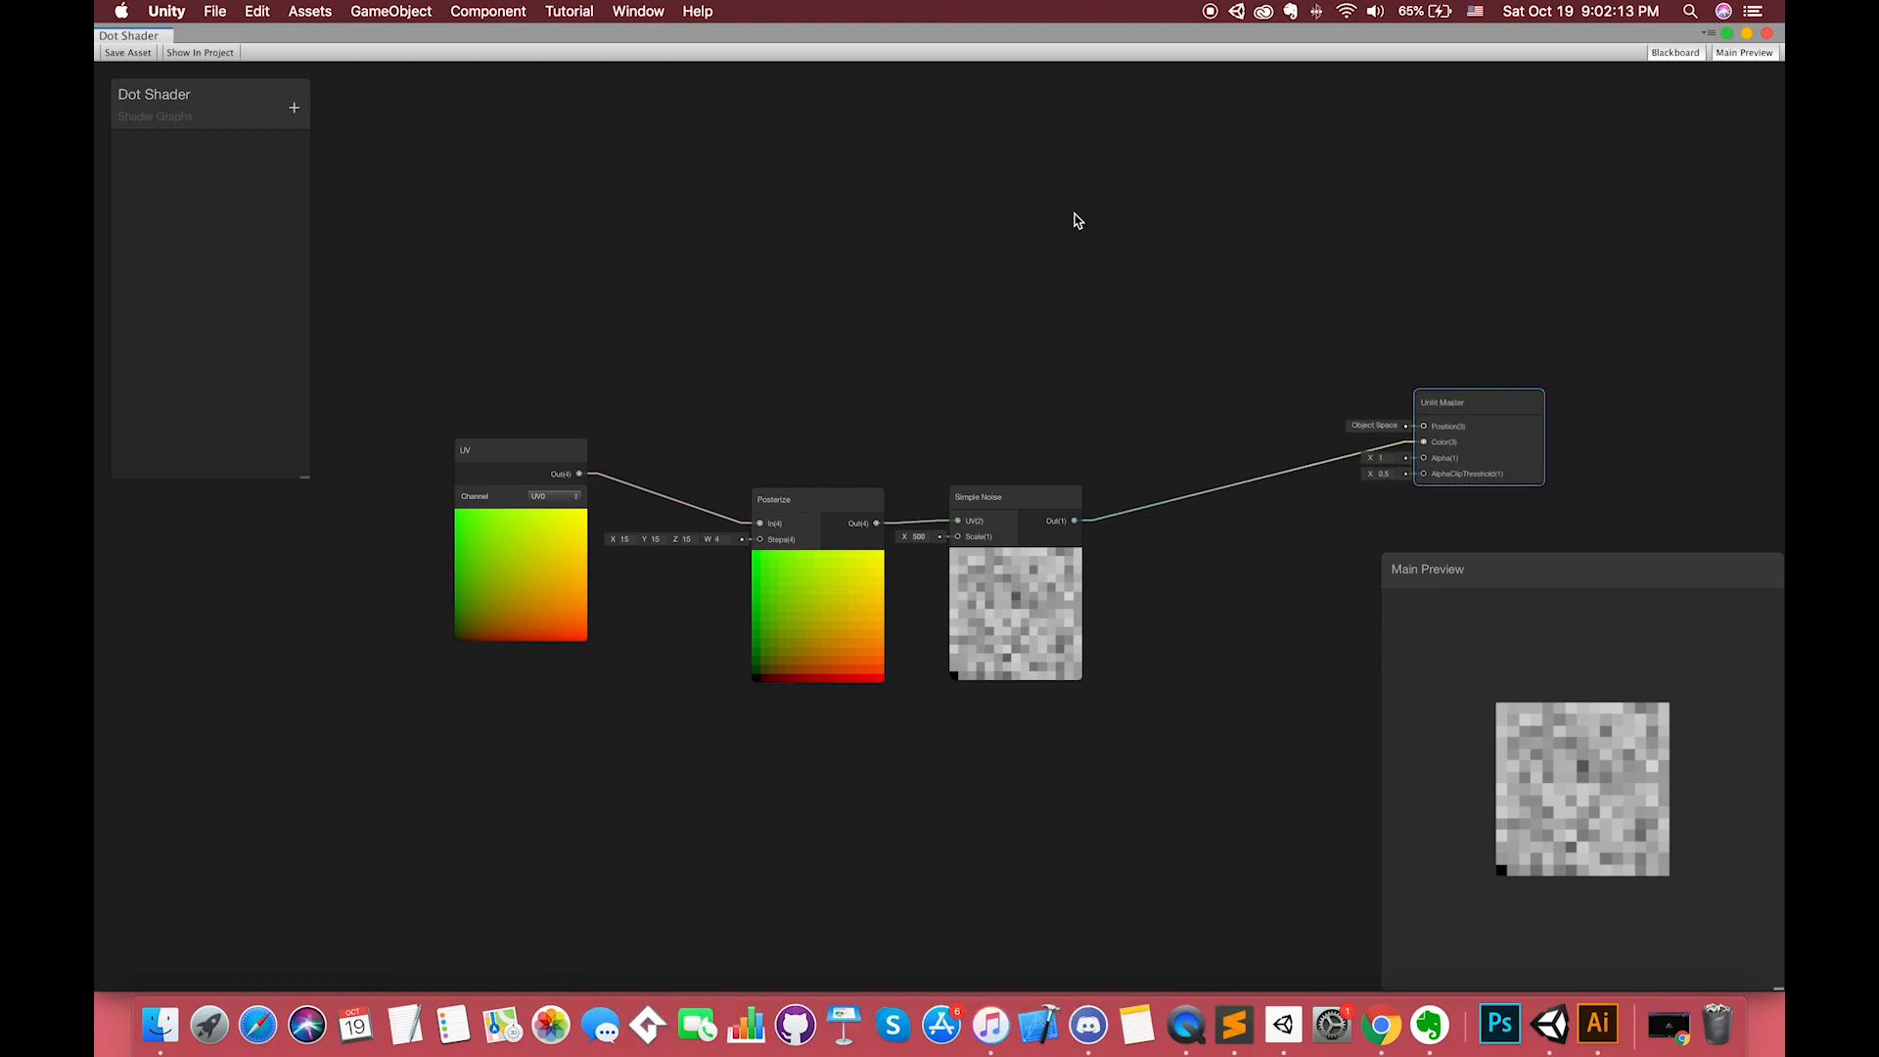
Step: Add an Ellipse node and connect its output to the Unlit Master Color
{"action": "right_click", "coordinate": [1079, 219]}
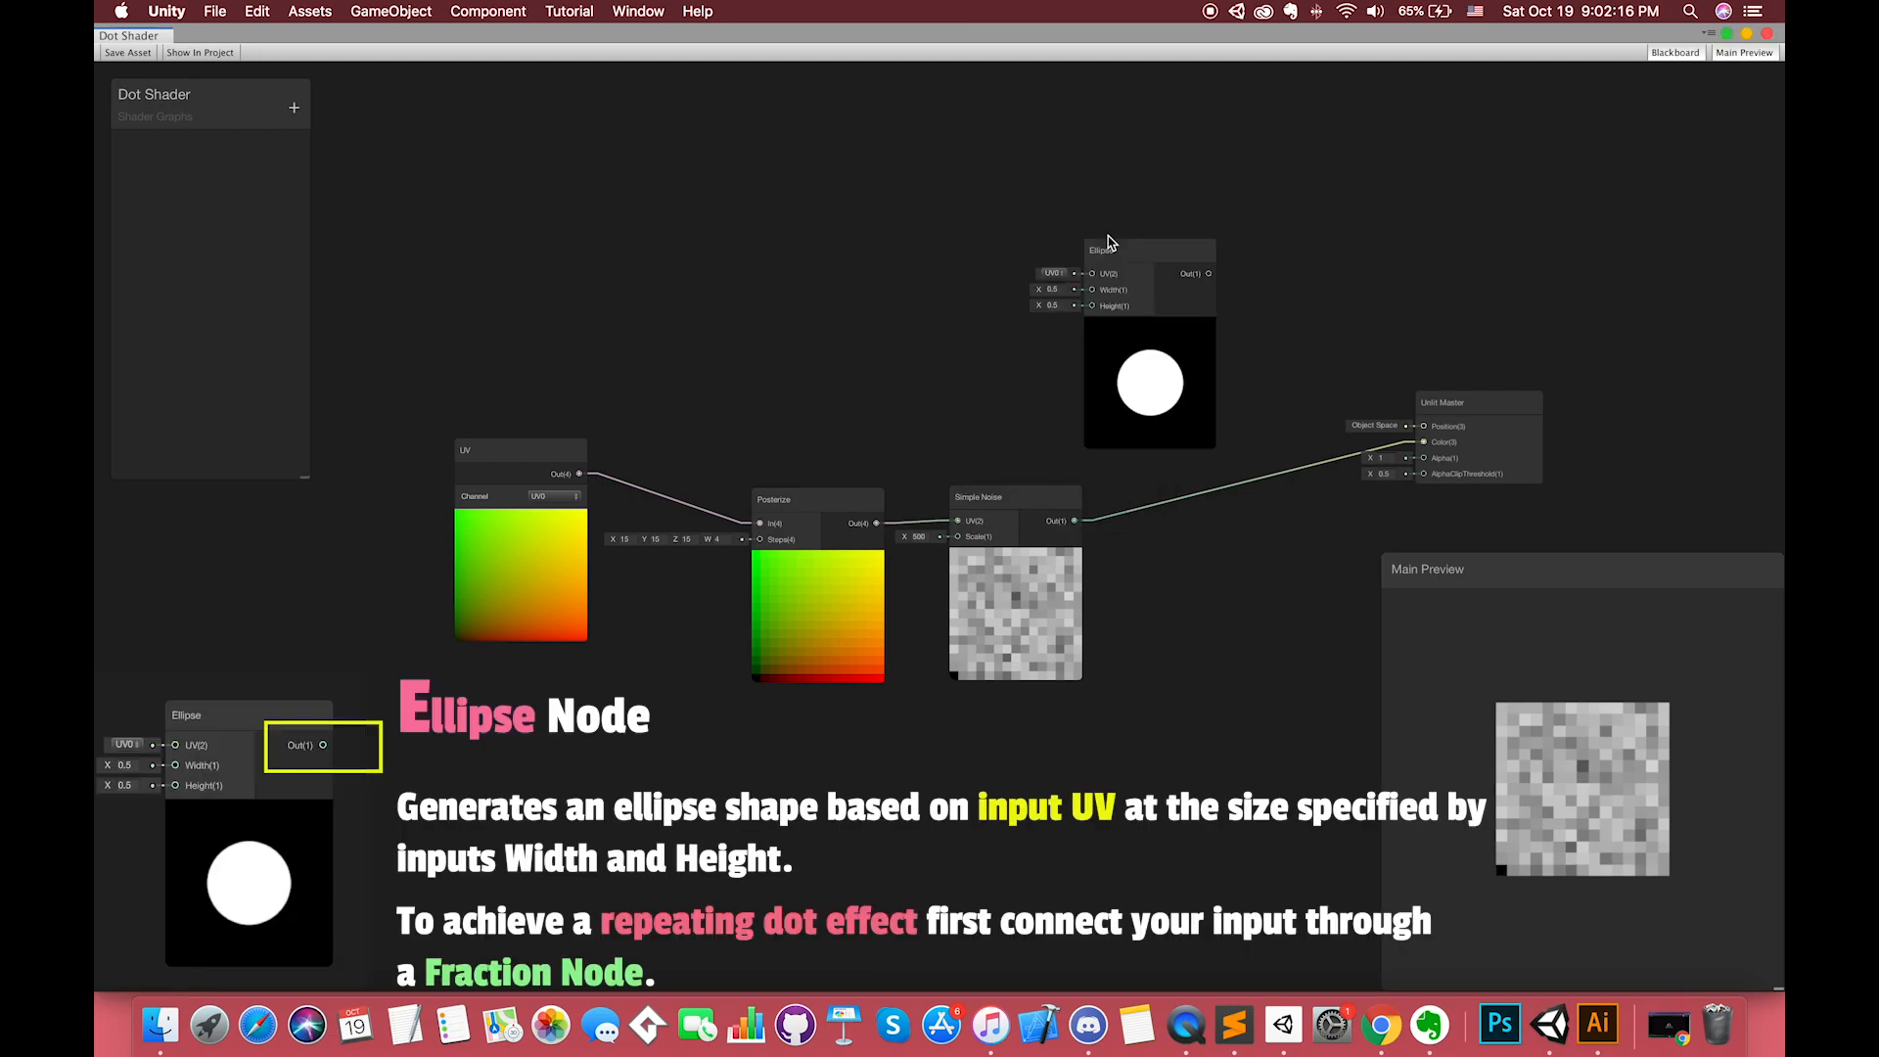
{"action": "left_click", "coordinate": [1132, 248]}
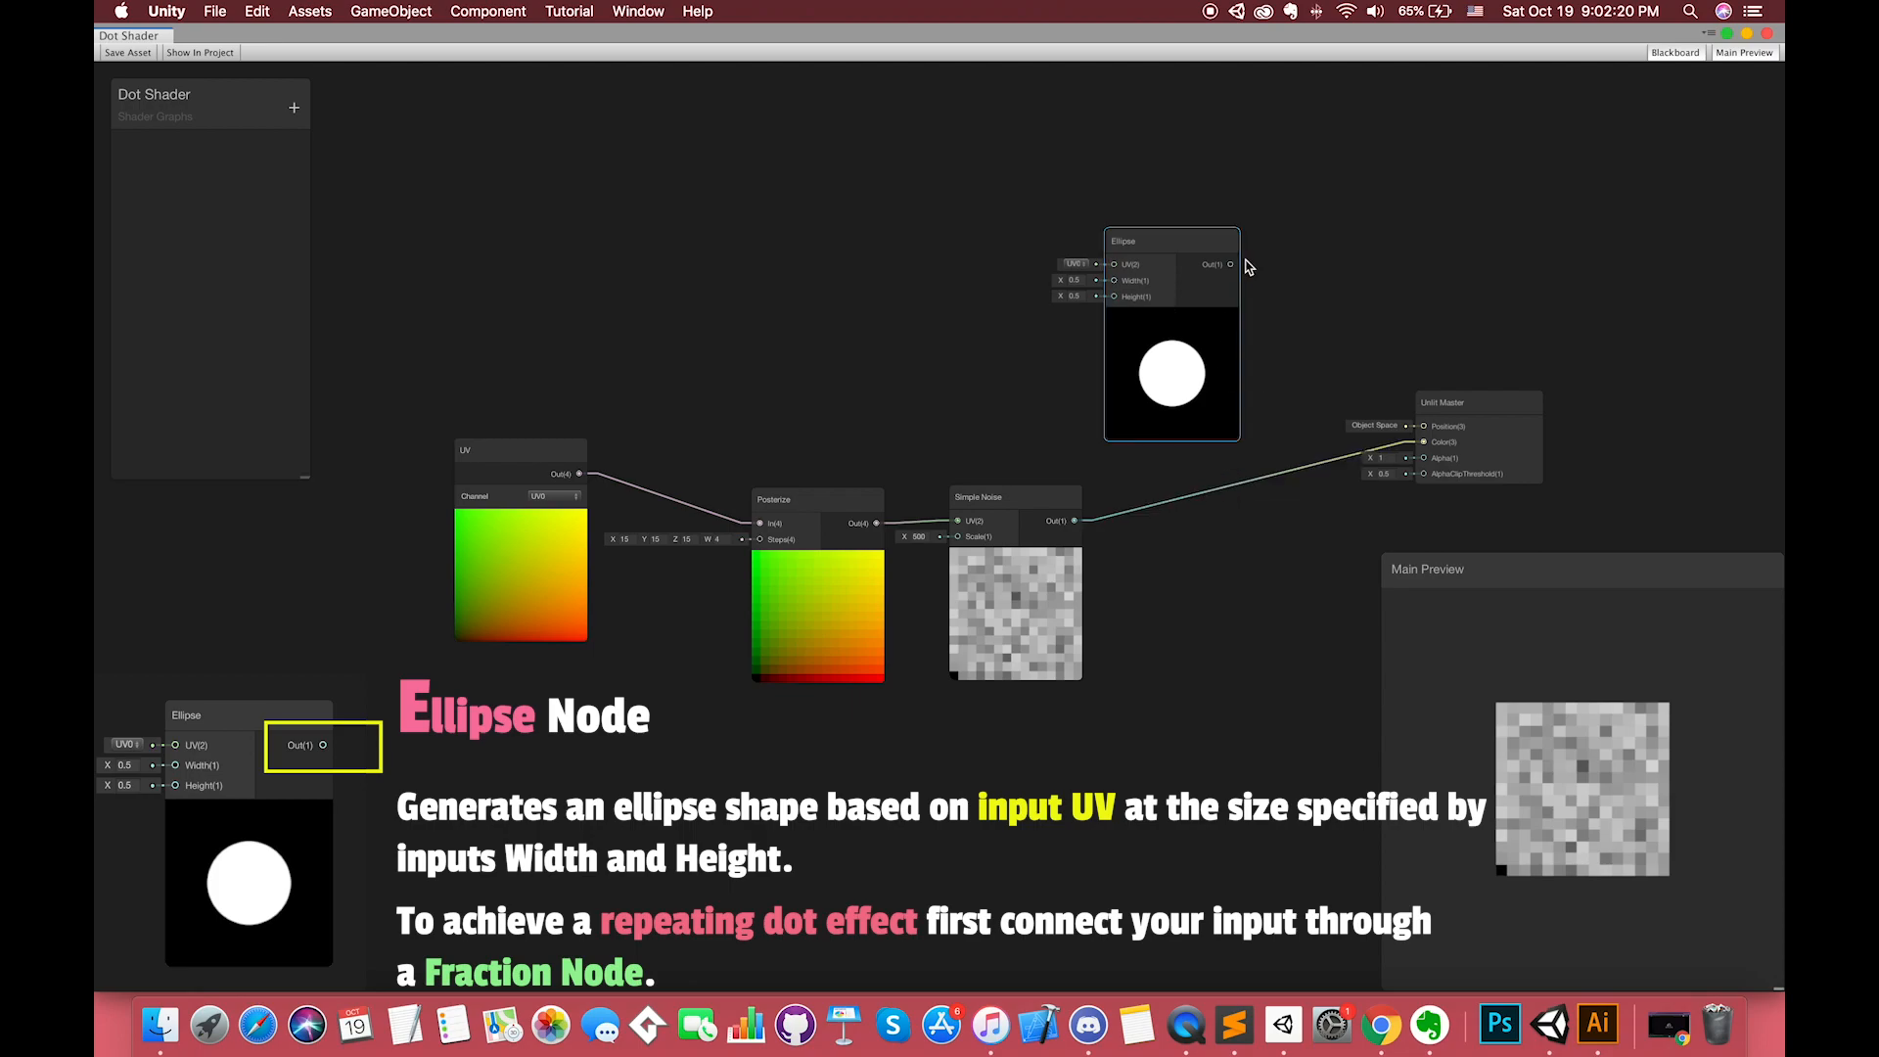
{"action": "mouse_move", "coordinate": [1190, 563]}
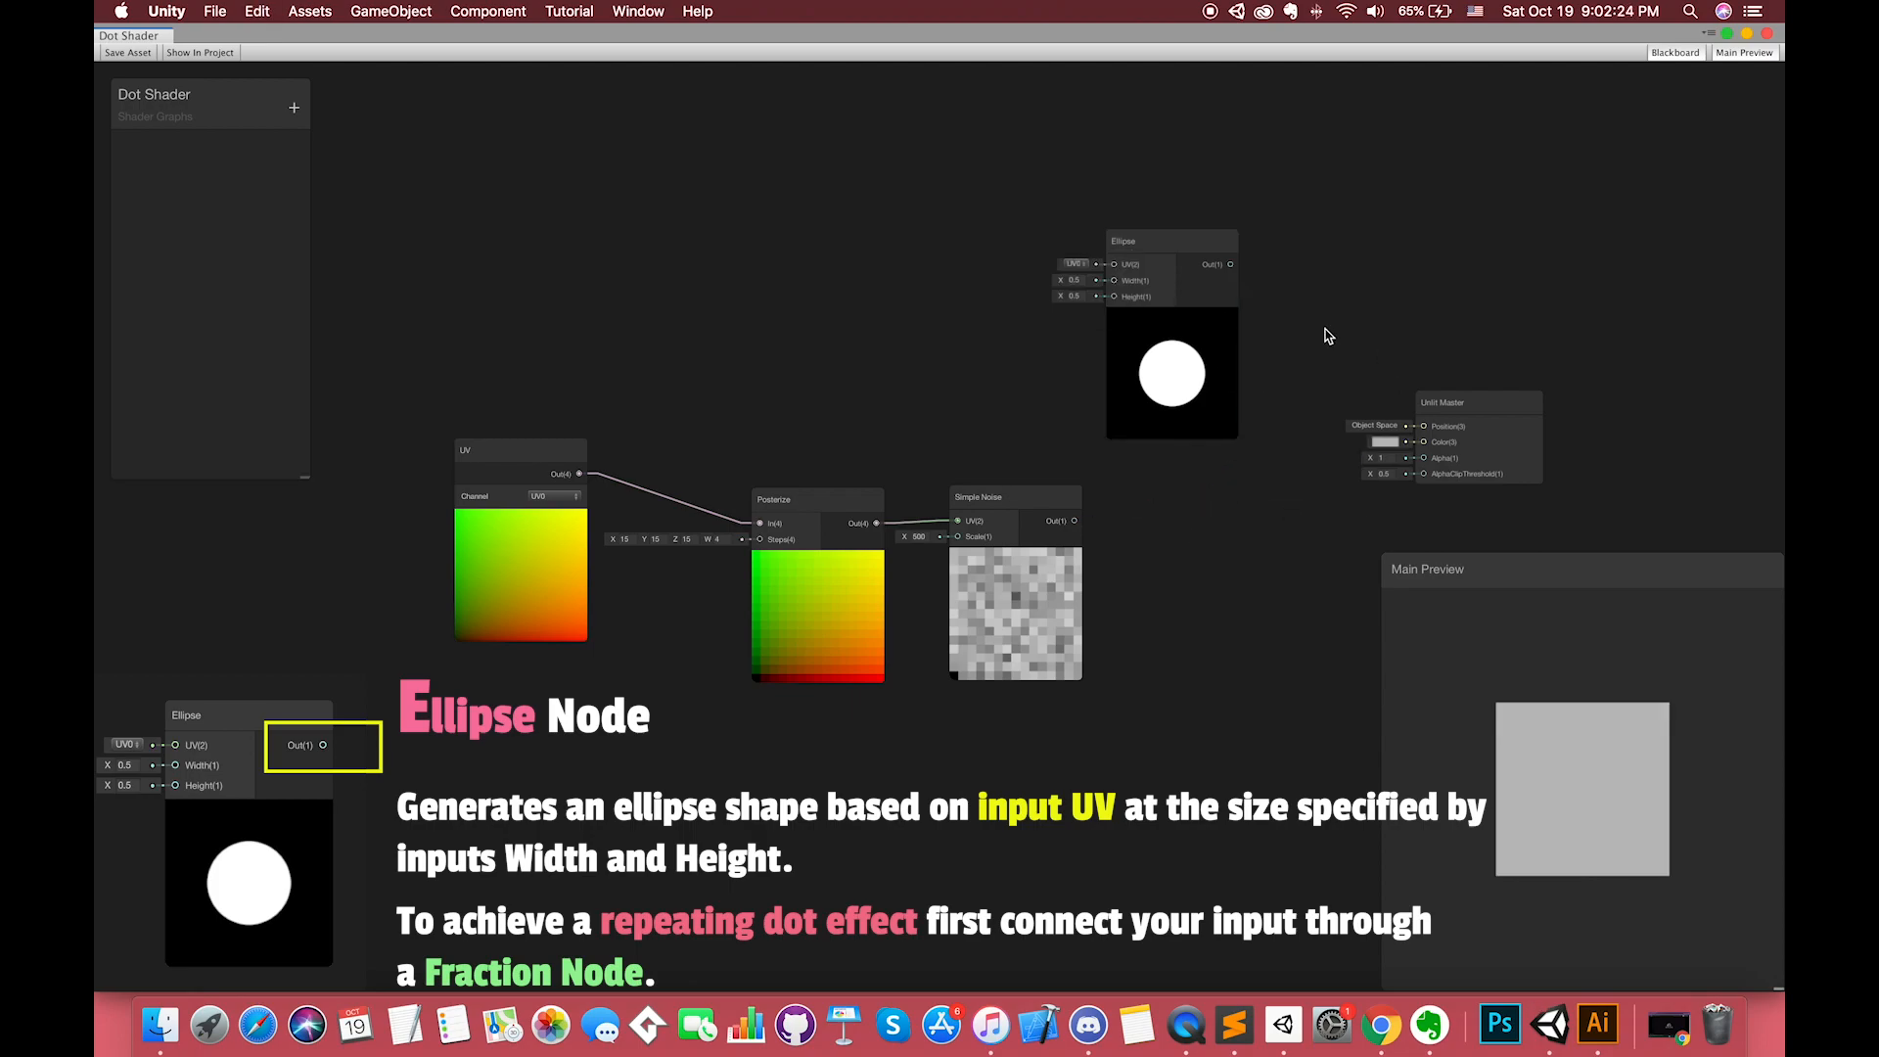
{"action": "left_click_drag", "start_coordinate": [1228, 265], "coordinate": [1425, 442]}
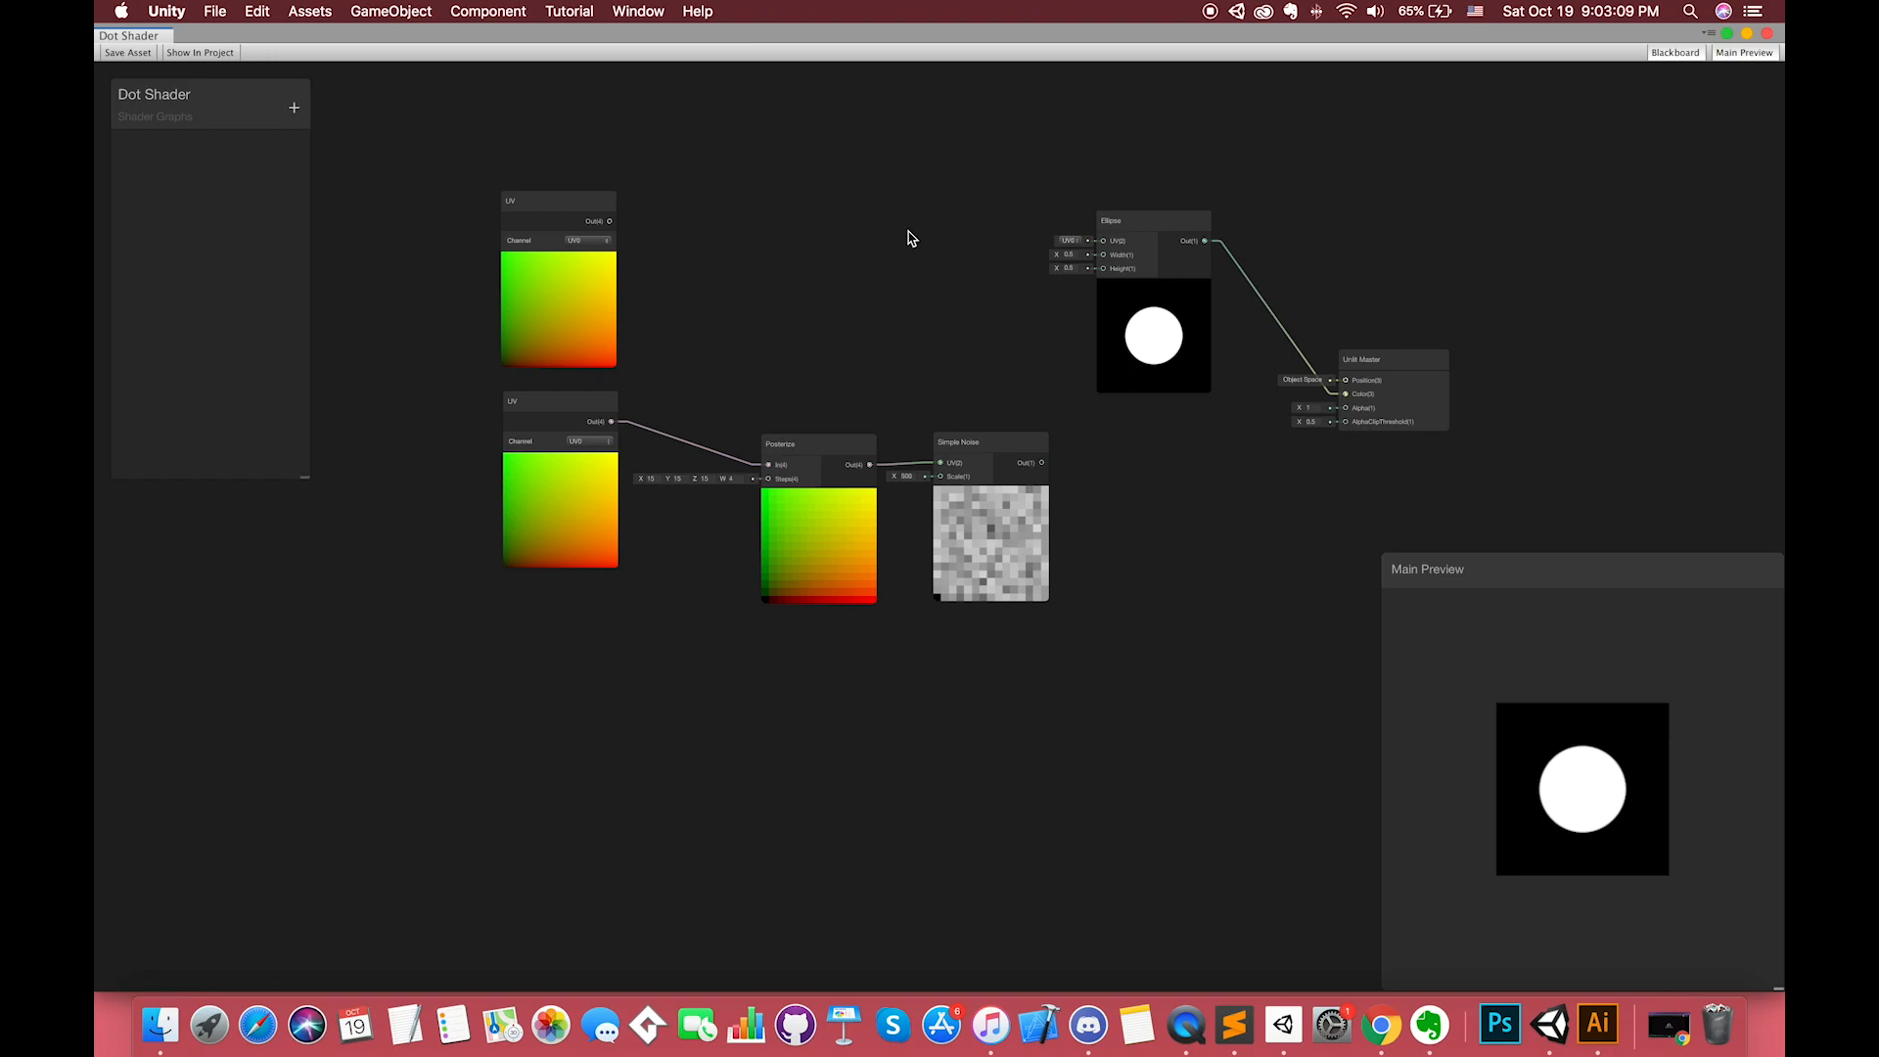
{"action": "mouse_move", "coordinate": [750, 229]}
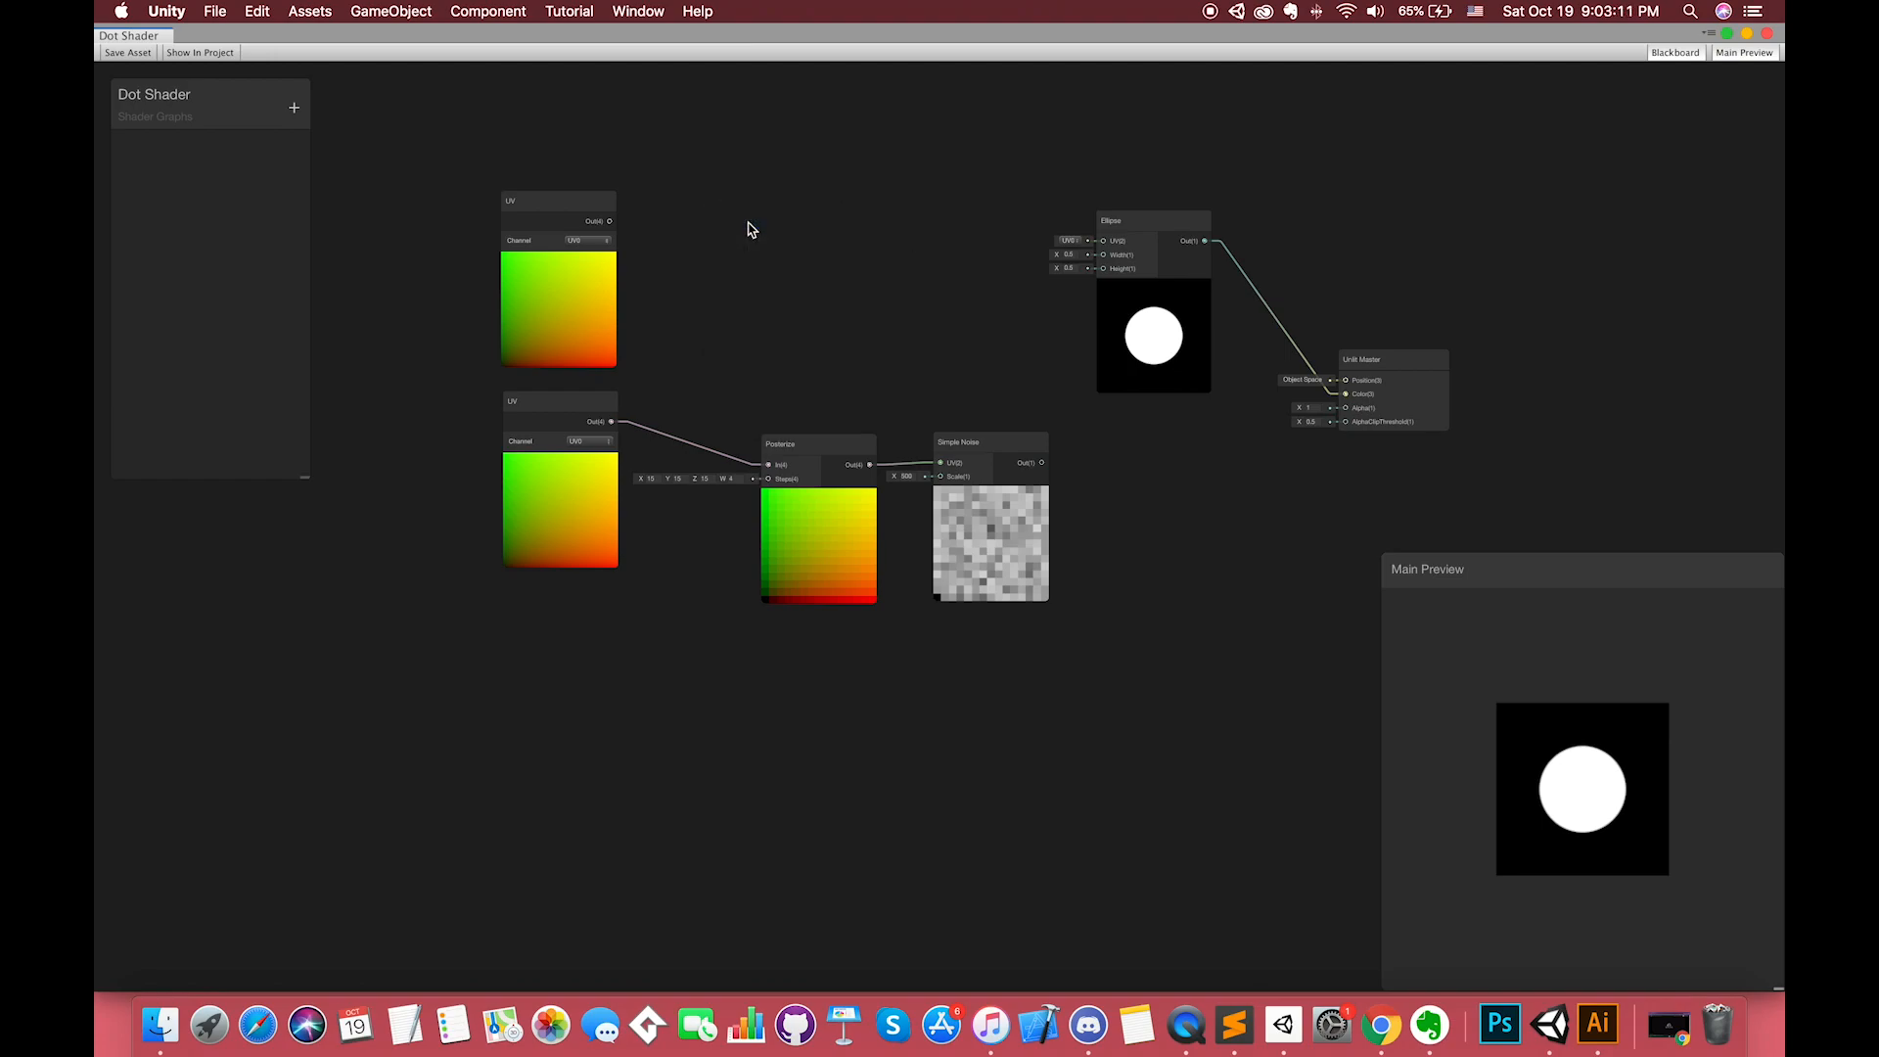
Step: Add a Multiply node fed by the upper UV output, plus a Fraction node
{"action": "type", "text": "mul"}
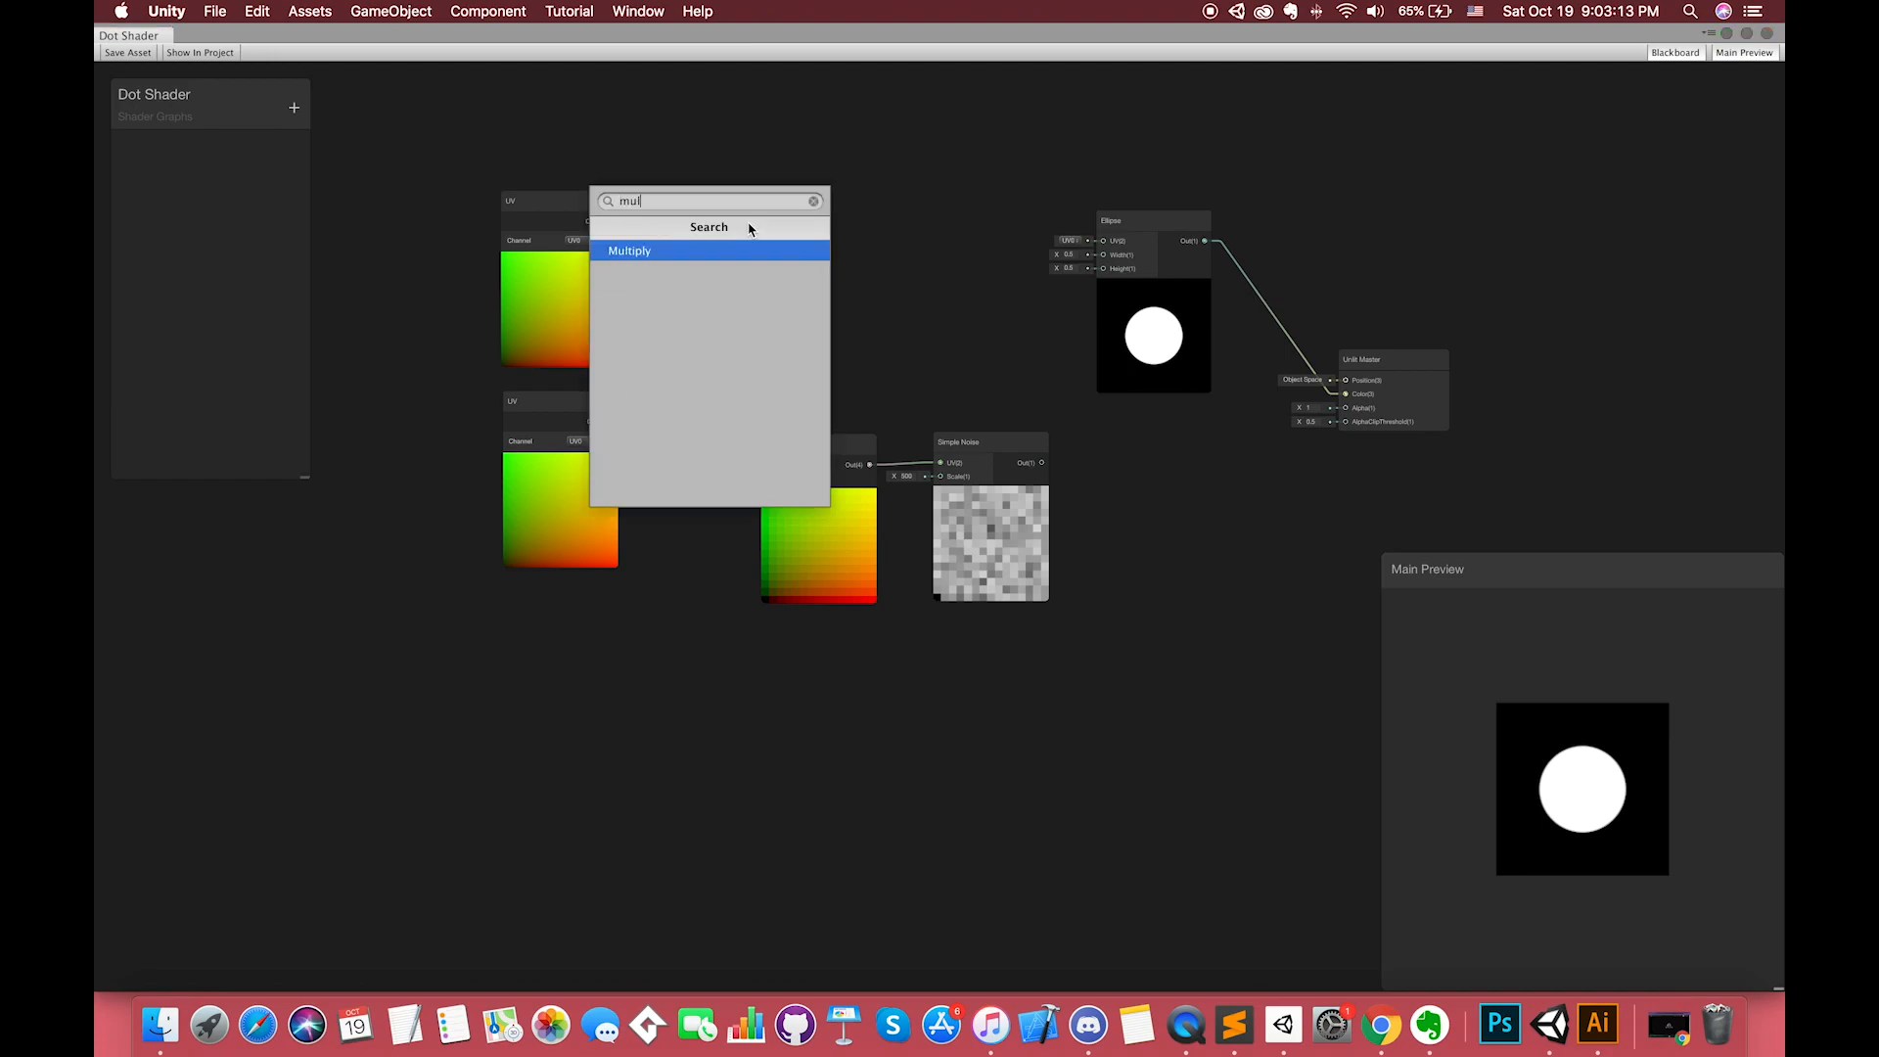
{"action": "left_click", "coordinate": [630, 250]}
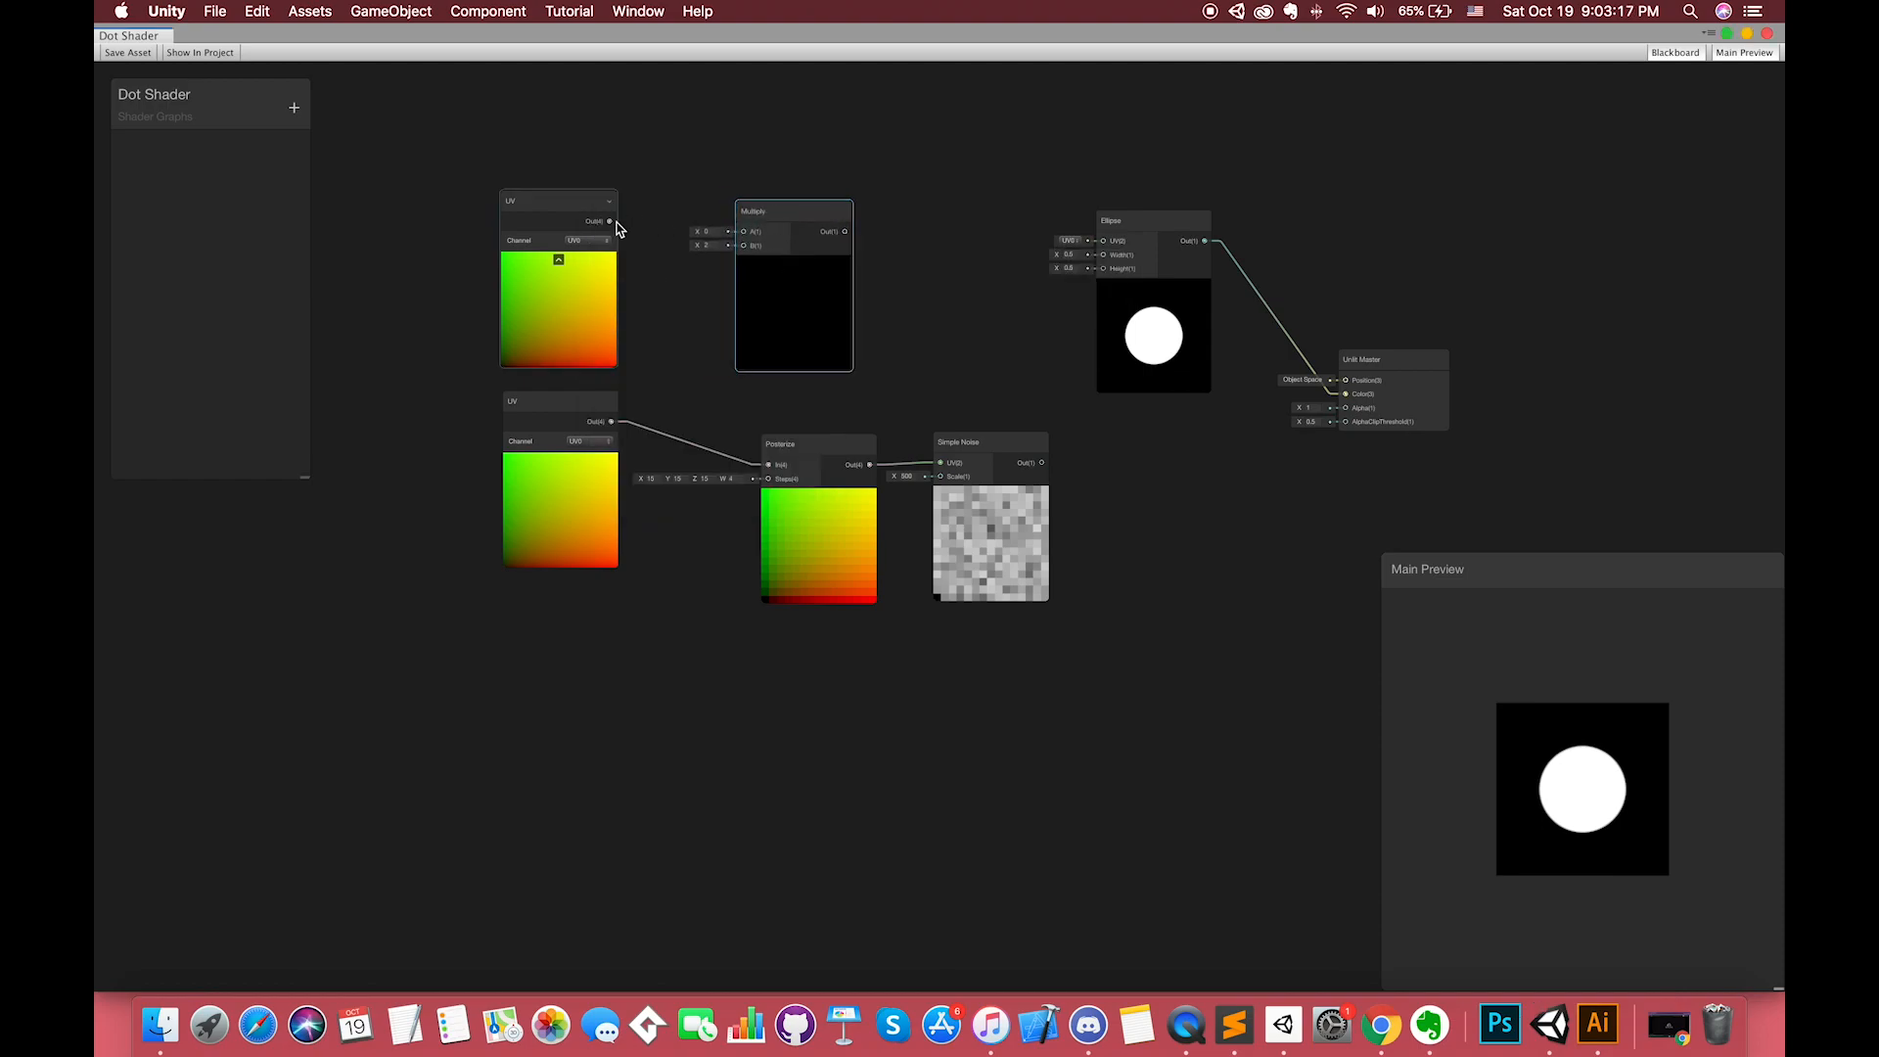
{"action": "left_click_drag", "start_coordinate": [609, 220], "coordinate": [744, 231]}
{"action": "type", "text": "fra"}
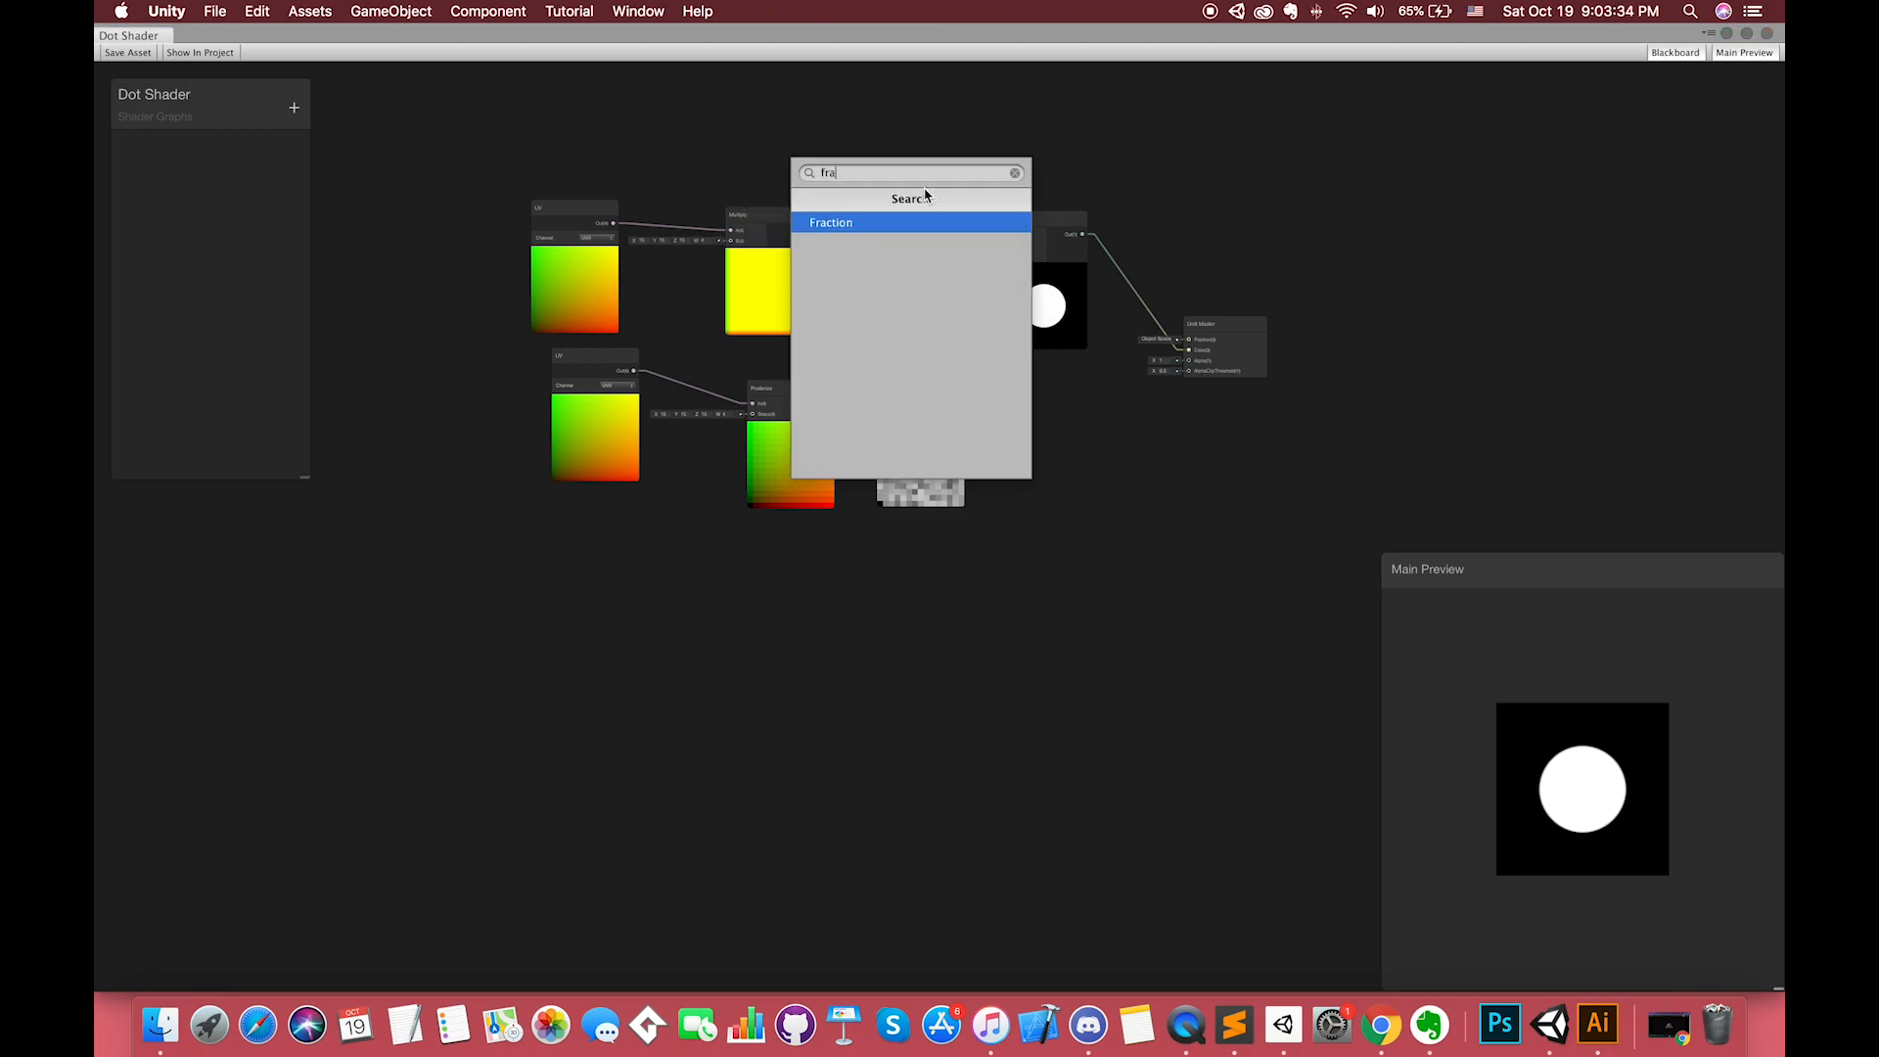
{"action": "left_click", "coordinate": [831, 222]}
{"action": "type", "text": "gra"}
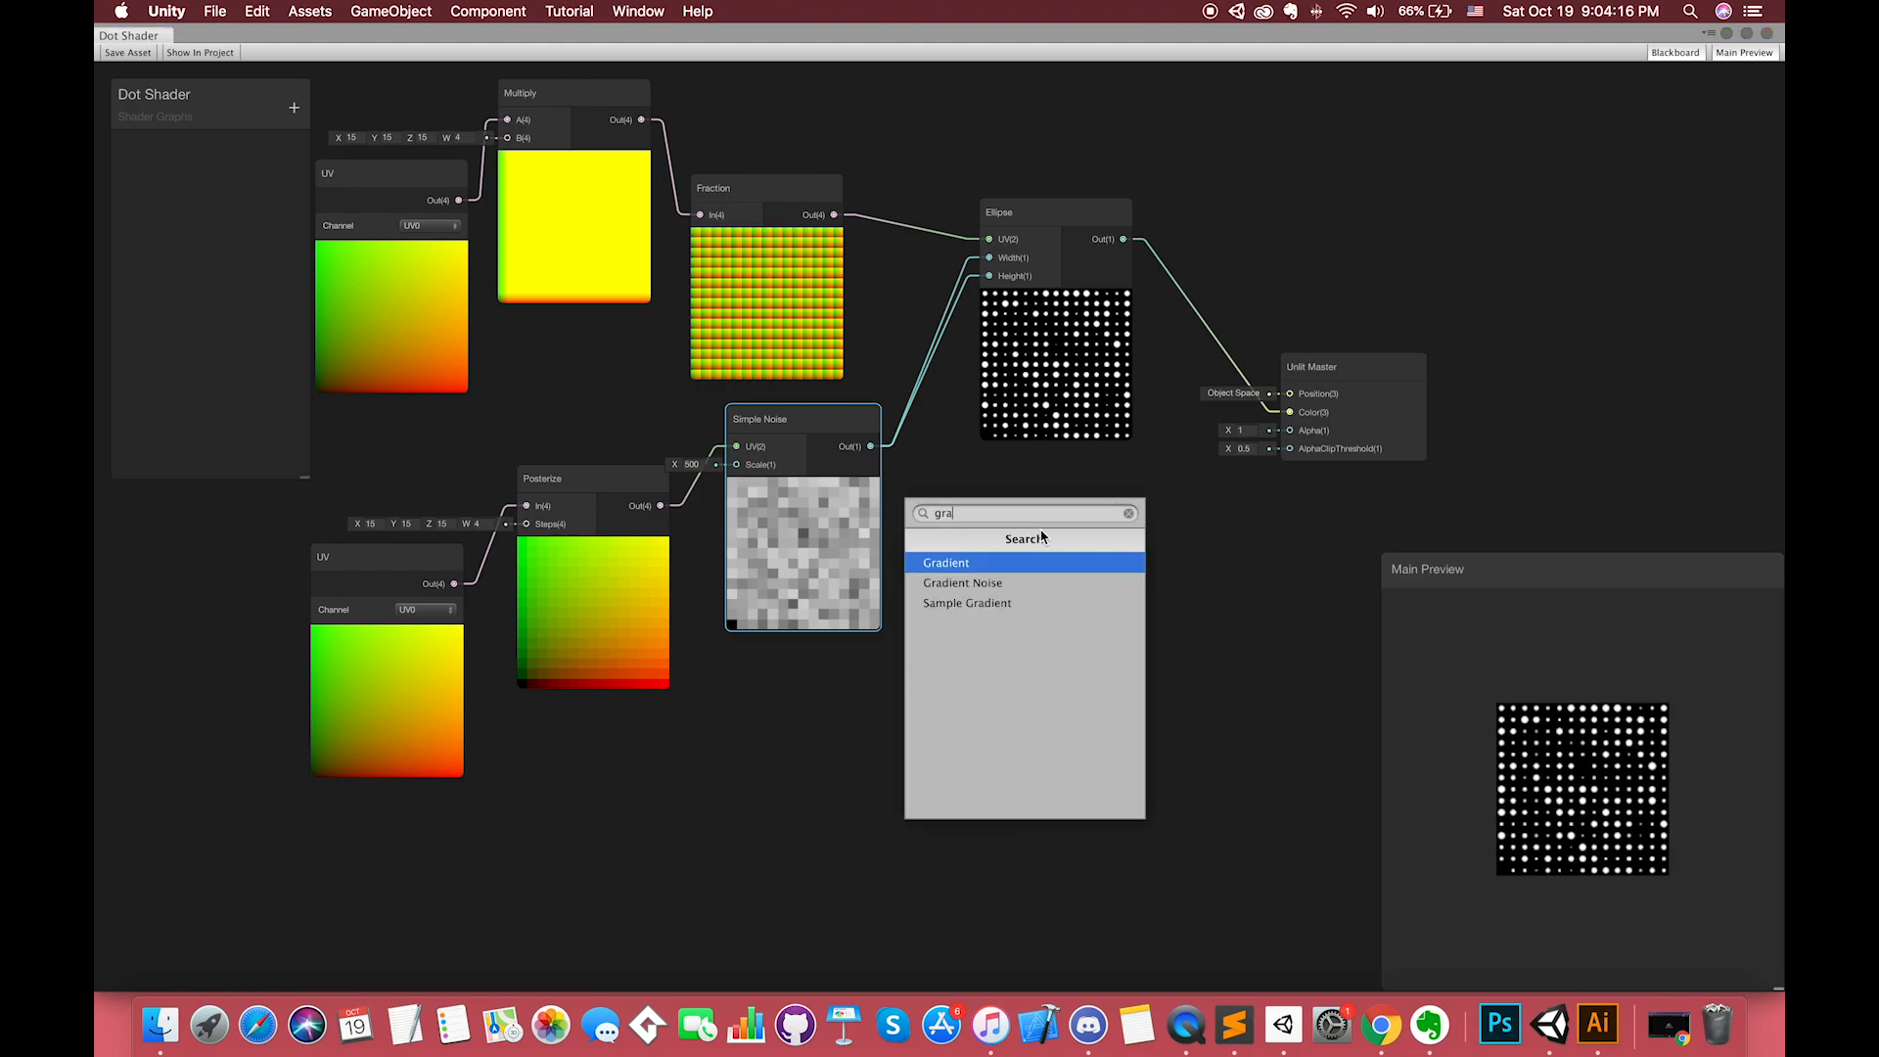
Step: Add a noise-driven Sample Gradient with purple-to-yellow colours and multiply it with the ellipse dots
{"action": "left_click", "coordinate": [967, 603]}
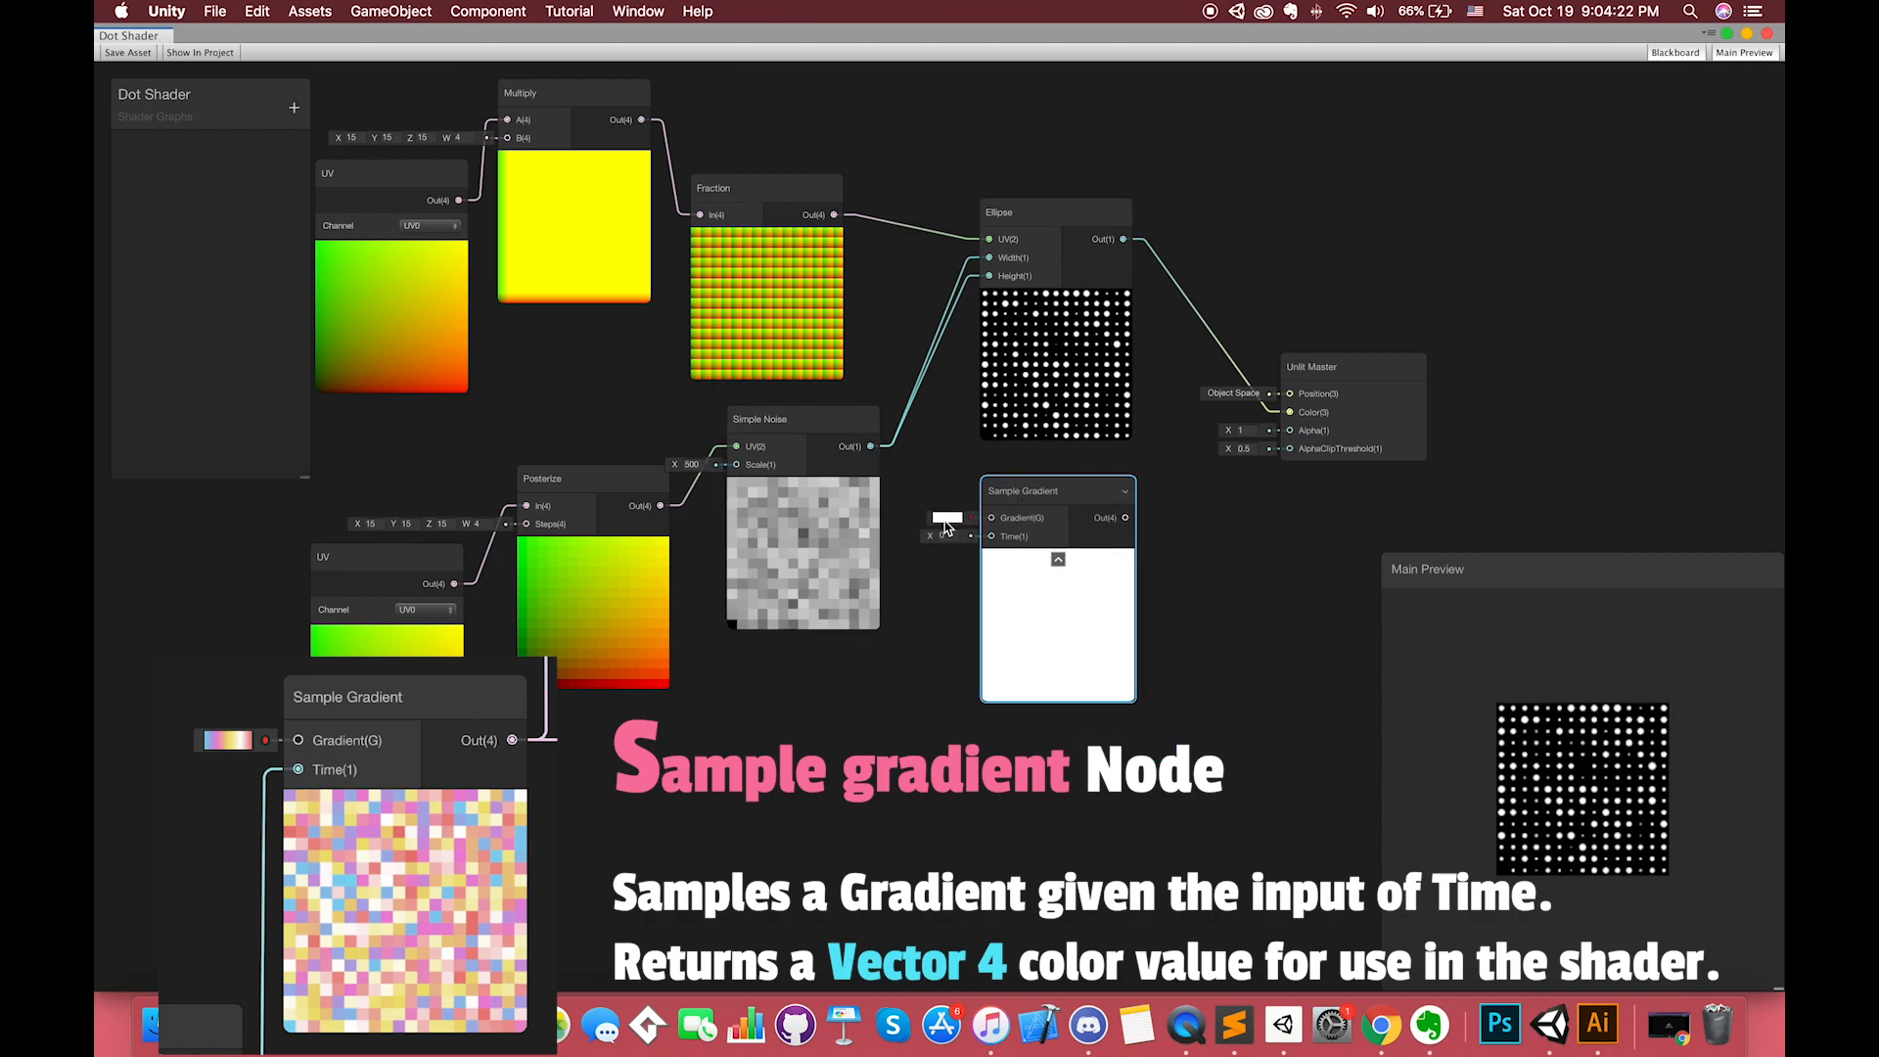
{"action": "left_click", "coordinate": [947, 518]}
{"action": "type", "text": "mult"}
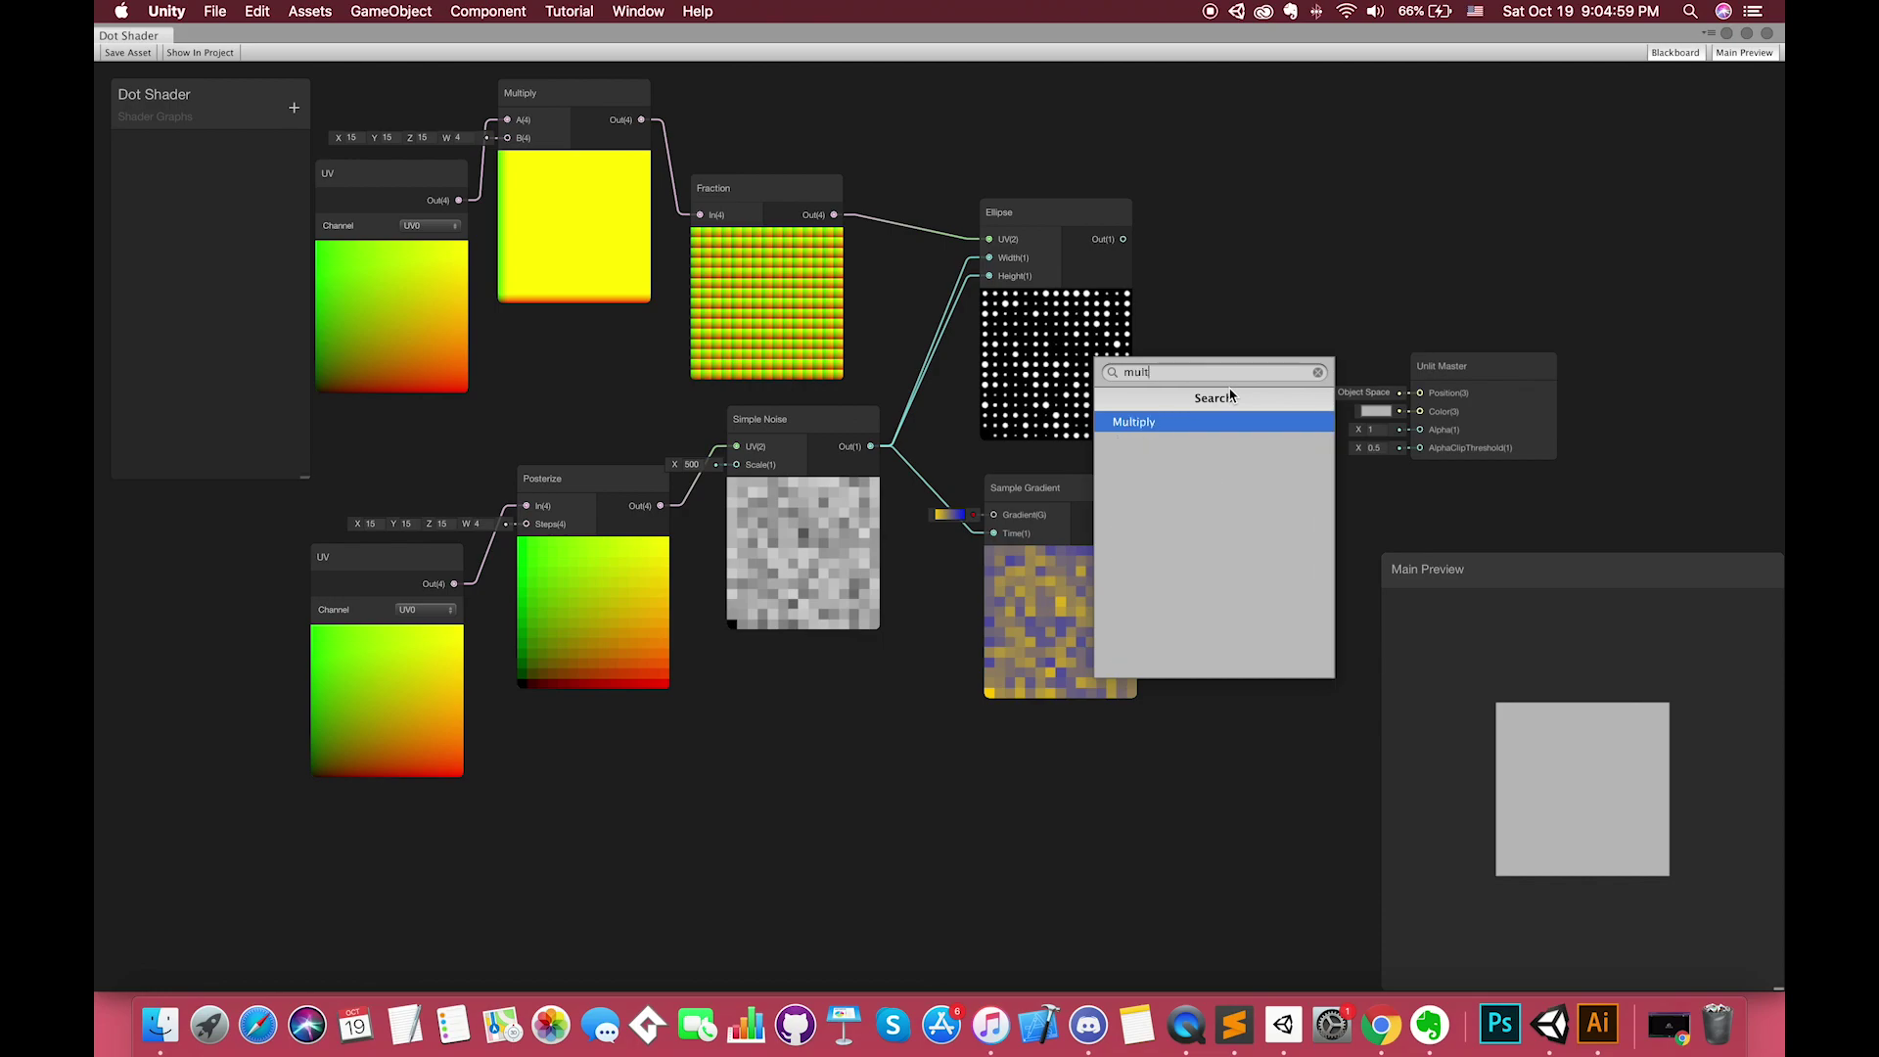
{"action": "left_click", "coordinate": [1134, 422]}
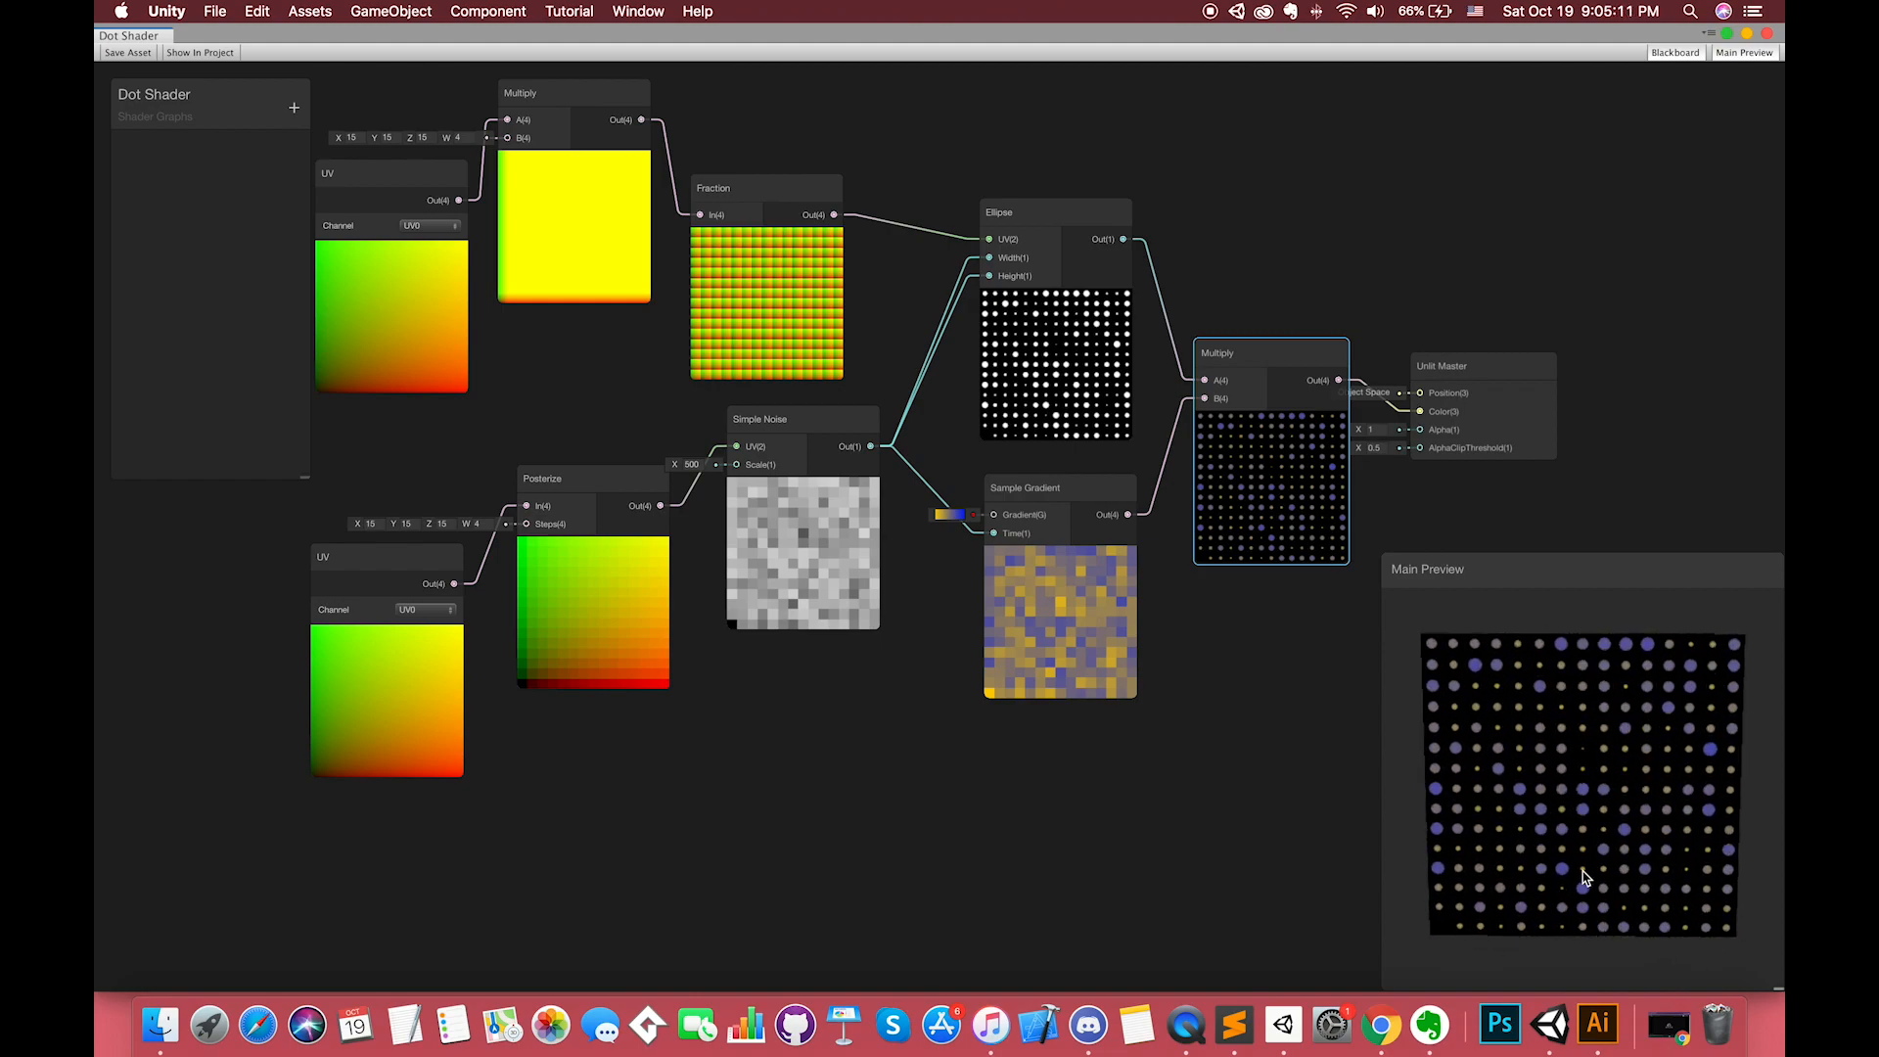
{"action": "left_click", "coordinate": [127, 52]}
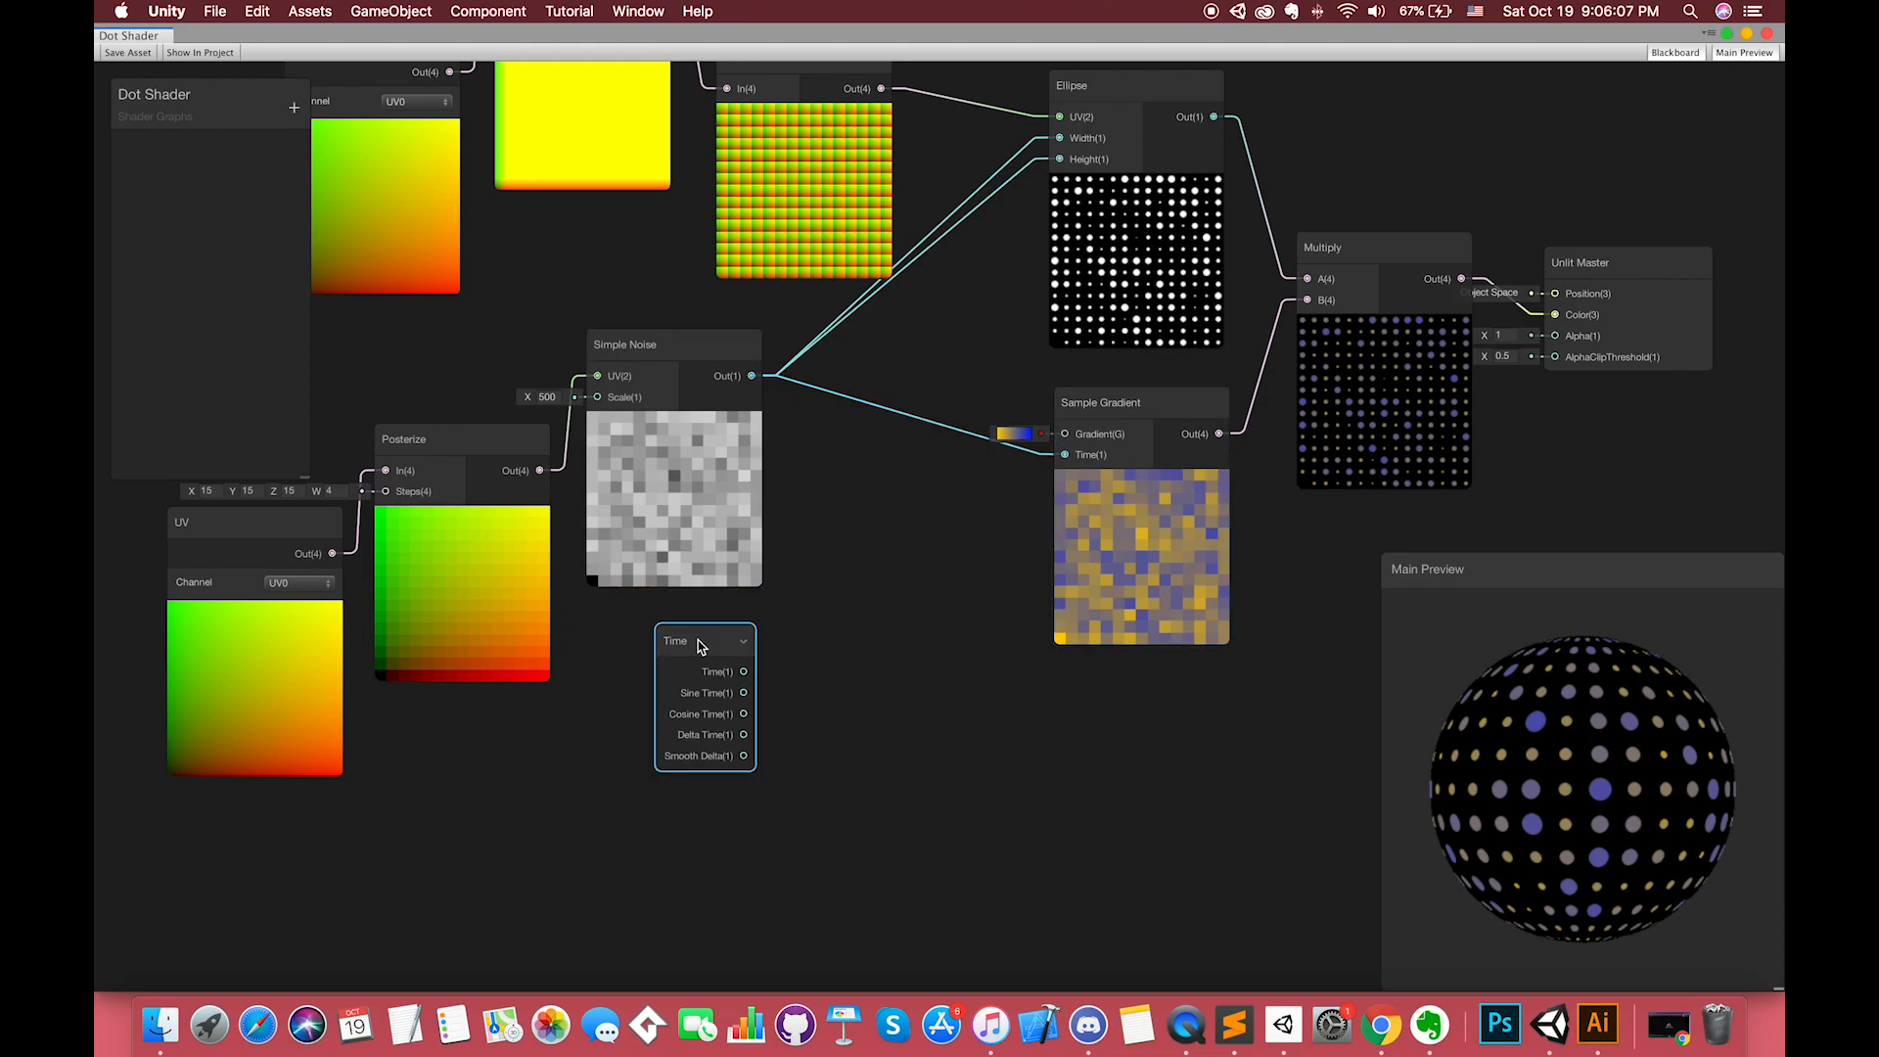
Step: Add a Multiply node combining Simple Noise with Time for the gradient's time input
{"action": "type", "text": "mu"}
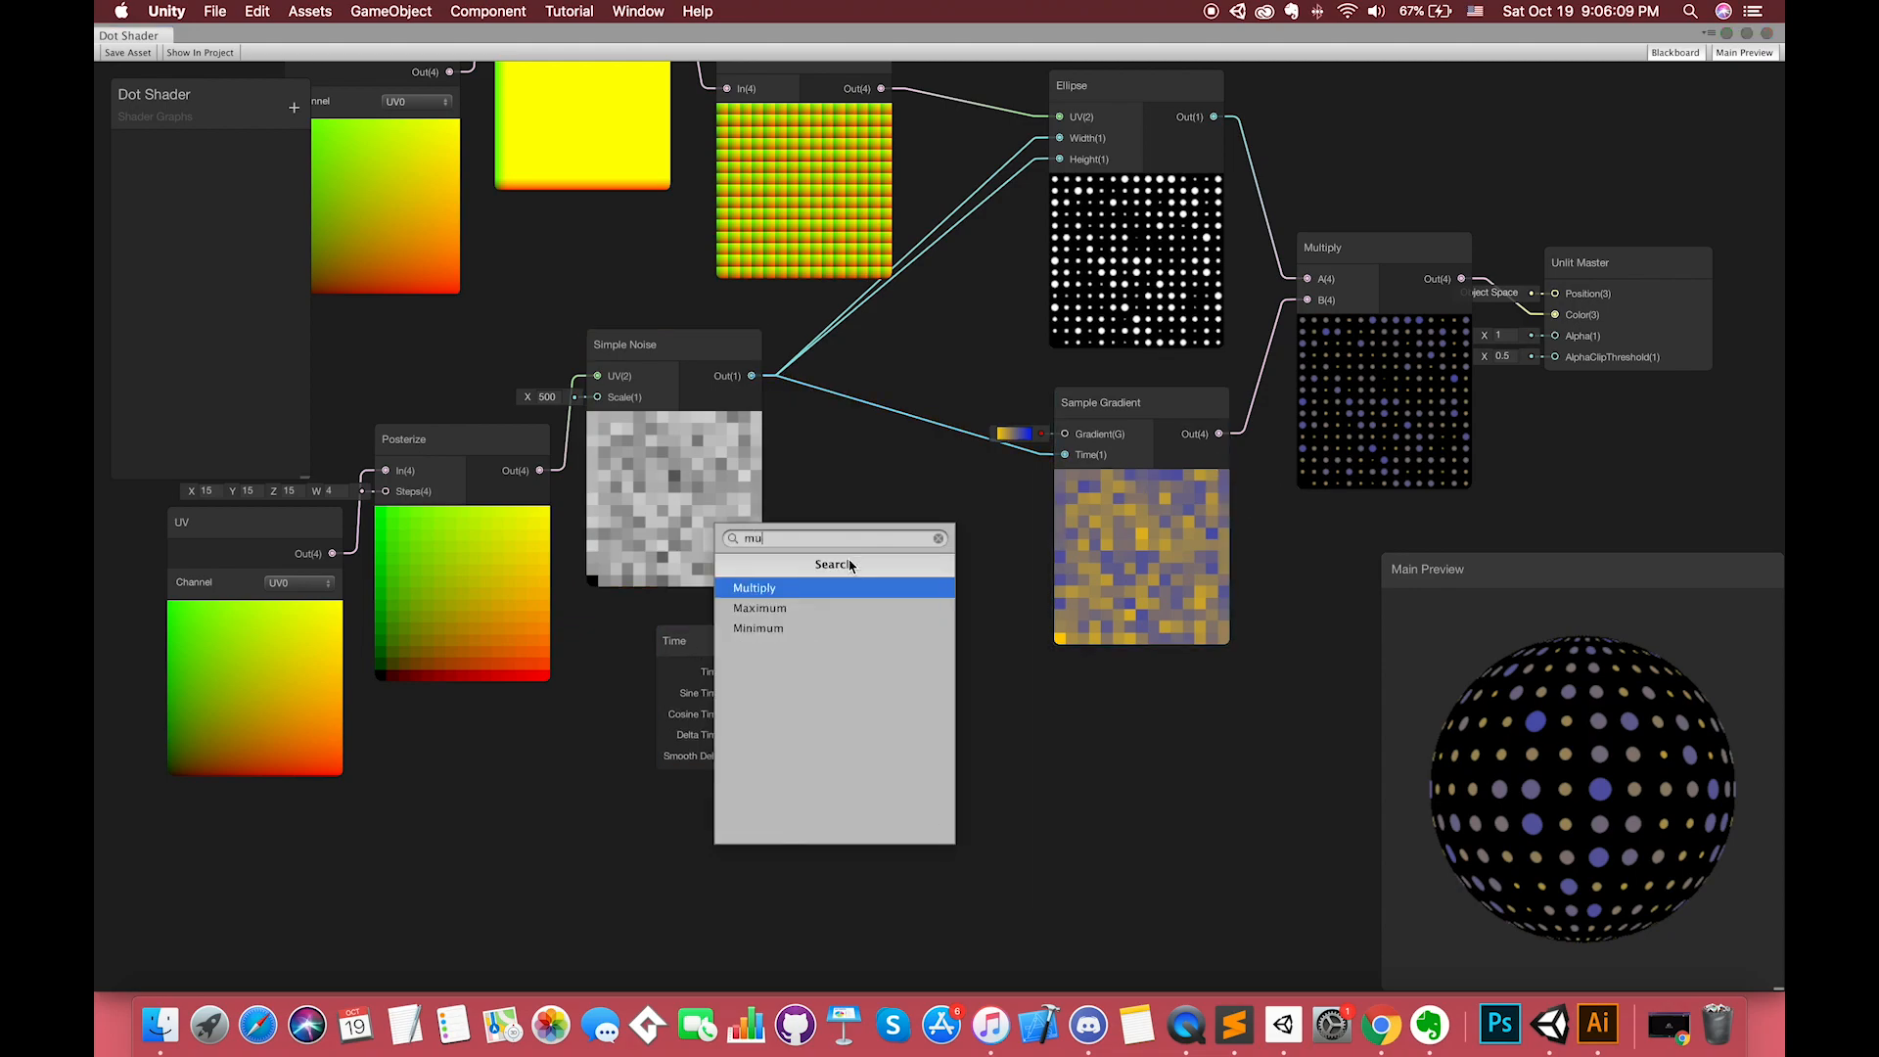
{"action": "left_click", "coordinate": [753, 587]}
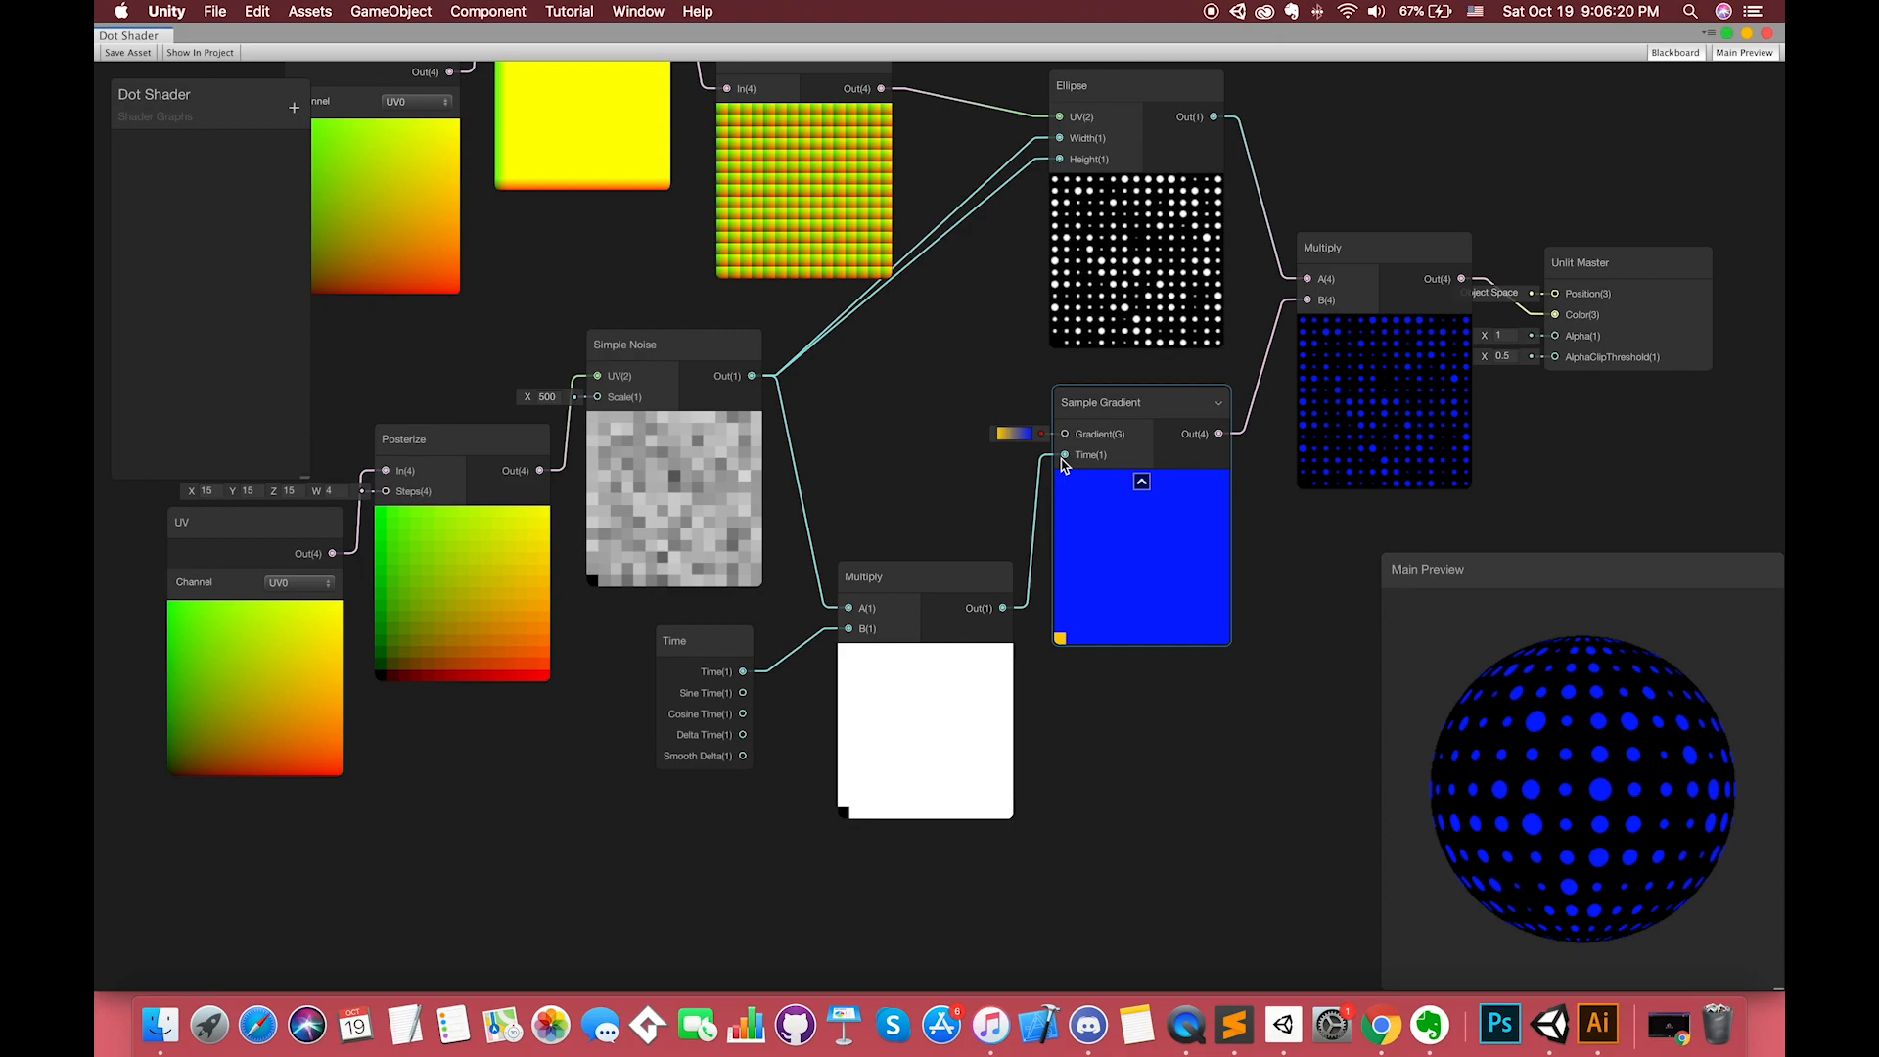
{"action": "mouse_move", "coordinate": [1031, 507]}
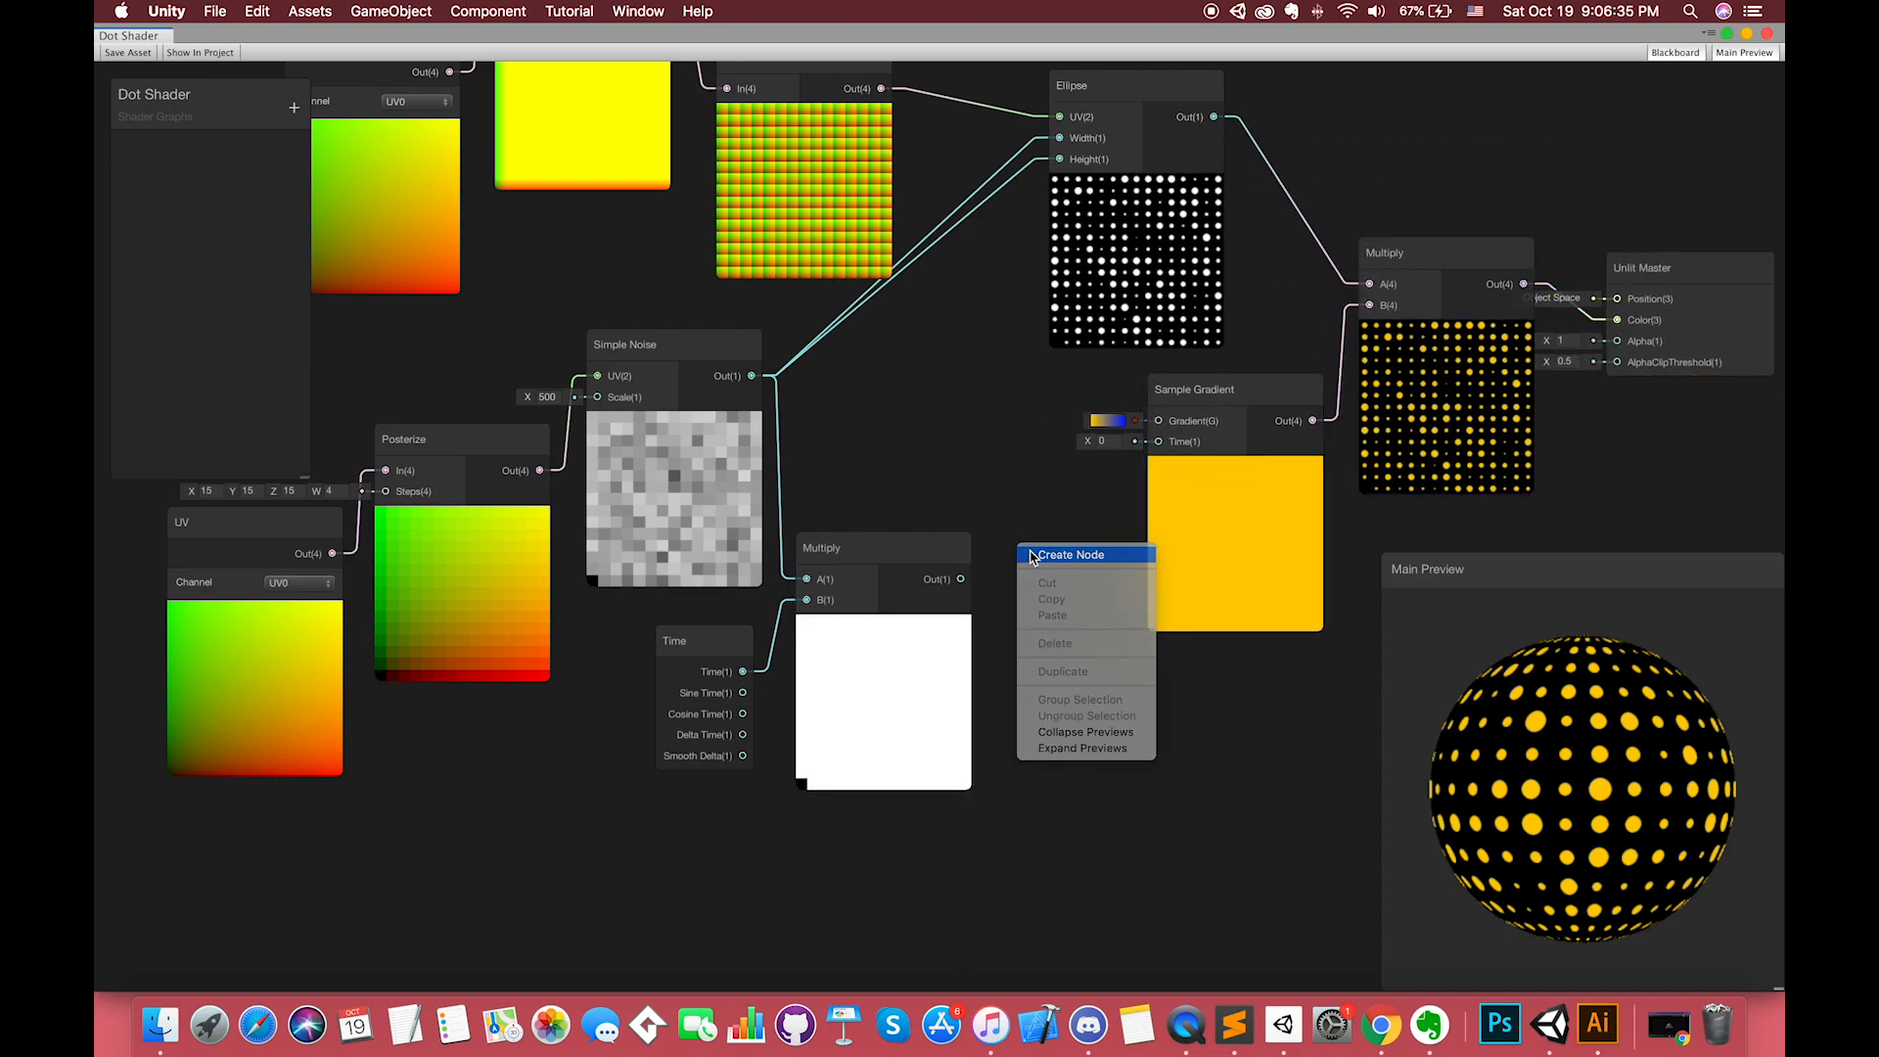
{"action": "left_click", "coordinate": [1070, 555]}
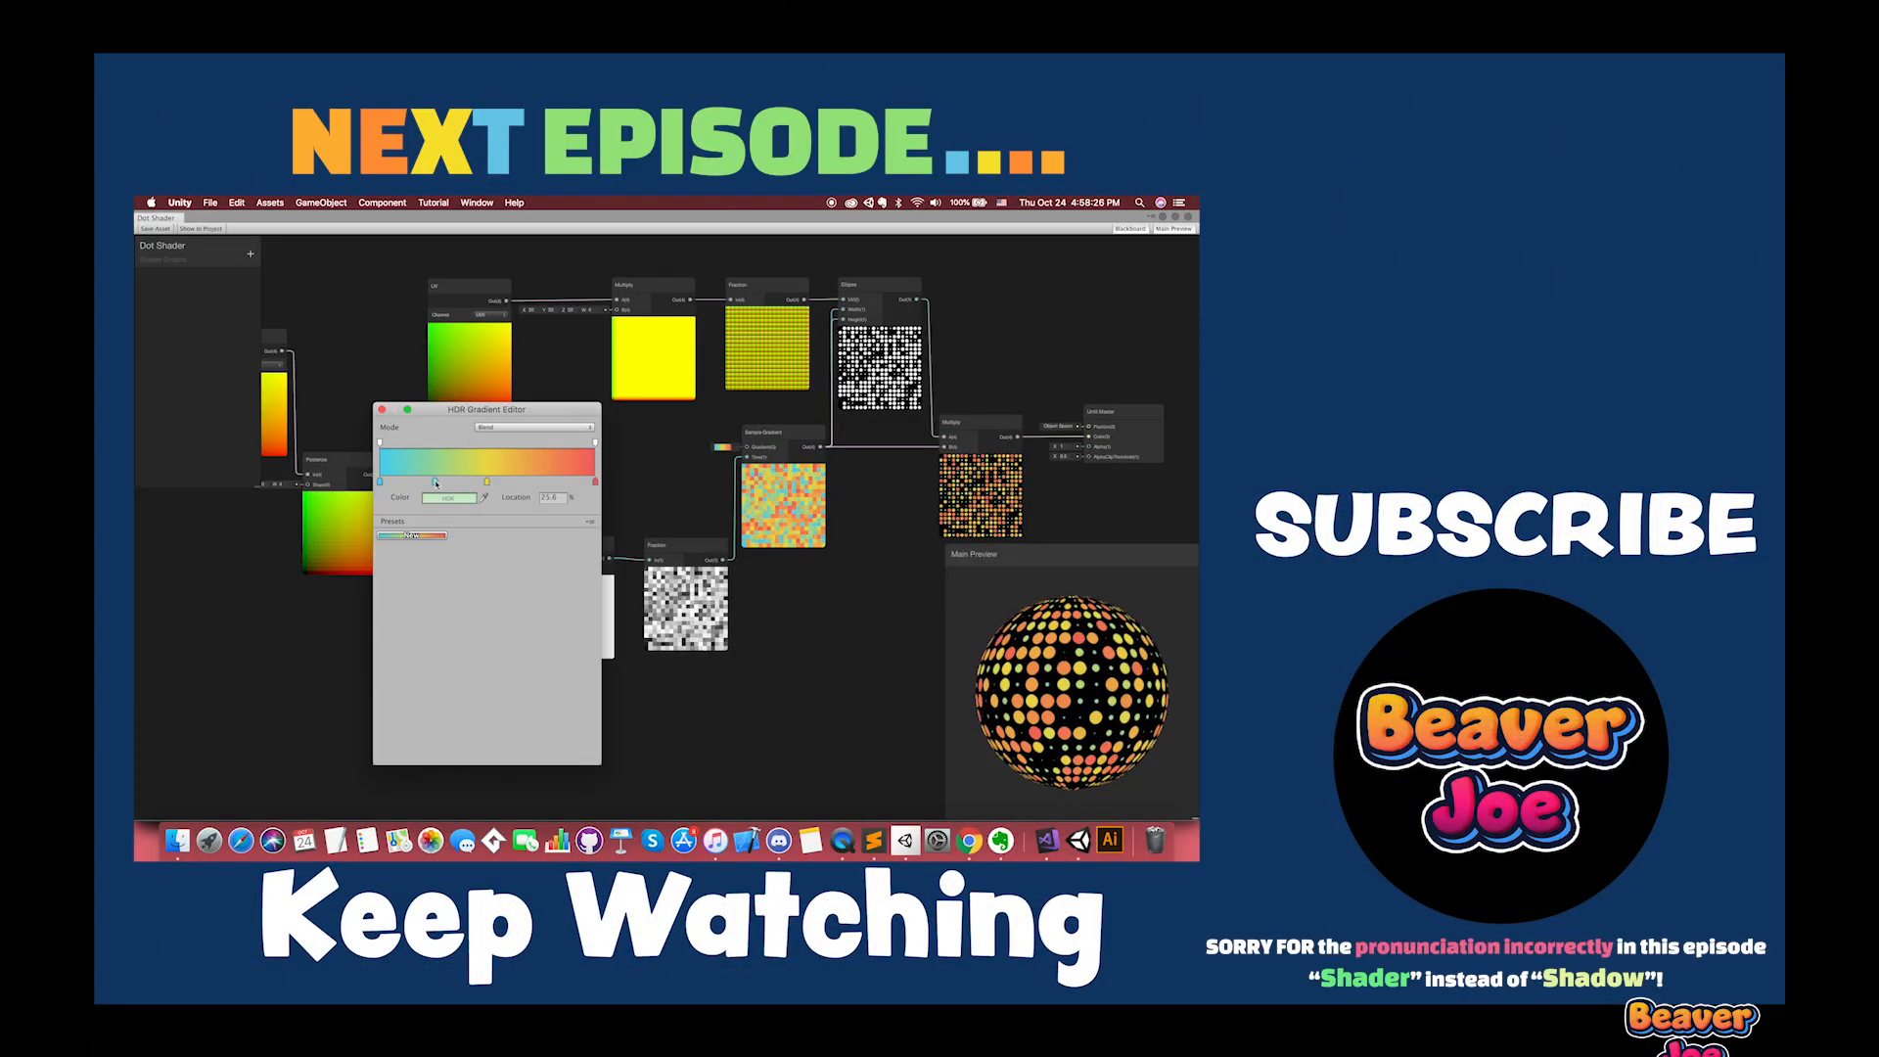
{"action": "left_click", "coordinate": [449, 497]}
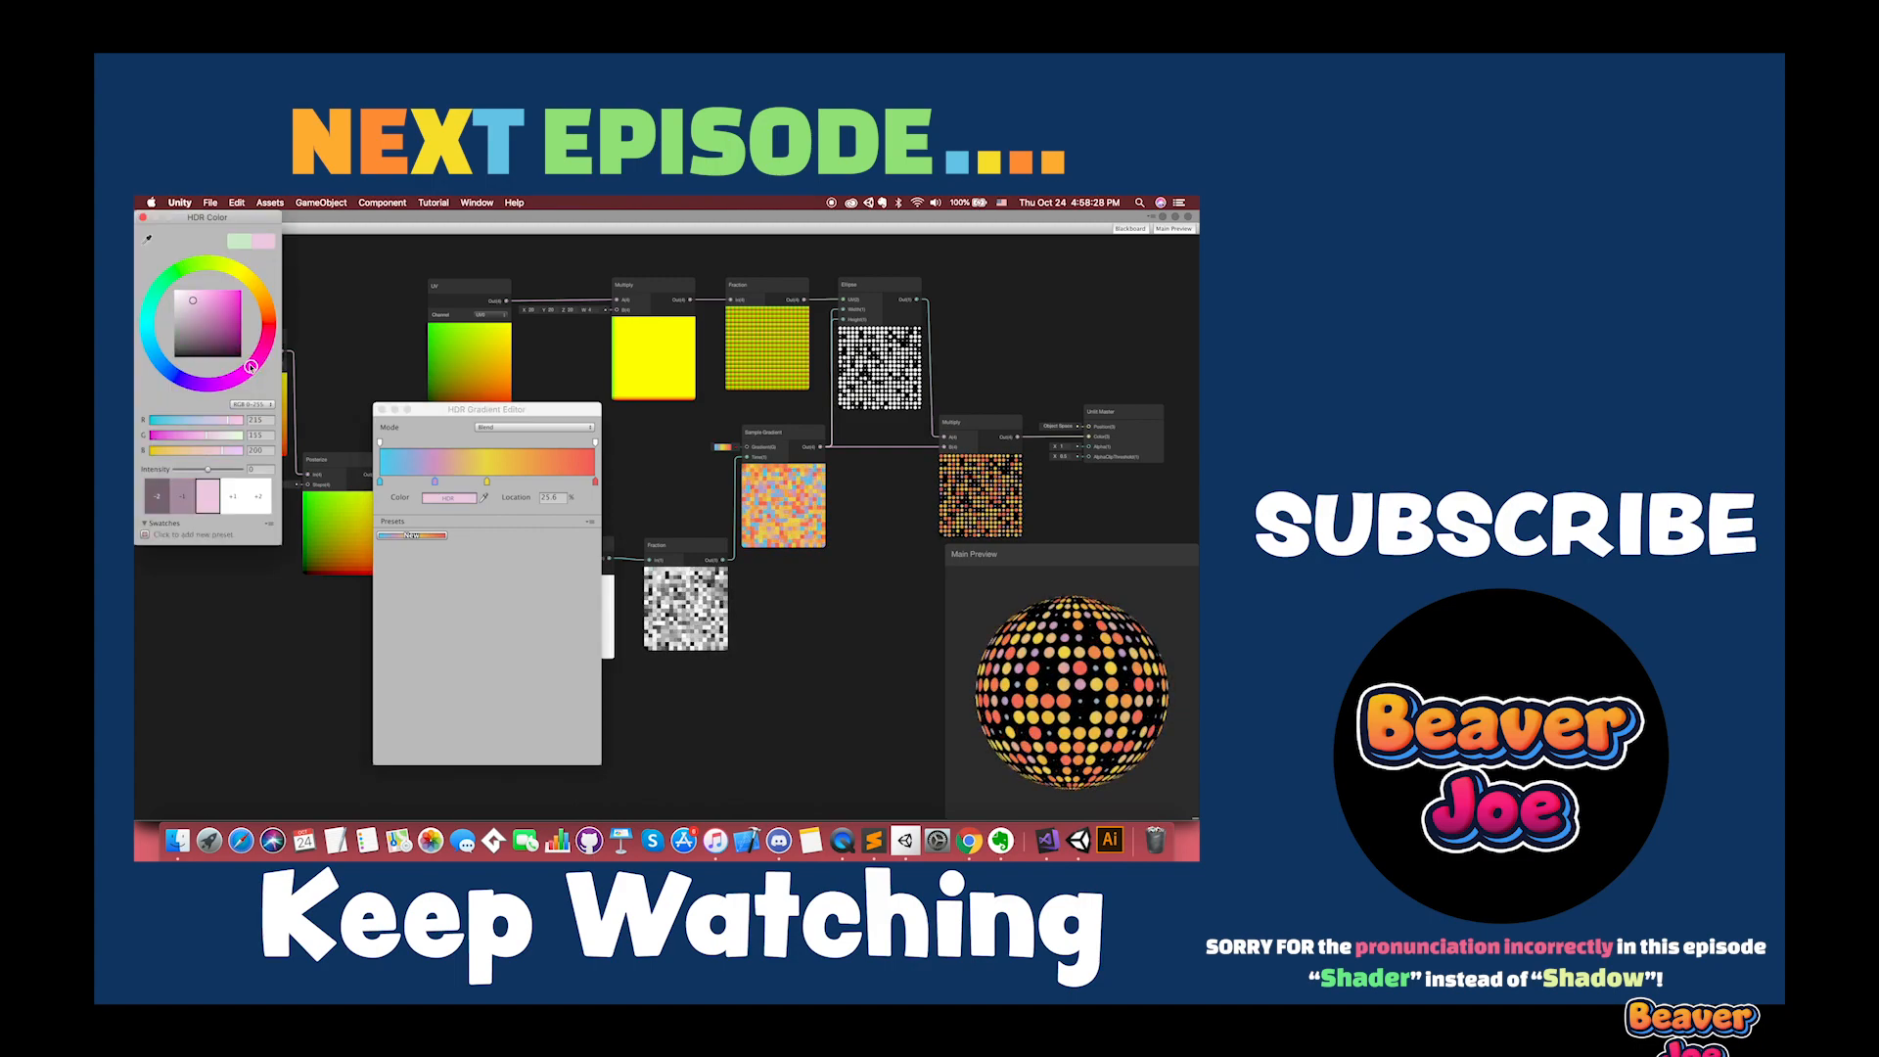